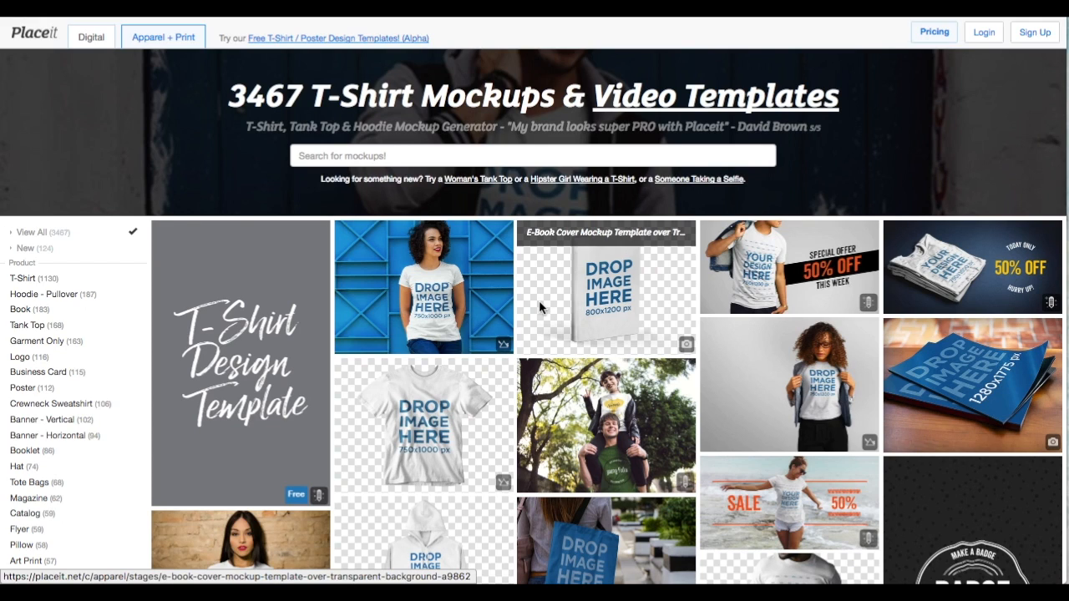
mouse_move(717, 340)
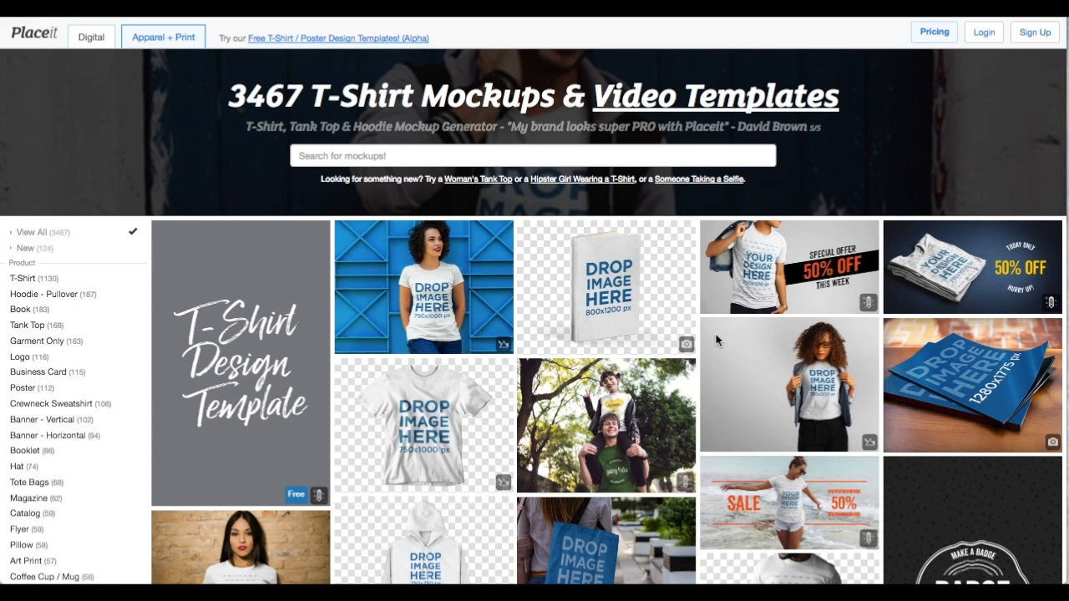
Scroll the catalog sidebar to reach the Design Template and Smart Templates PNG filters
scroll("down", 3)
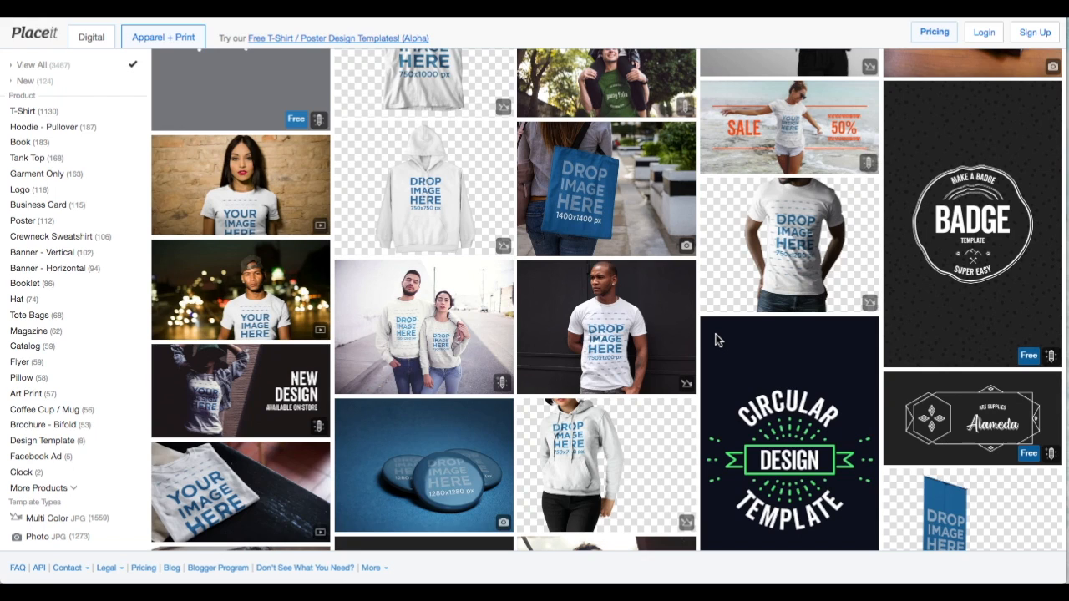
scroll("down", 3)
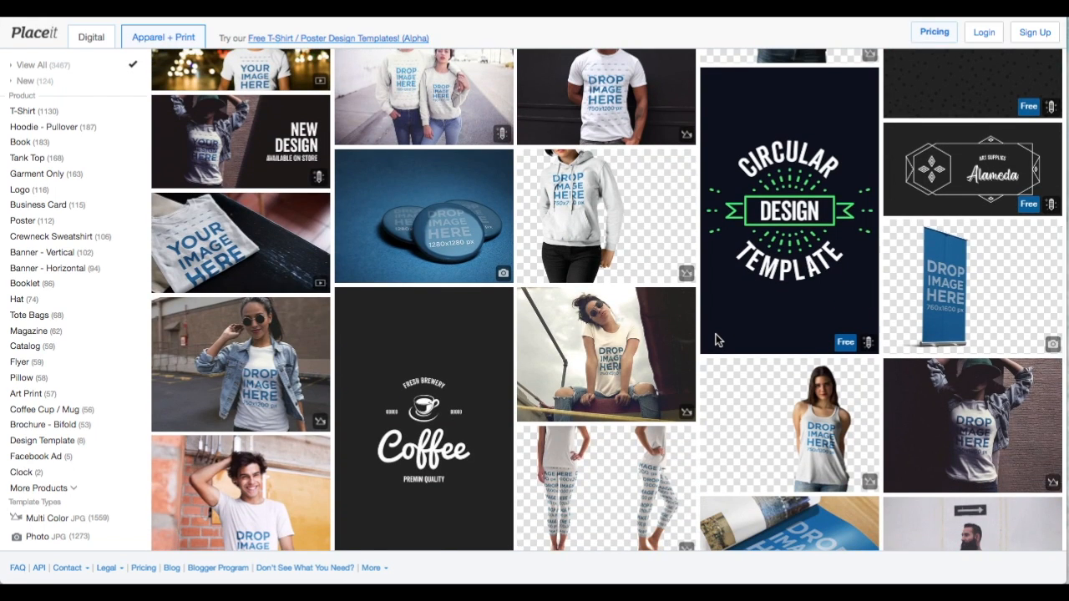
scroll("down", 3)
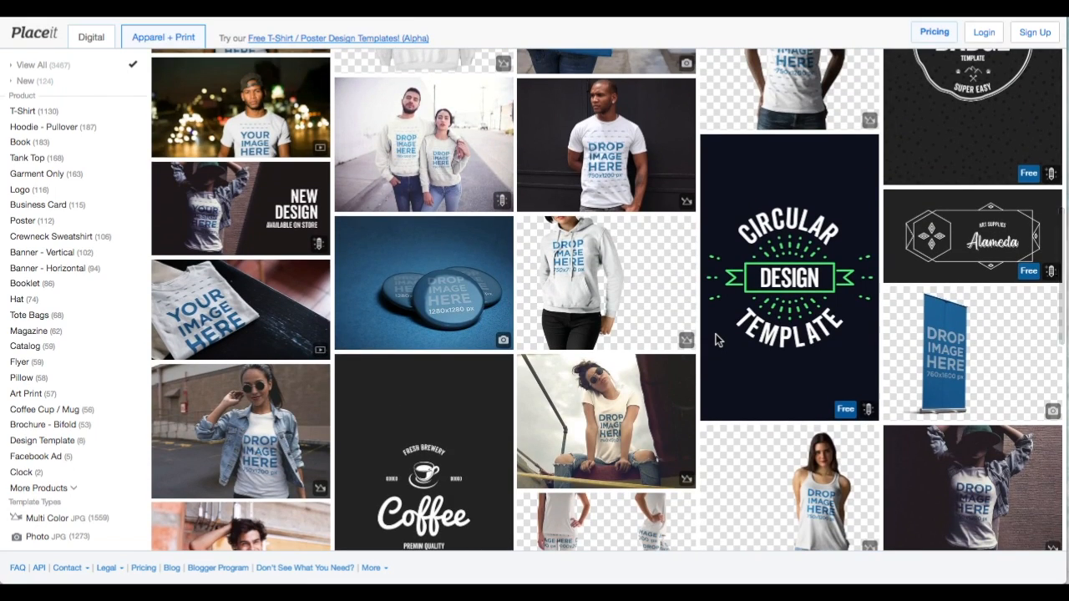
scroll("down", 3)
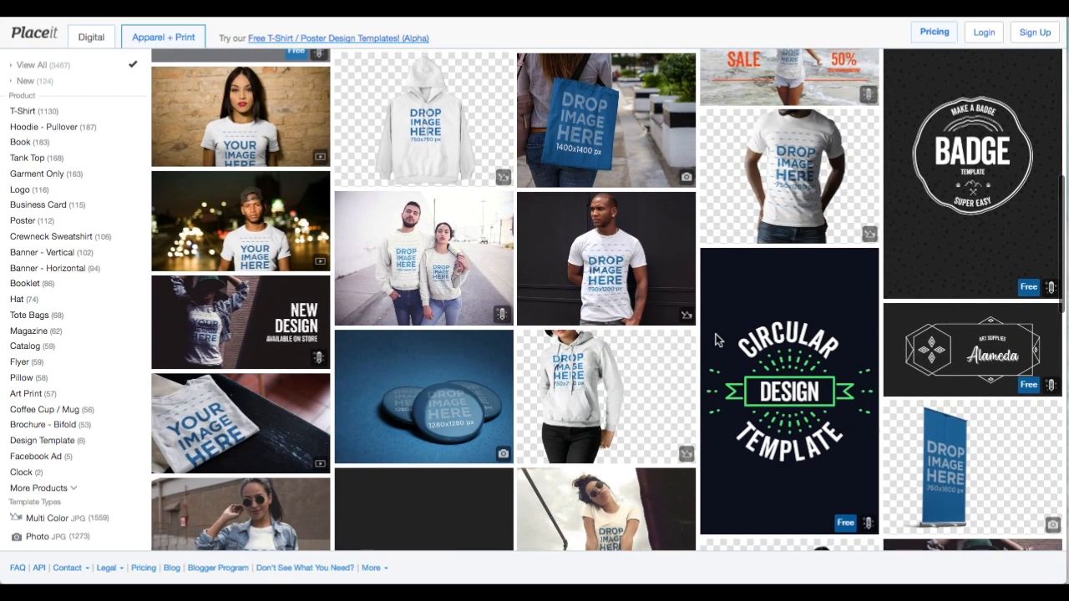
mouse_move(793, 510)
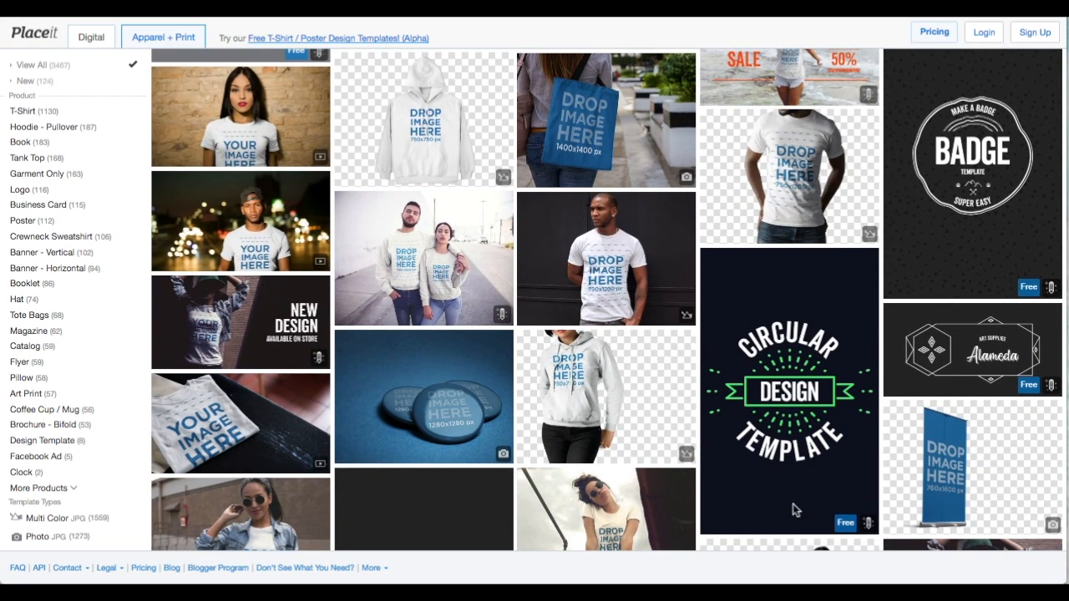
mouse_move(819, 474)
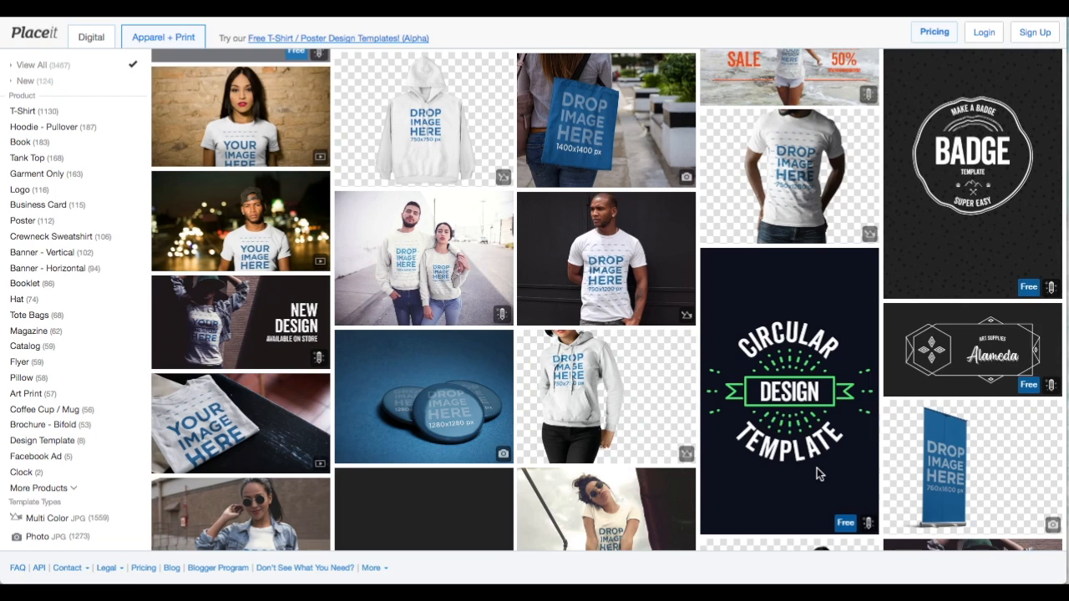
scroll("up", 3)
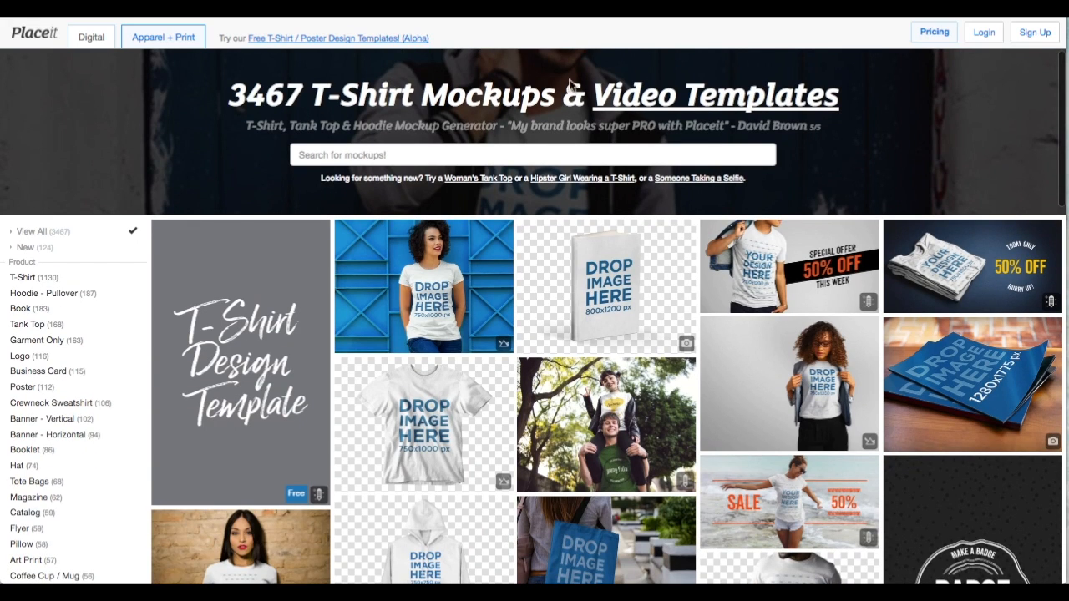
mouse_move(334, 38)
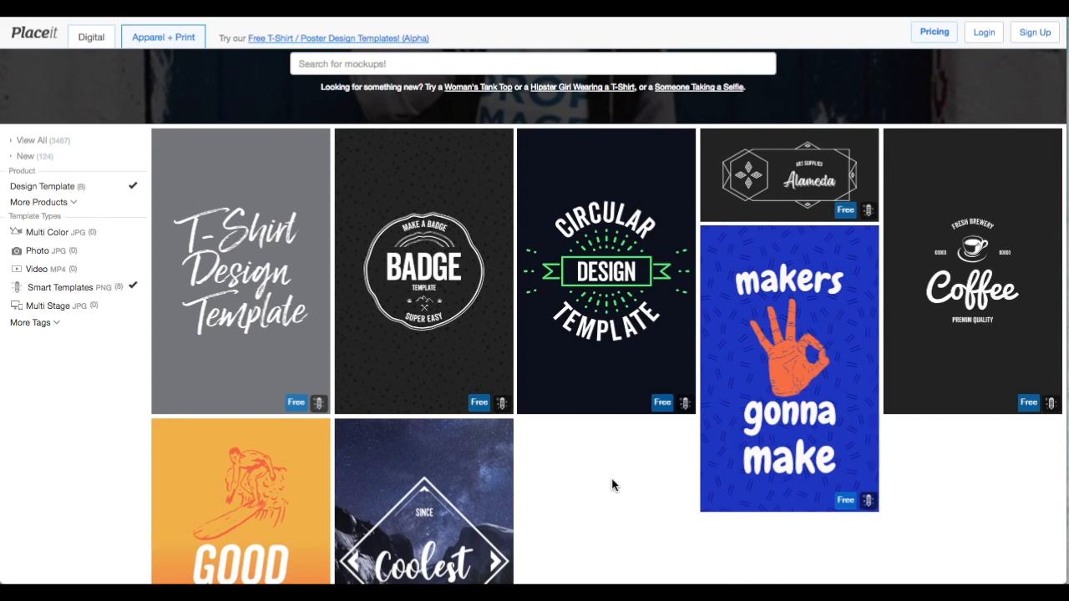
mouse_move(423, 251)
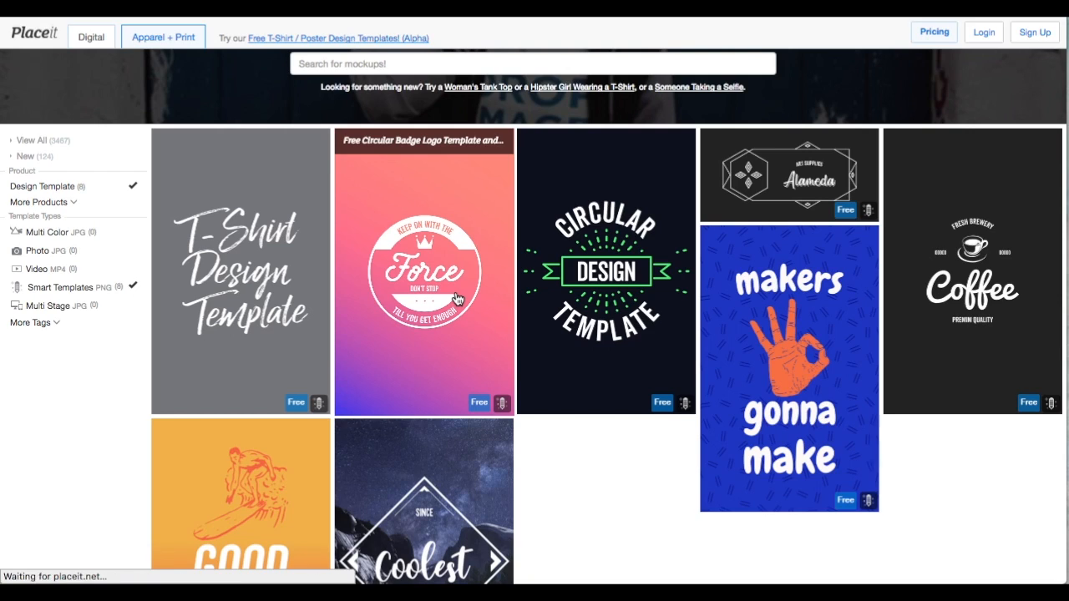
Open the circular badge logo template and select its top text line for editing
left_click(424, 272)
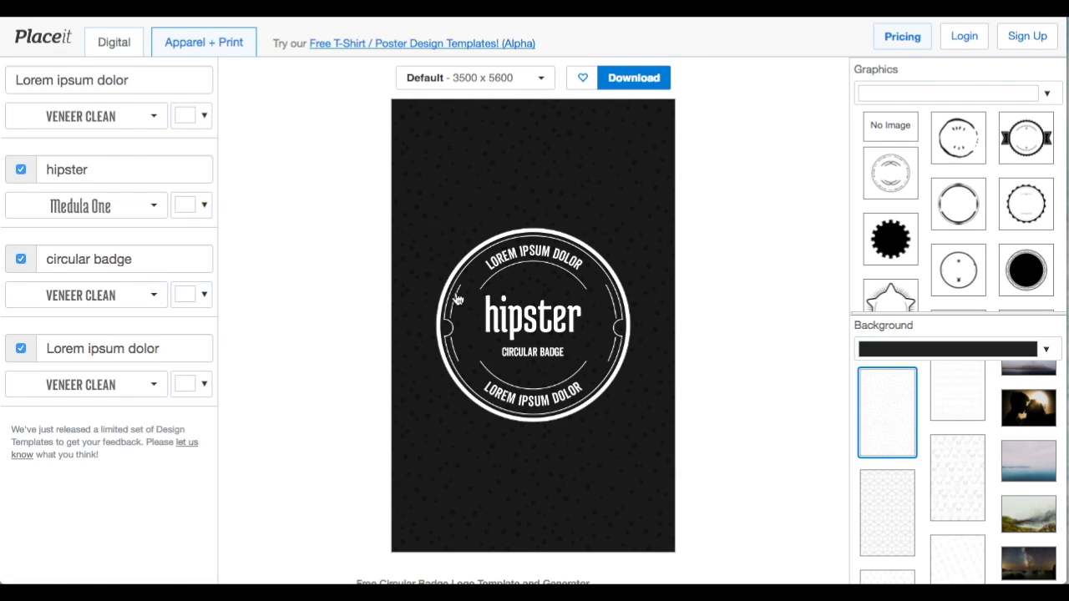
mouse_move(464, 220)
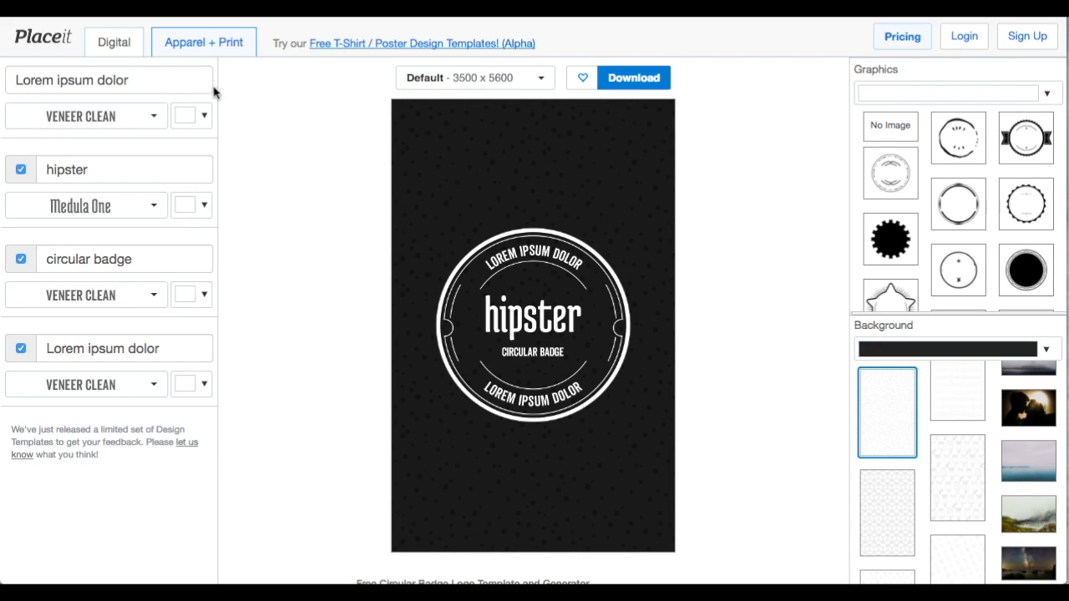
mouse_move(493, 161)
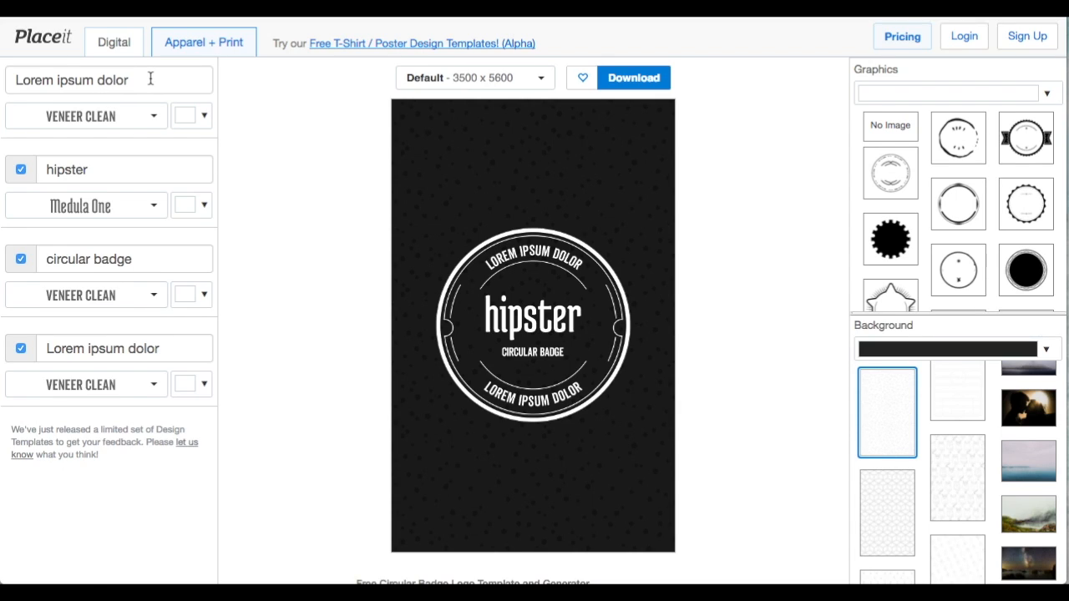
left_click(109, 79)
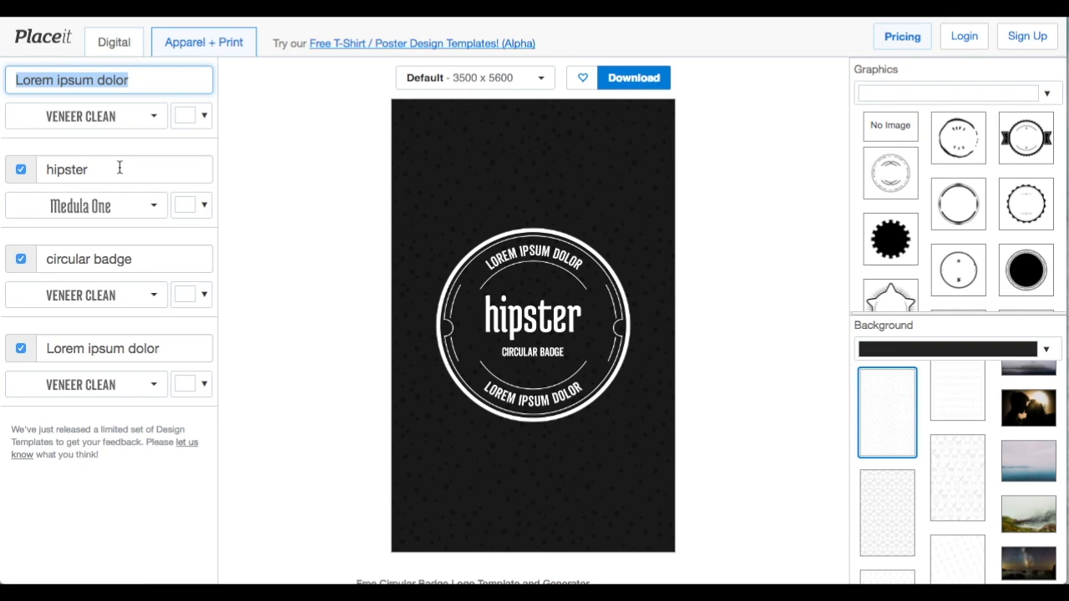
Replace the four badge text lines with 'Don't judge me', 'MY CAT', 'RULEZ' and 'my world'
type("MY")
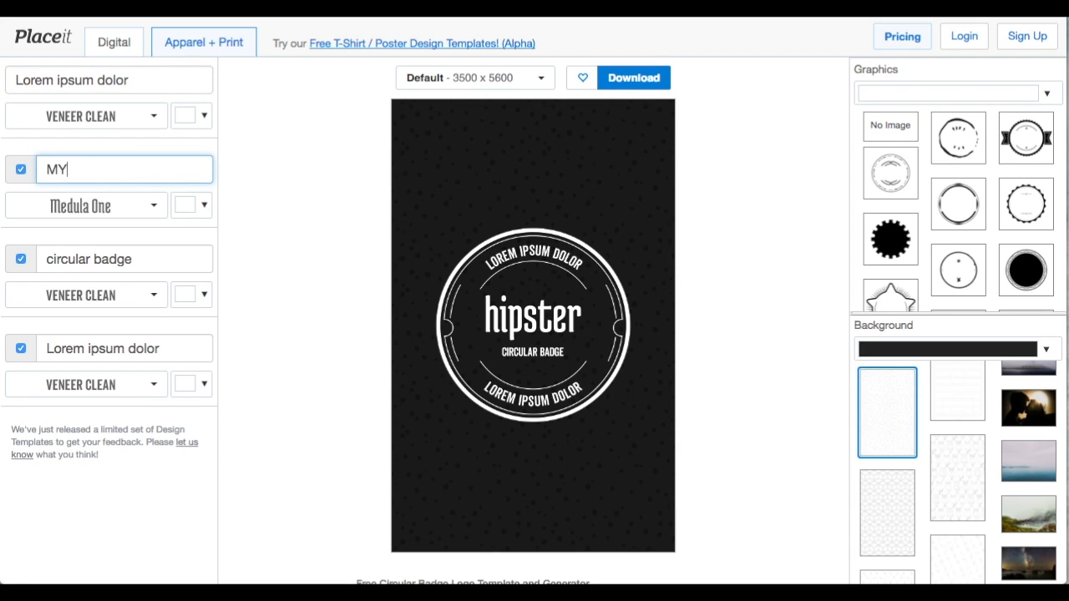
type("RULEZ")
left_click(109, 80)
type("Don't judge me")
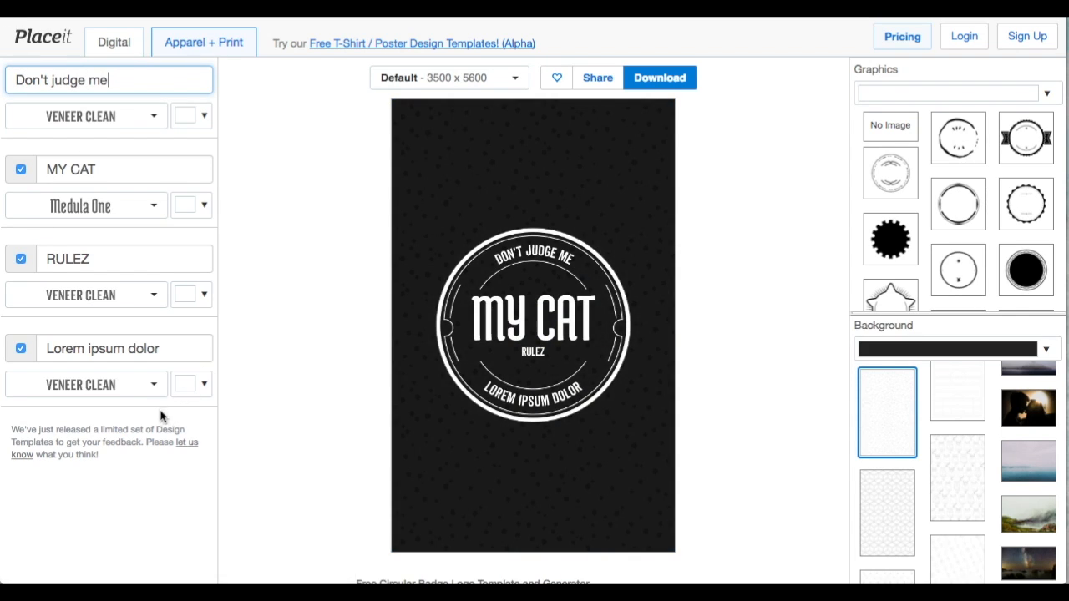
type("m")
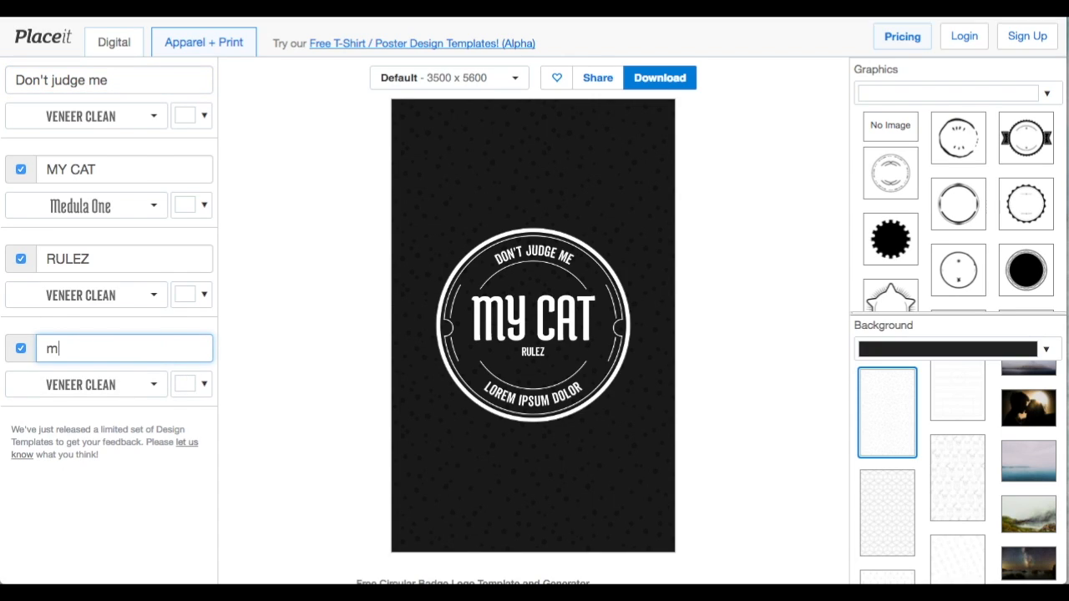
type("y wo")
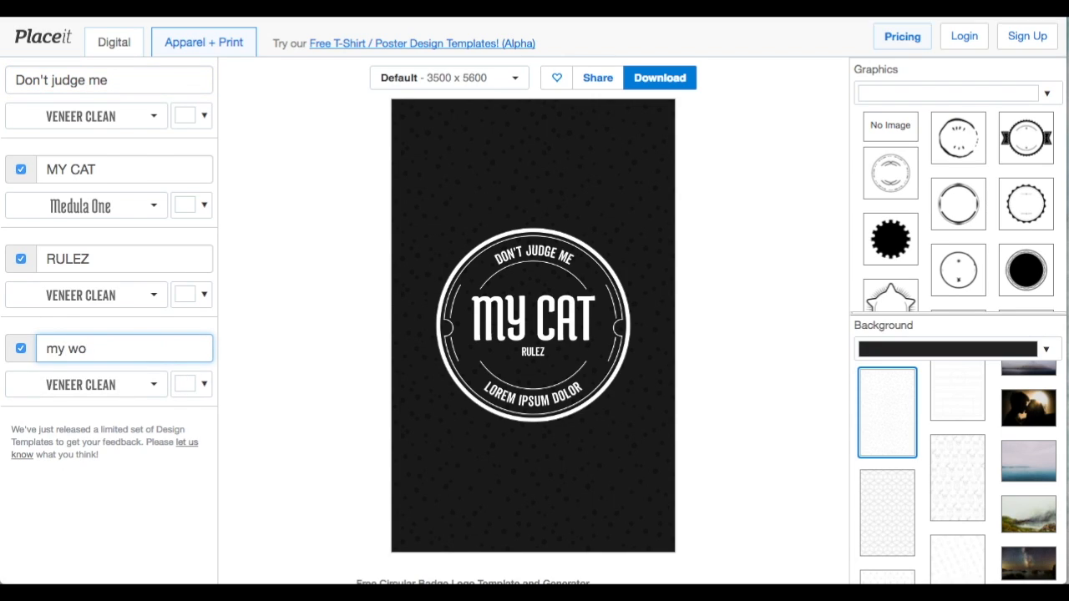
type("rld")
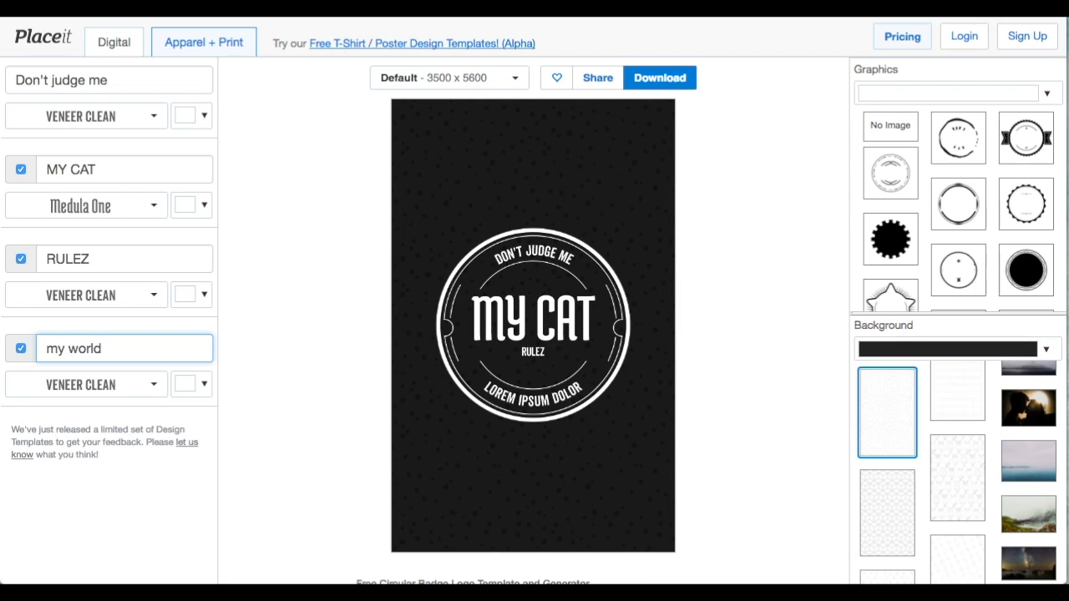
type("my world")
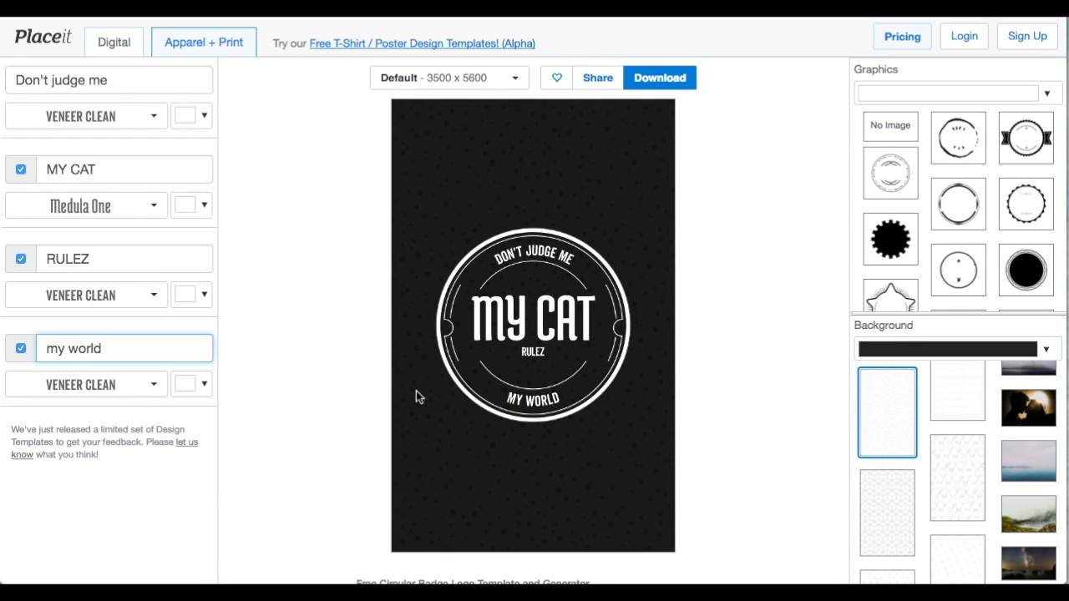
left_click(109, 79)
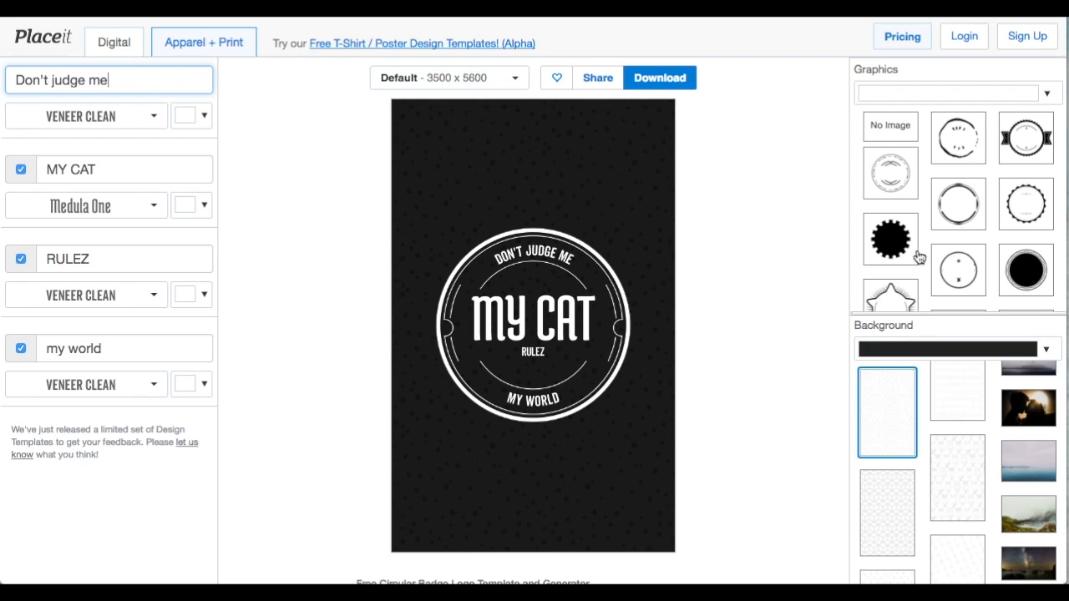
mouse_move(452, 294)
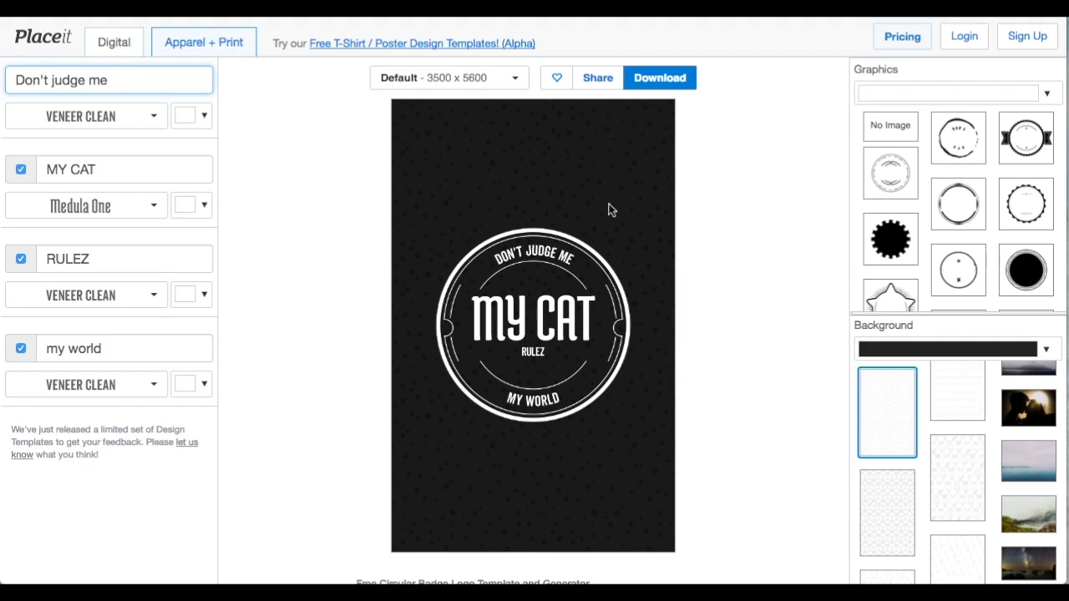
mouse_move(606, 380)
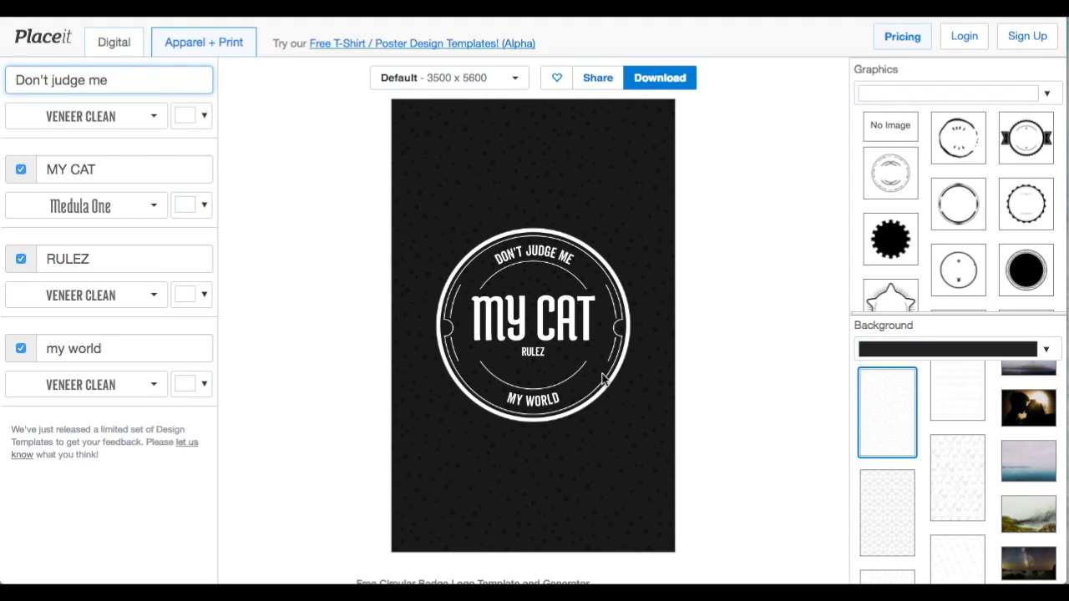
mouse_move(631, 390)
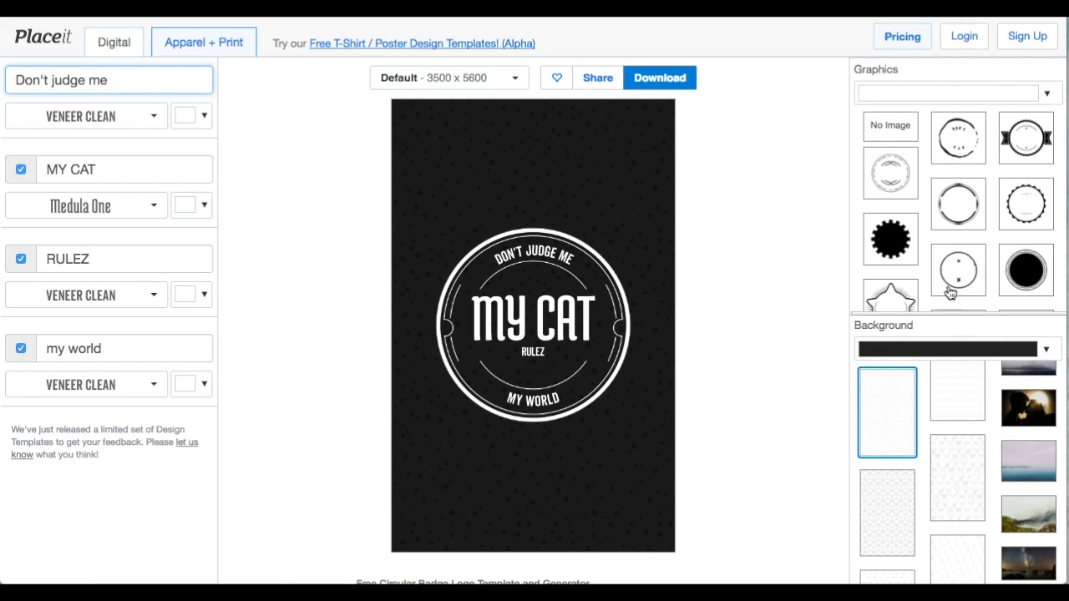
scroll("down", 3)
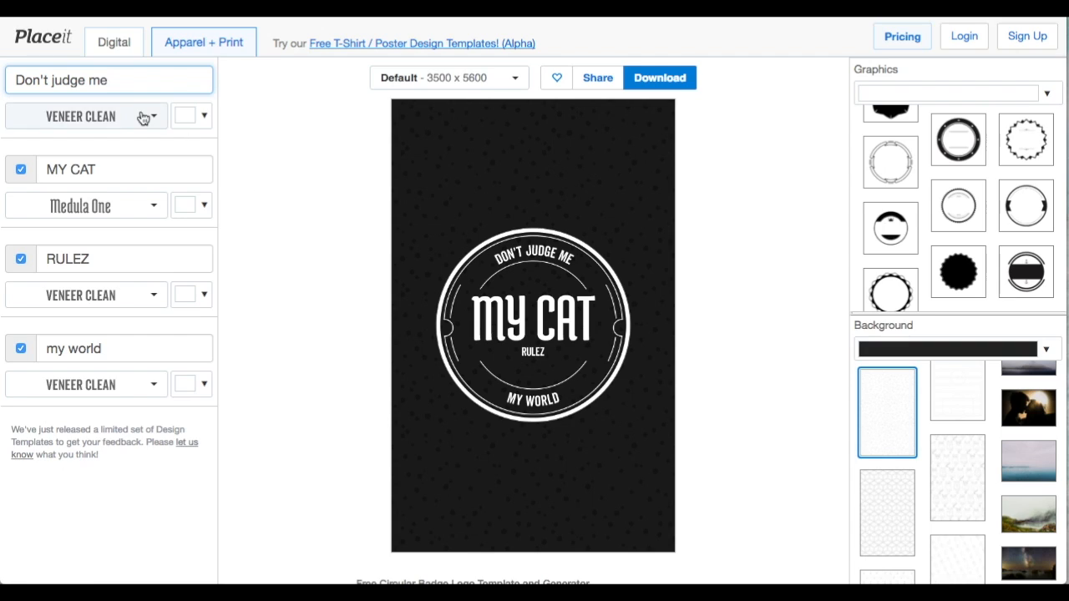
Give the DON'T JUDGE ME line the Economica B font and a light purple colour
left_click(85, 117)
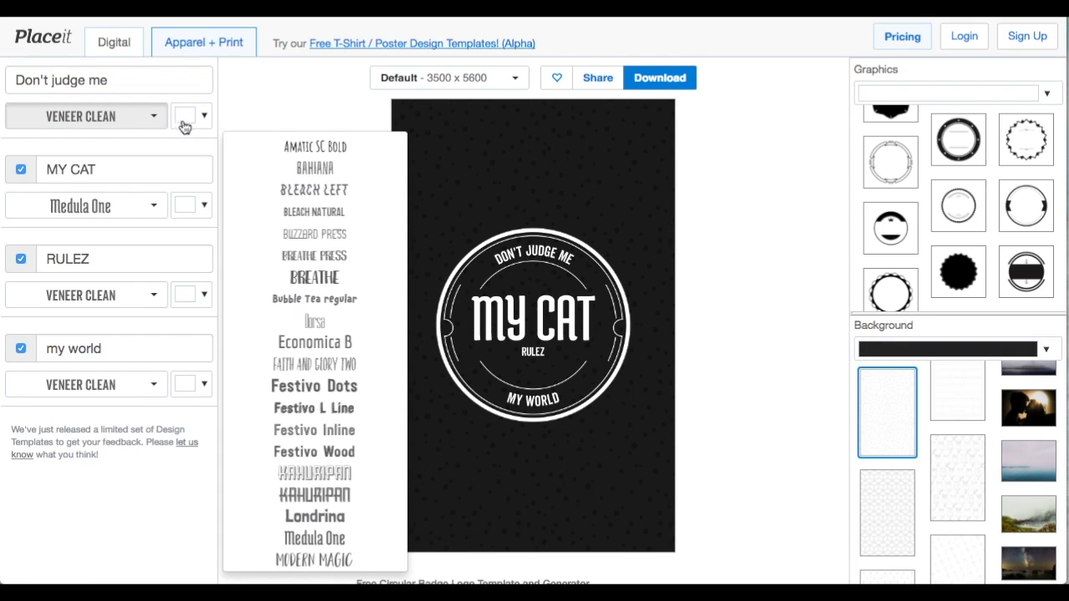
mouse_move(104, 382)
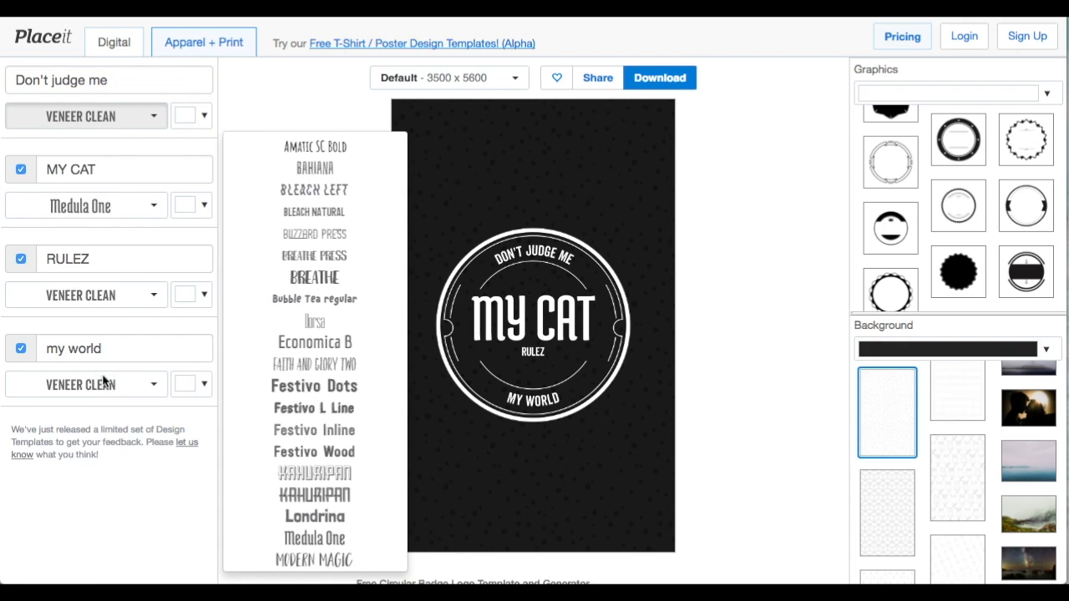
mouse_move(314, 212)
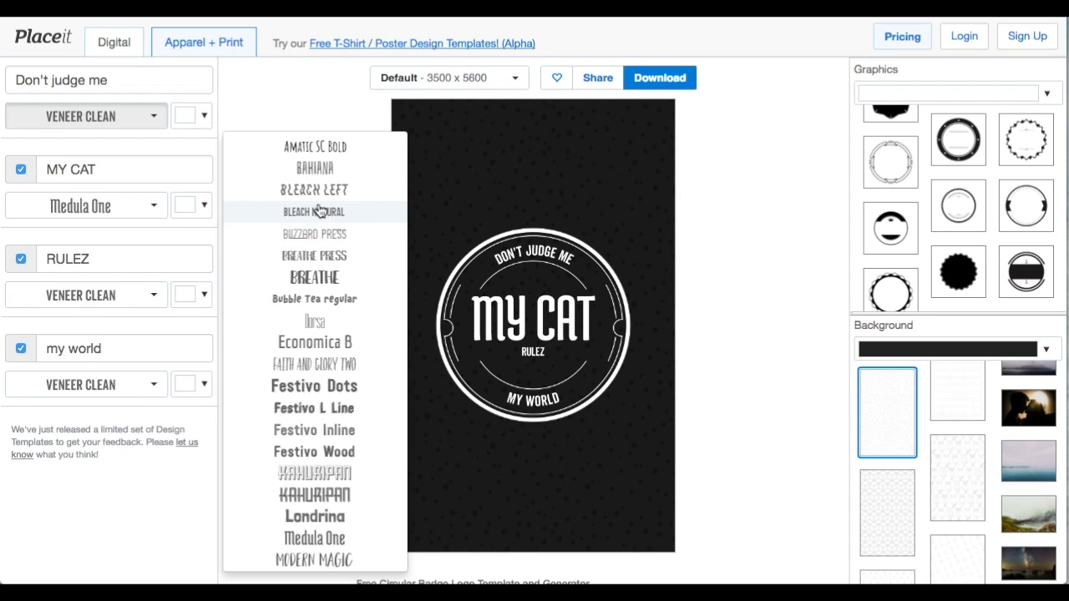
left_click(315, 168)
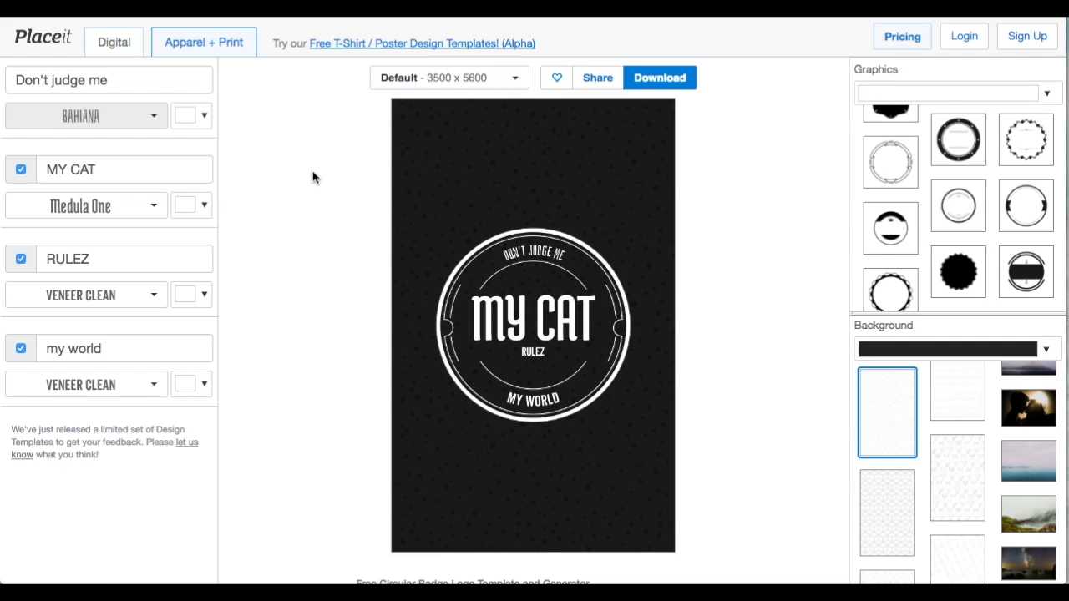
left_click(86, 115)
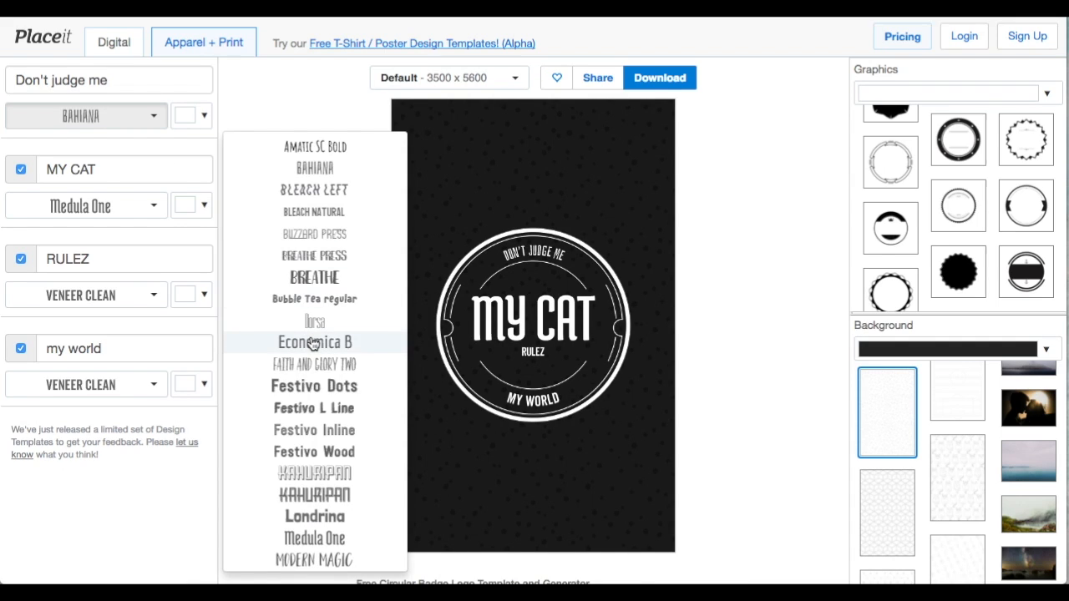
left_click(315, 342)
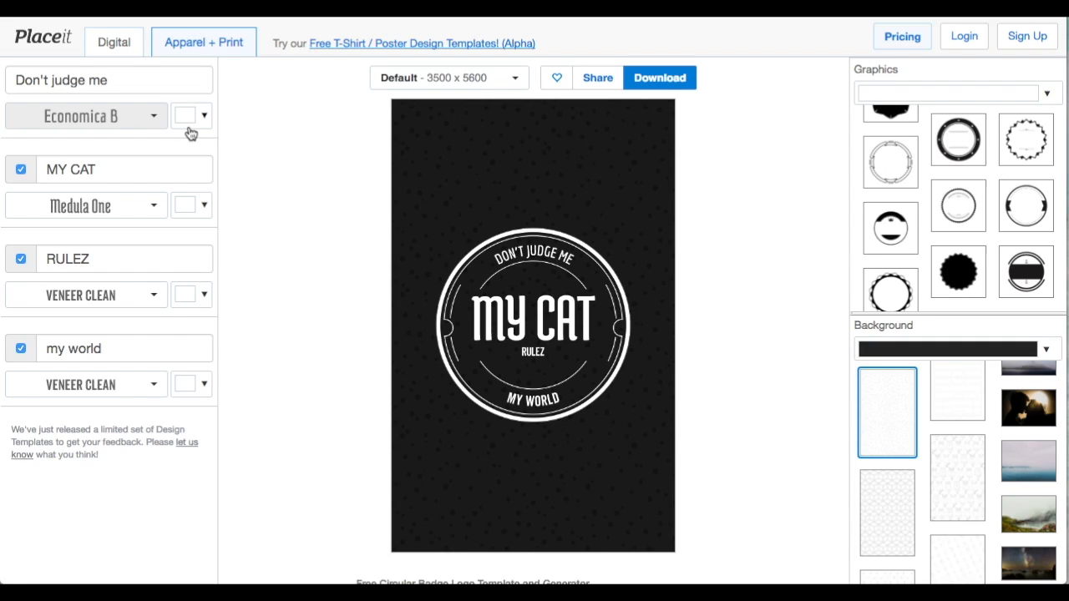
mouse_move(191, 116)
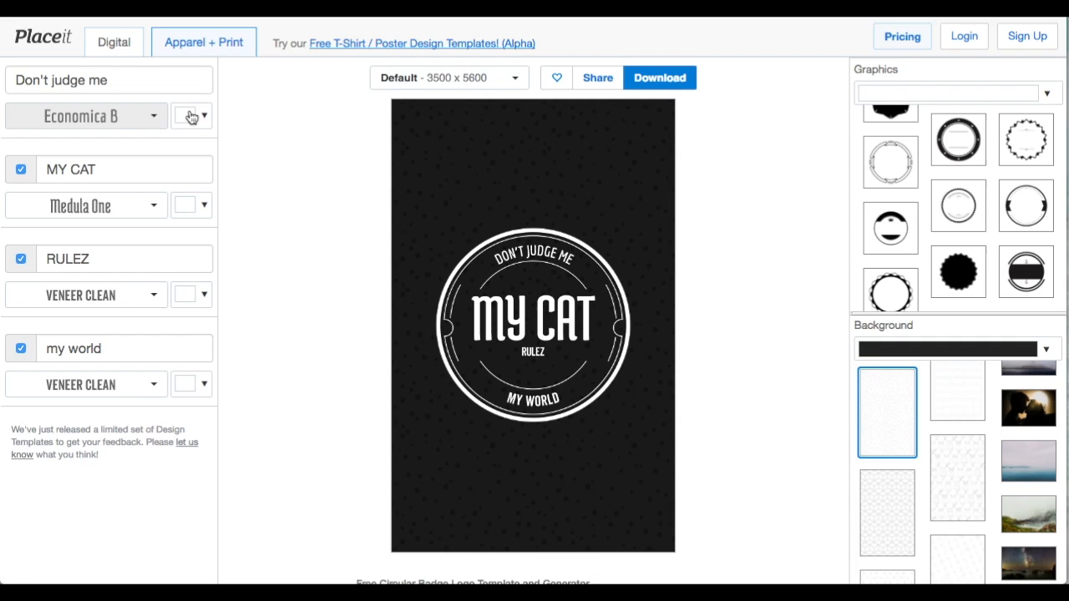
left_click(192, 116)
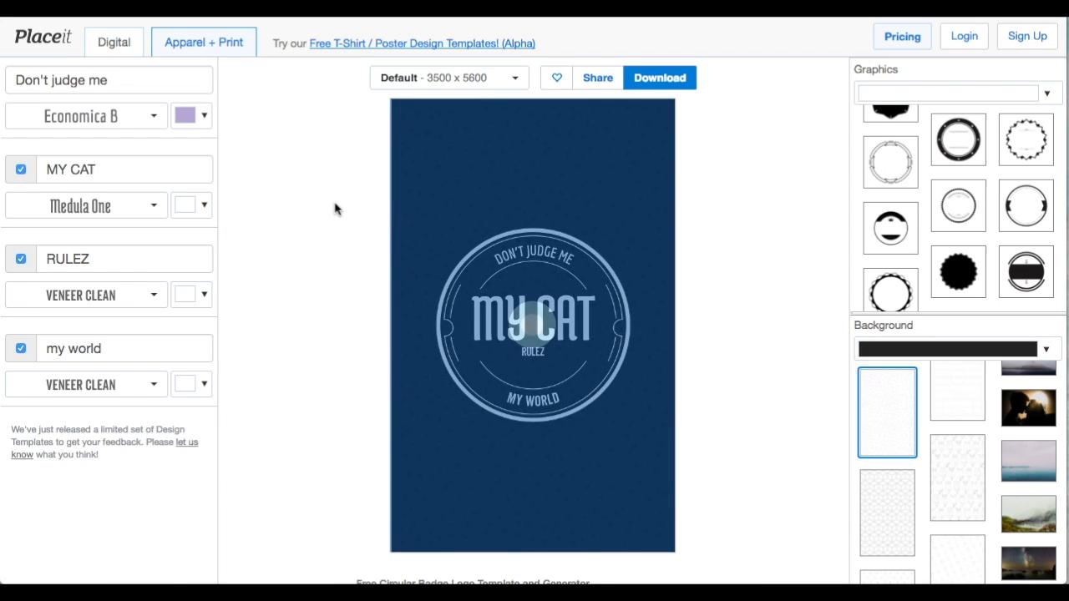
Try Kahuripan and Station No7 on MY CAT, then set it to the PARTS font
left_click(83, 205)
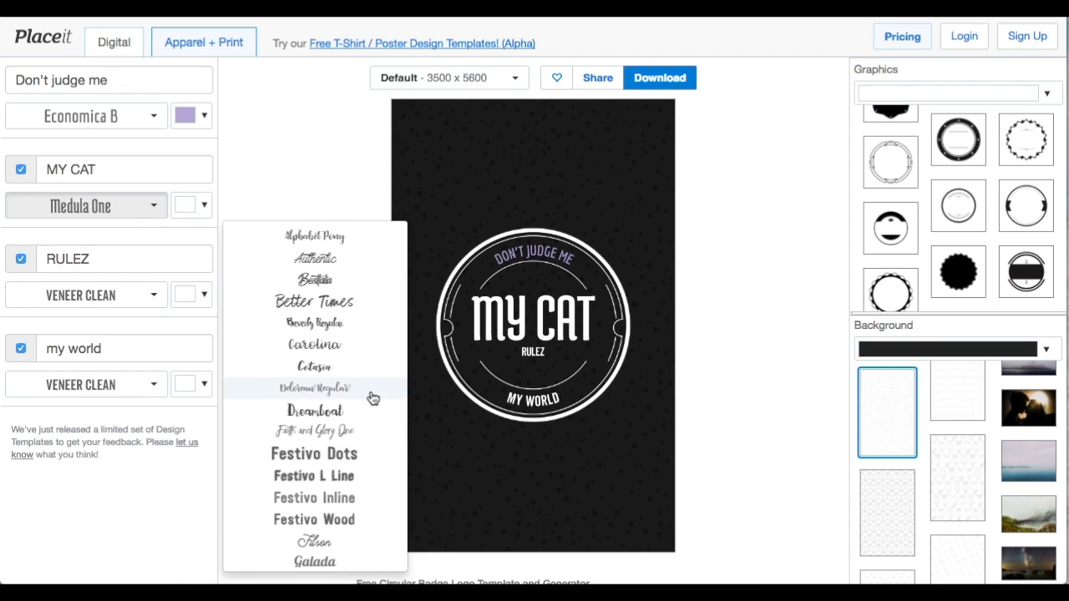
scroll("down", 3)
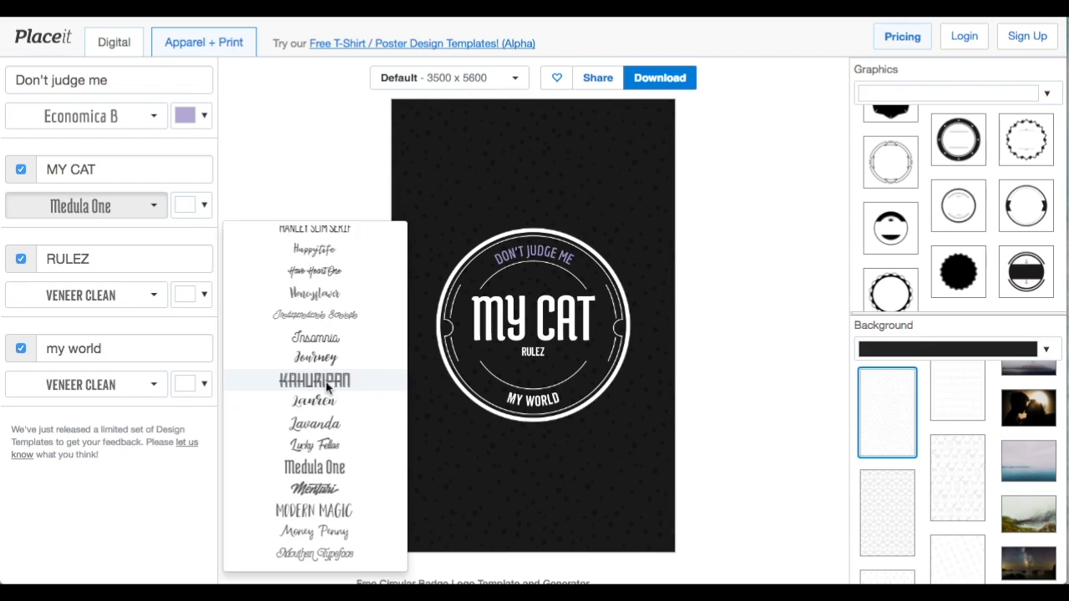
left_click(314, 381)
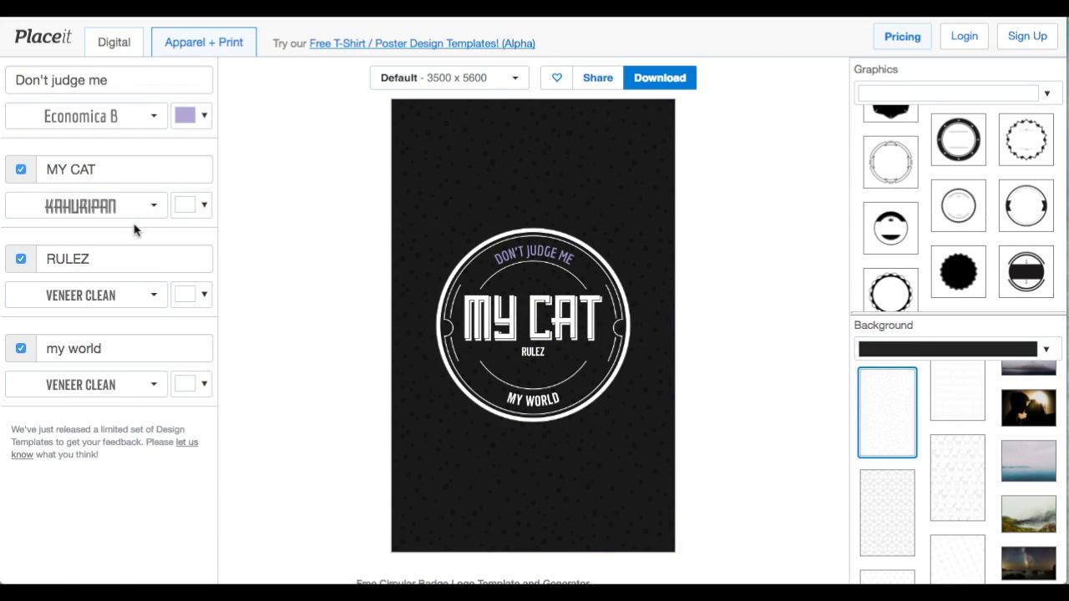
left_click(86, 206)
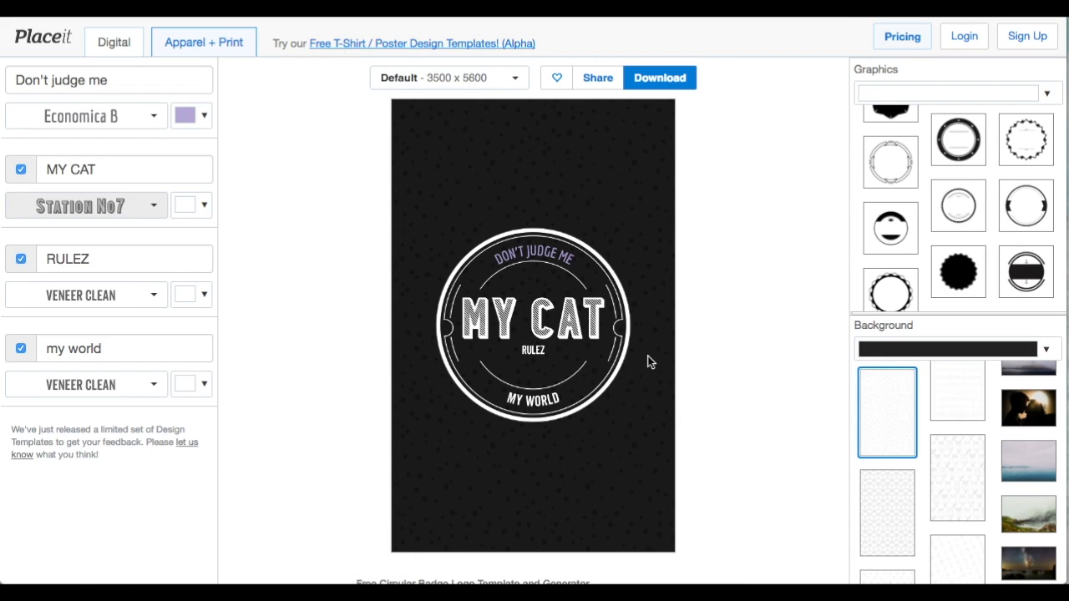
mouse_move(182, 295)
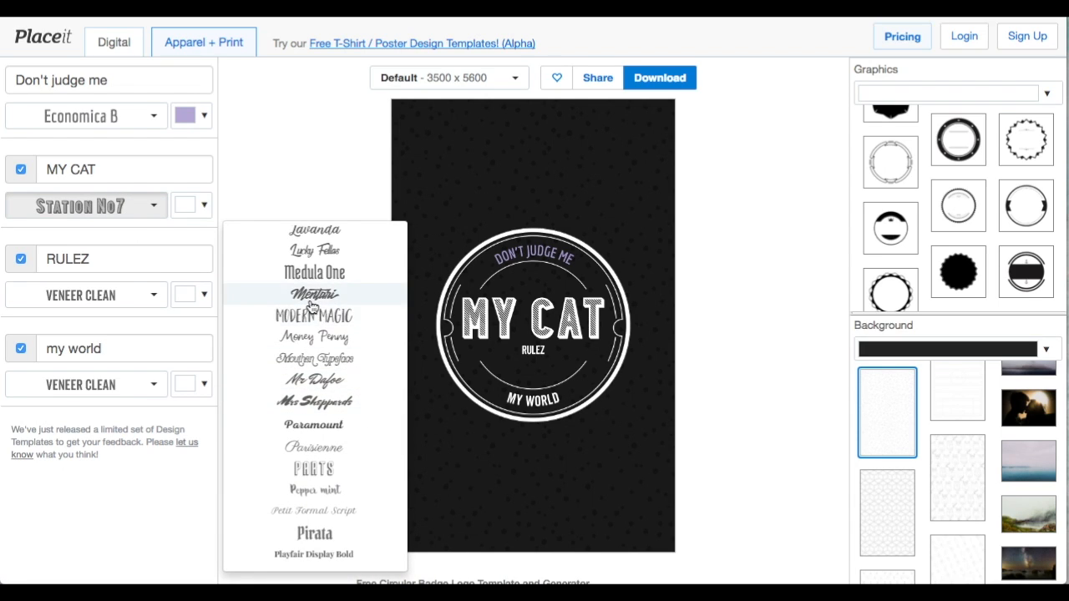
left_click(313, 470)
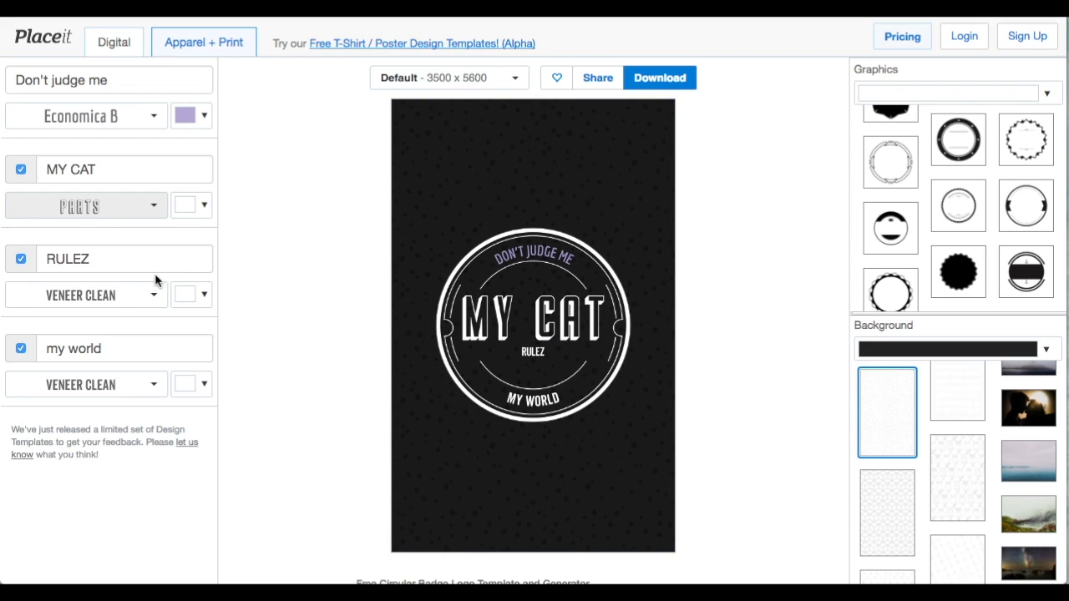
mouse_move(134, 301)
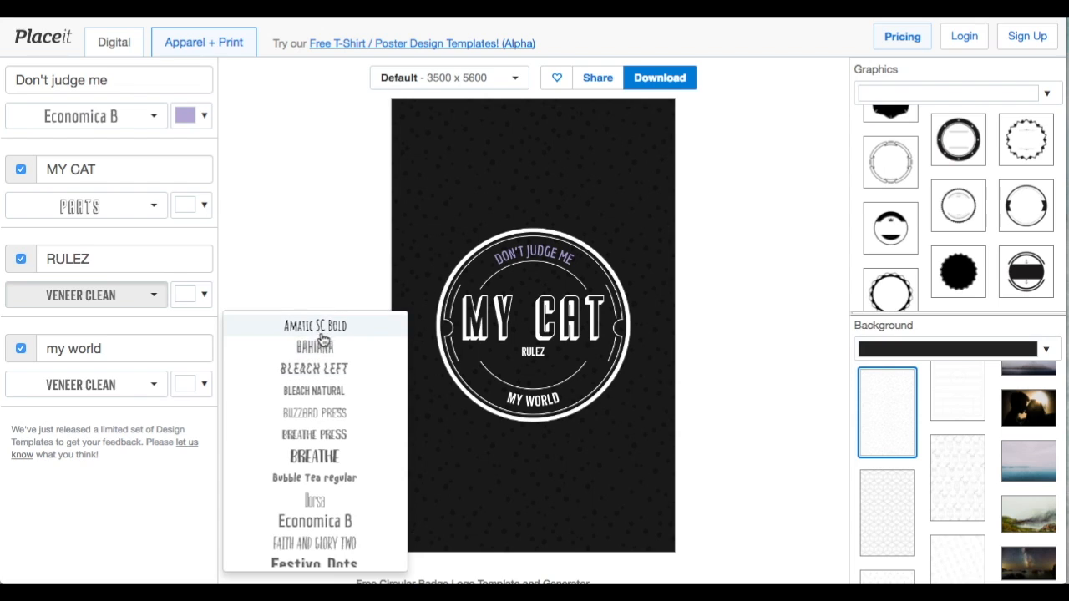
Set RULEZ to the Water font and the bottom curved line to Economica B
scroll("down", 3)
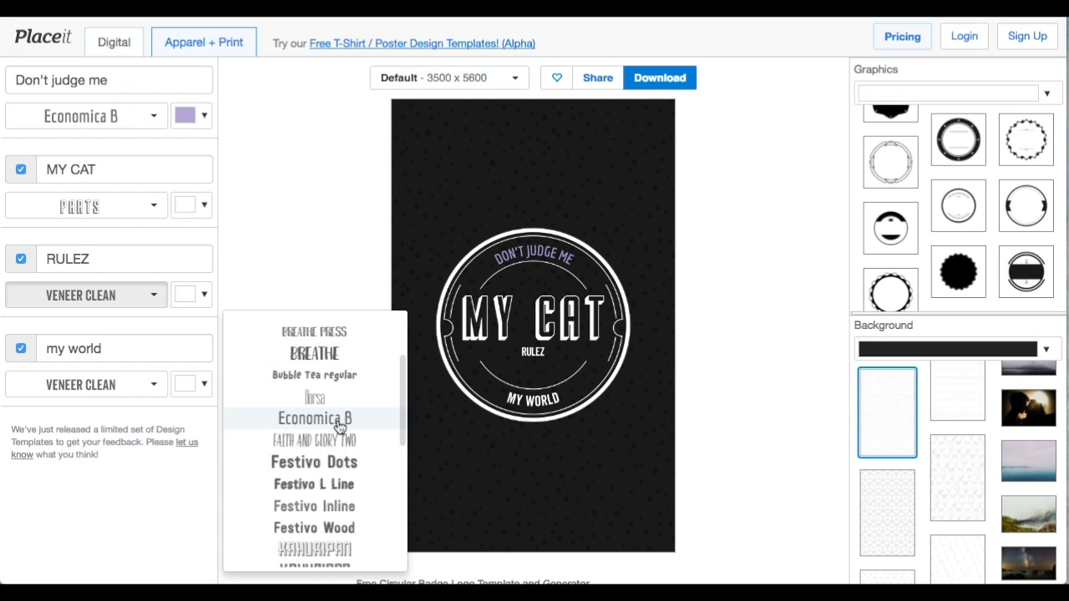
left_click(314, 418)
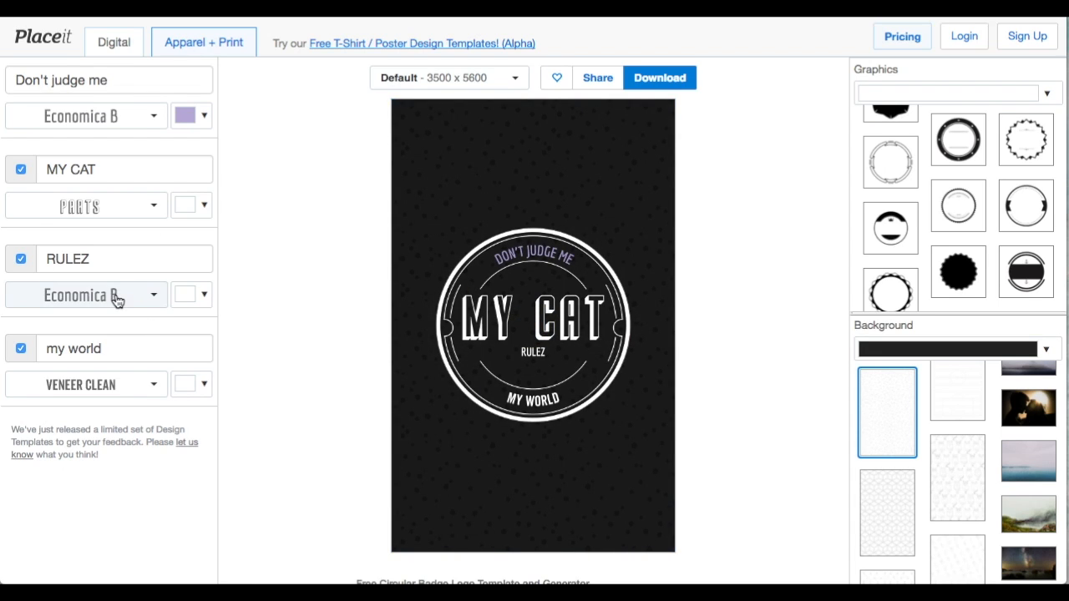
mouse_move(129, 385)
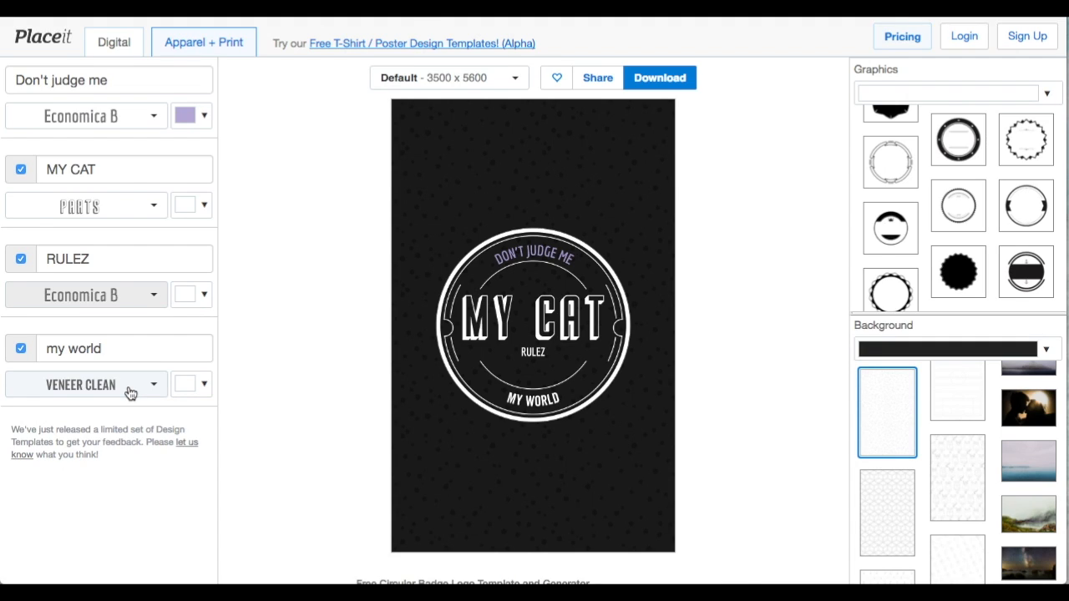
left_click(83, 384)
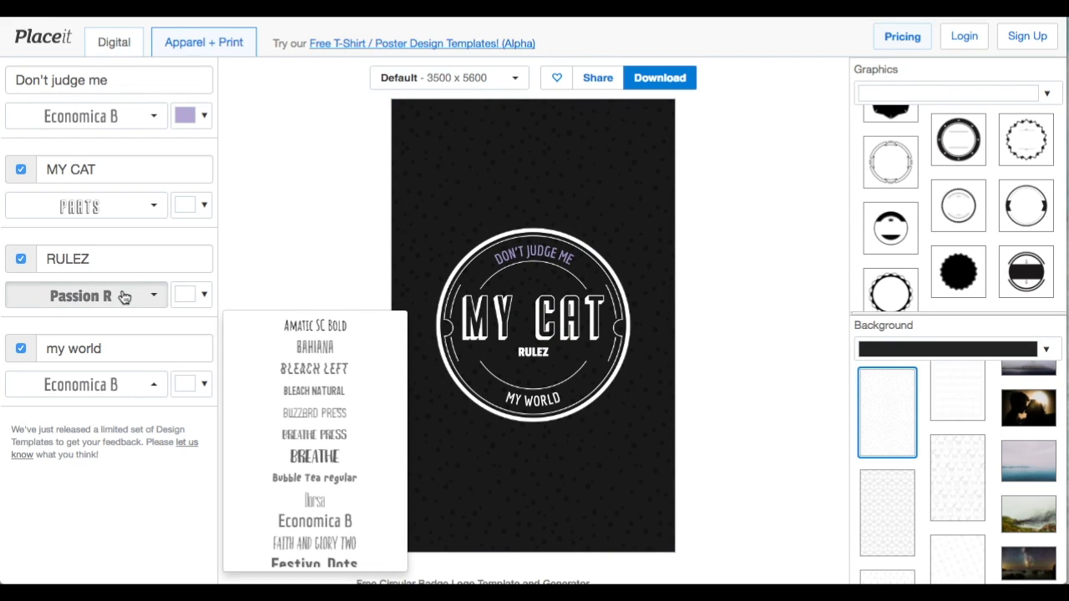
scroll("down", 3)
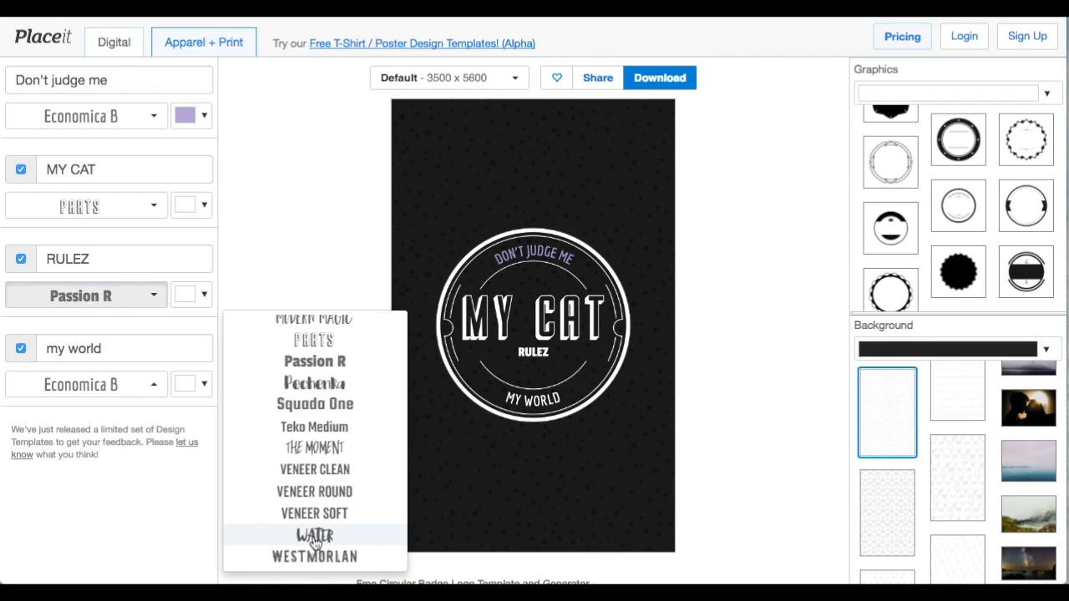
left_click(315, 535)
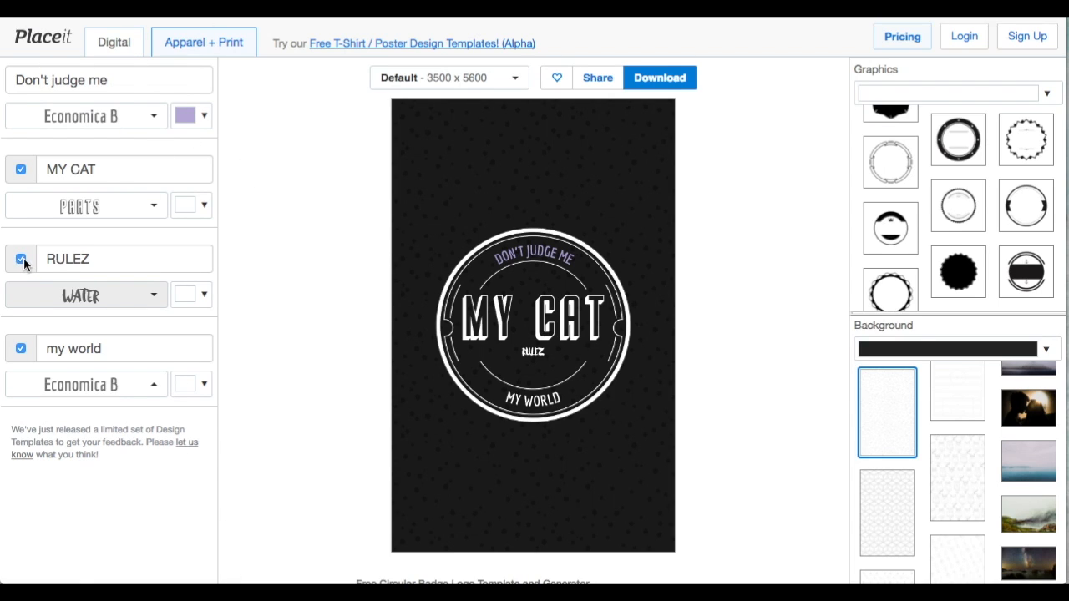
Hide the RULEZ line and change the bottom curved text to 'already does'
left_click(20, 259)
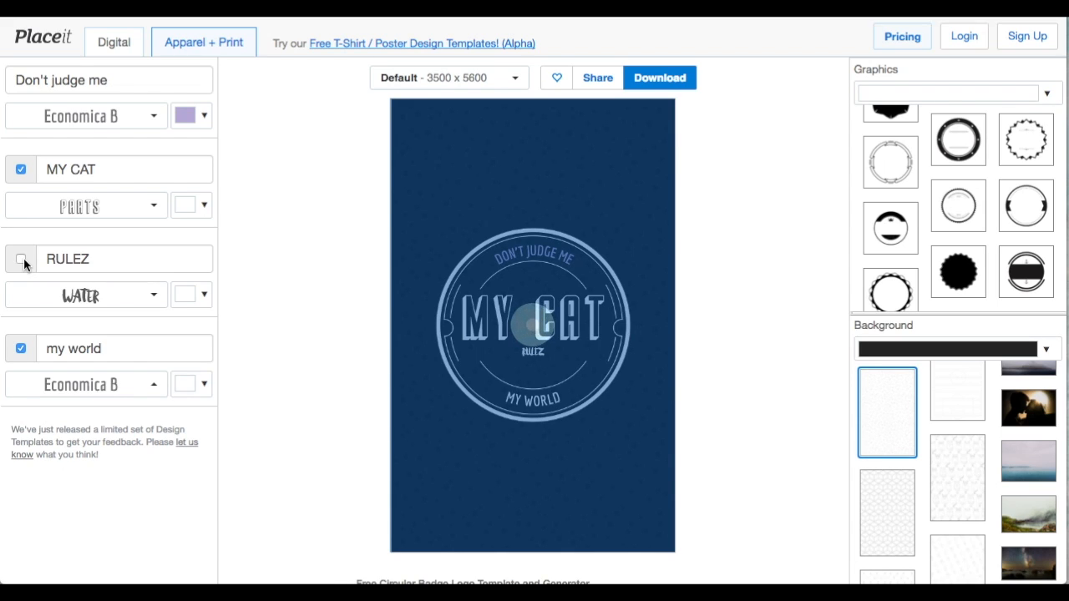
left_click(20, 258)
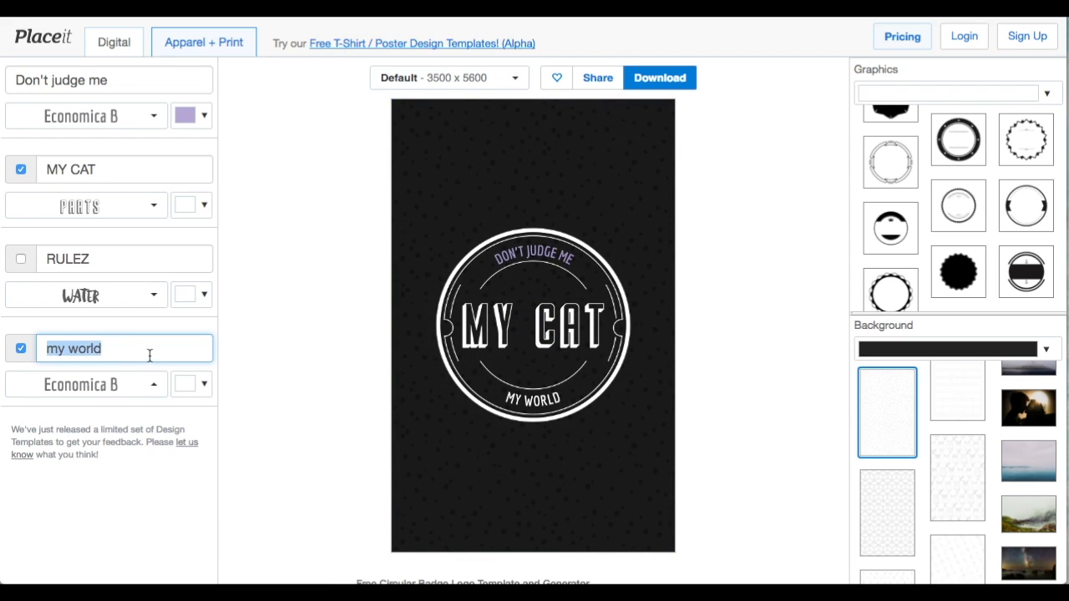
type("already does")
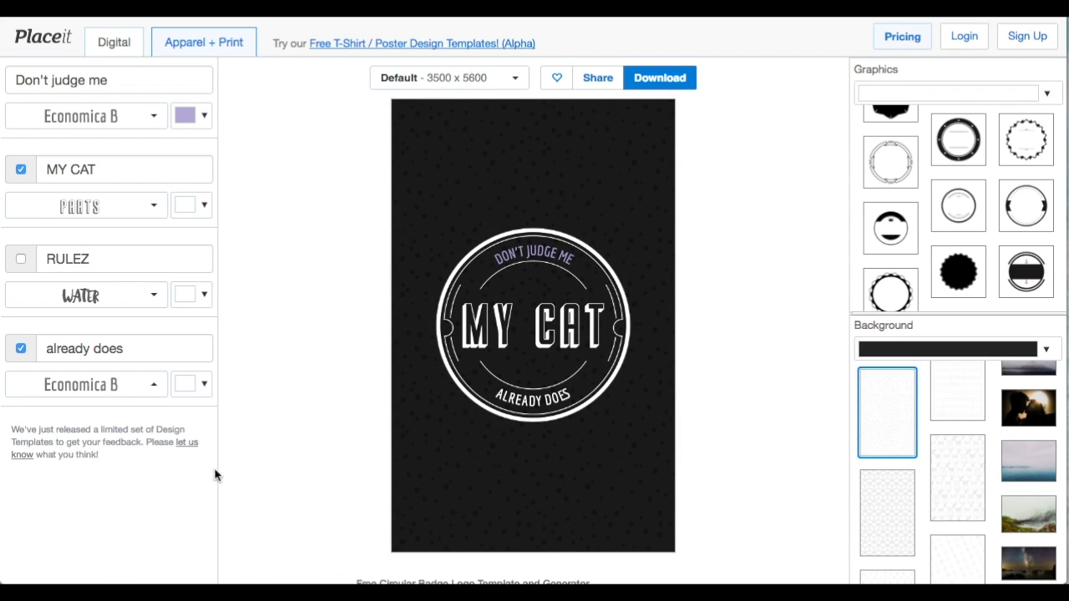
Colour ALREADY DOES a pale lilac using the purple swatch and finer colour picker
left_click(191, 384)
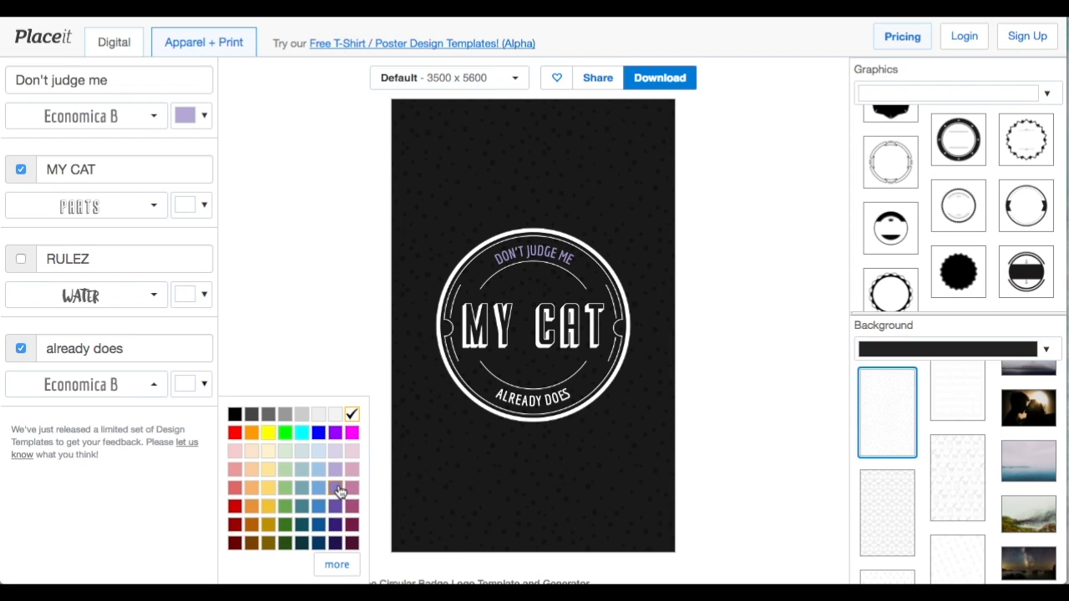
left_click(335, 488)
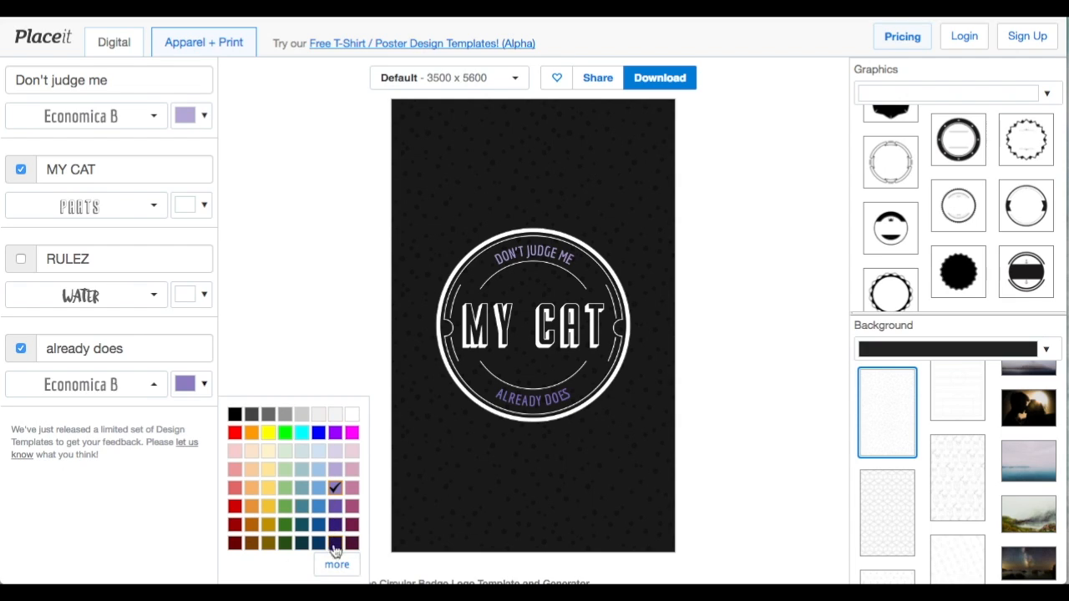
left_click(336, 563)
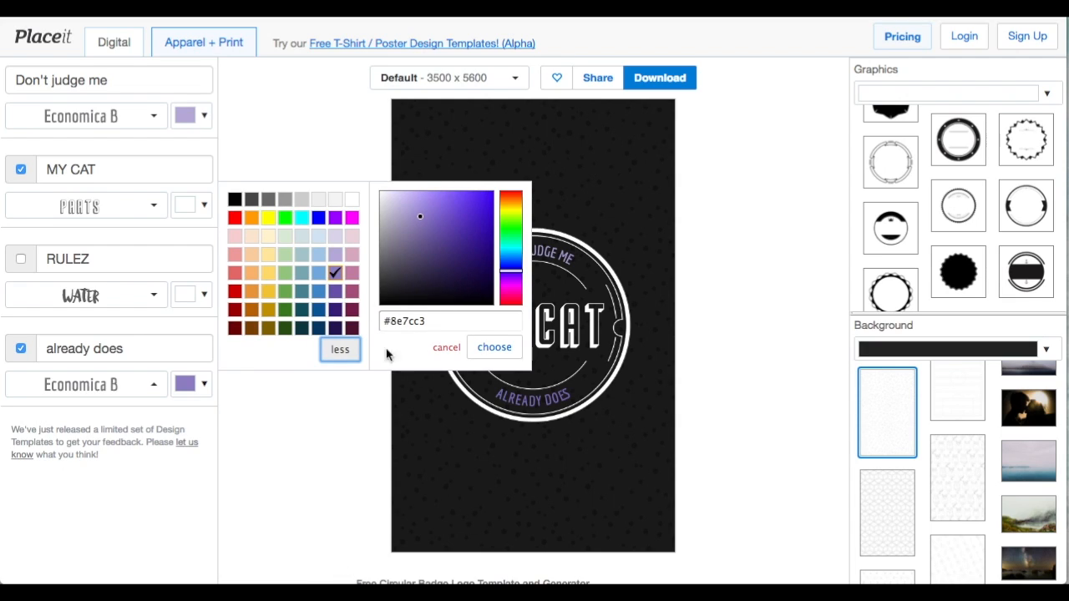
left_click(451, 320)
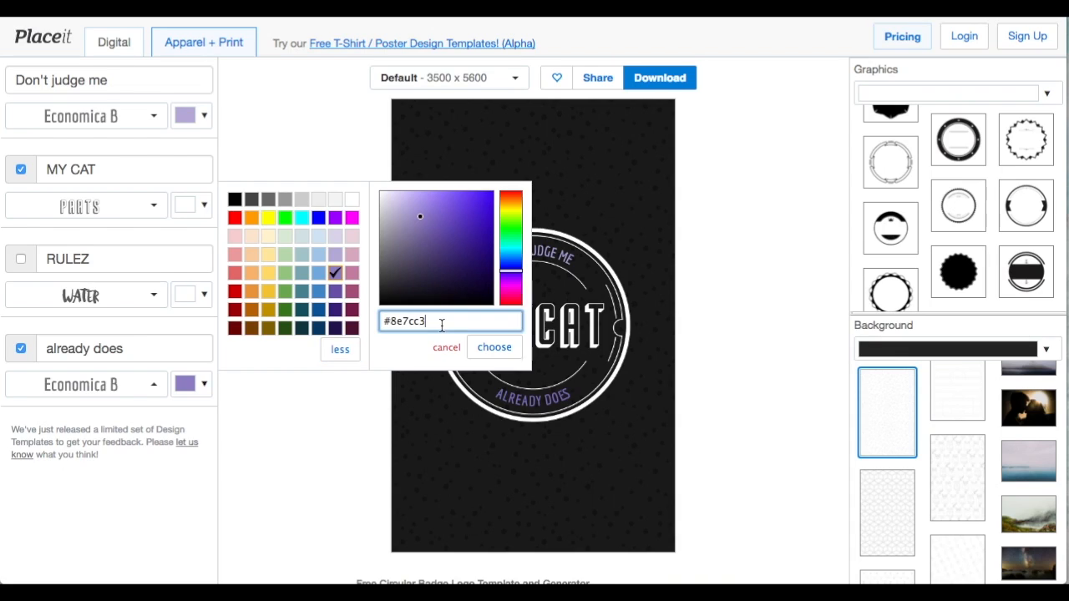
left_click(465, 269)
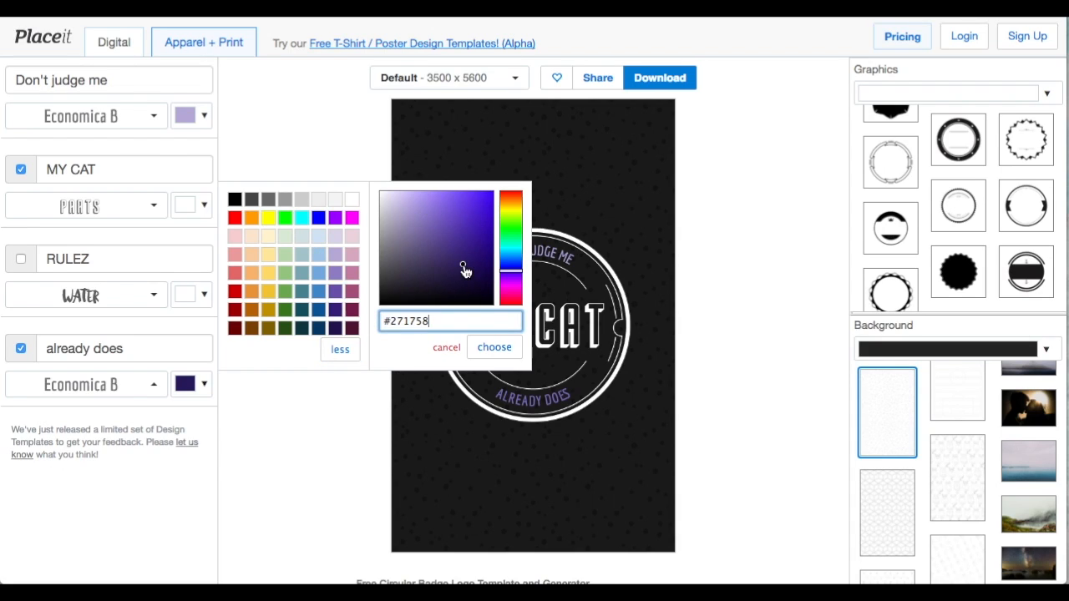
left_click(443, 204)
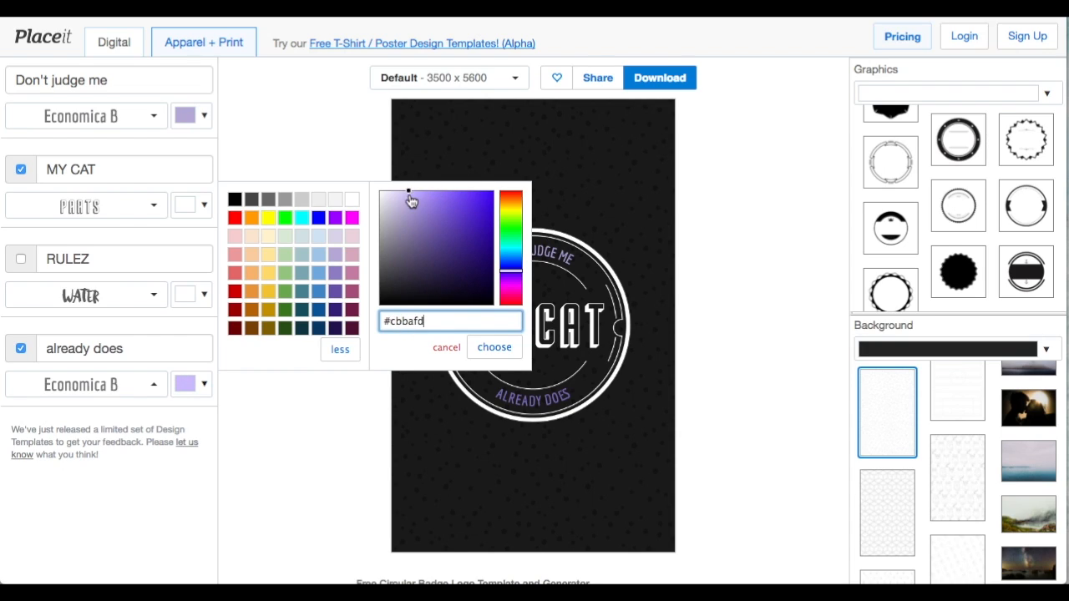
left_click(493, 347)
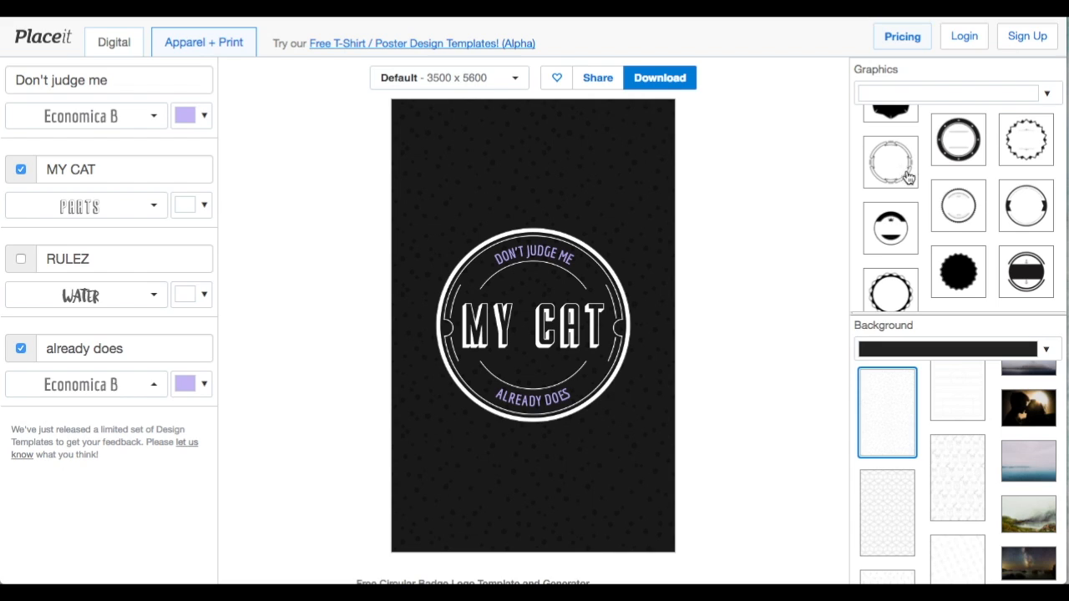
Preview several badge frame graphics, including the solid ringed circle design
scroll("down", 3)
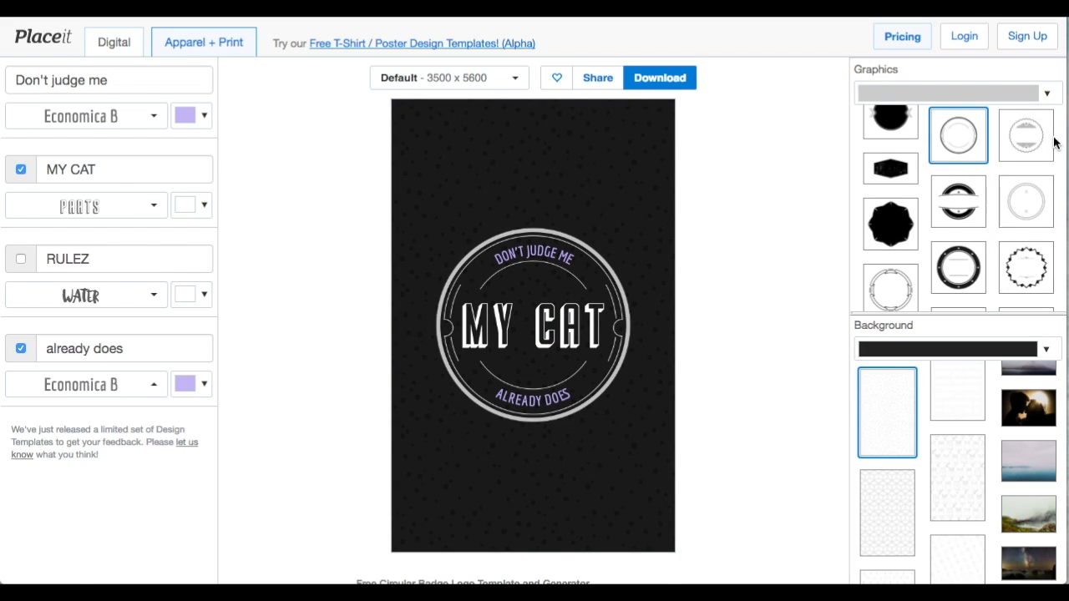
scroll("down", 3)
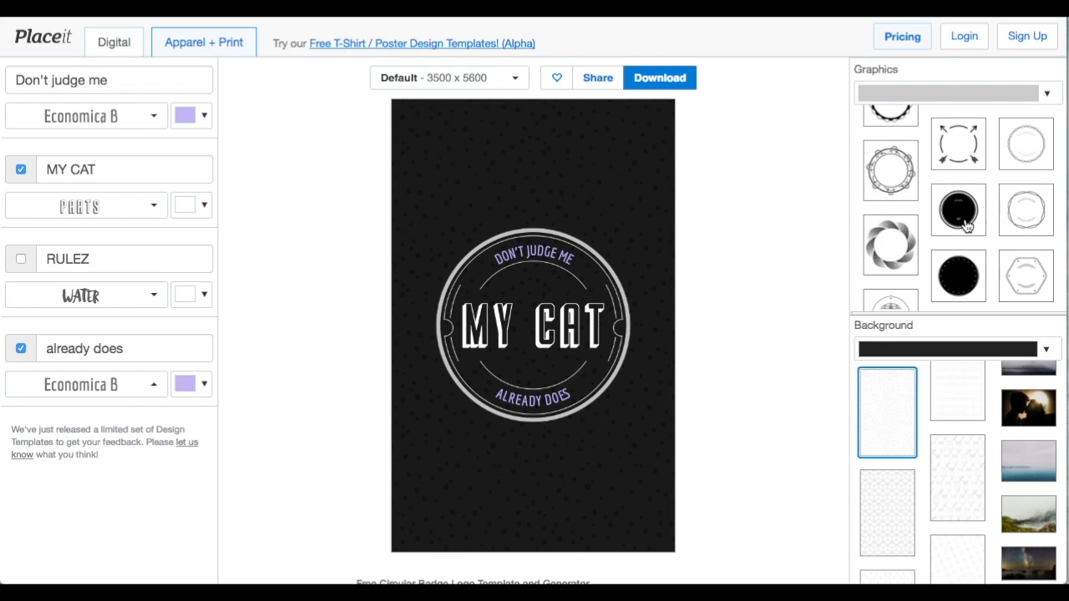
left_click(1025, 142)
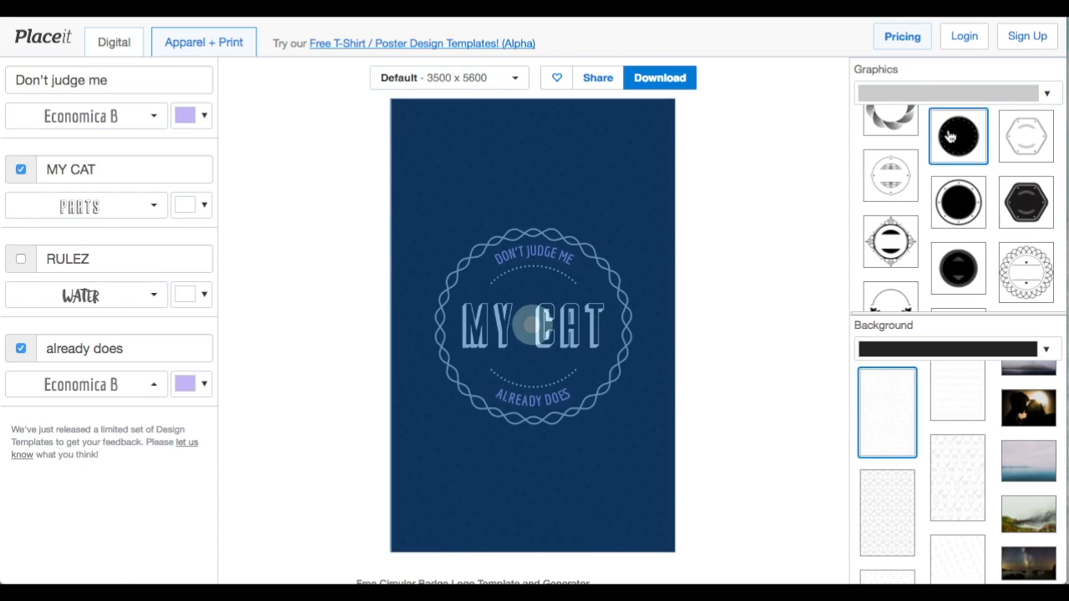
left_click(958, 135)
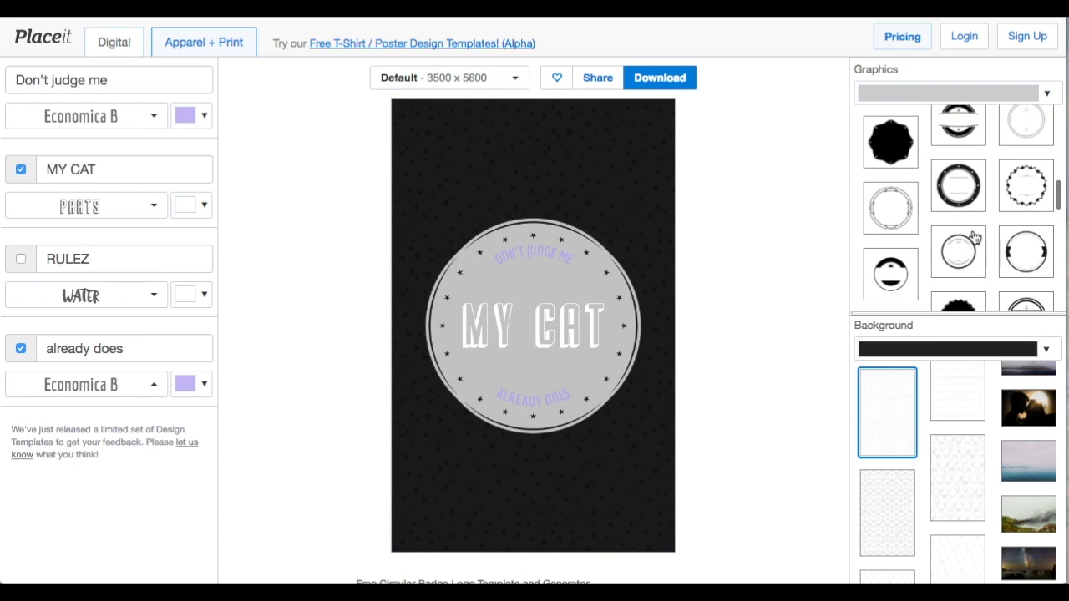
scroll("down", 3)
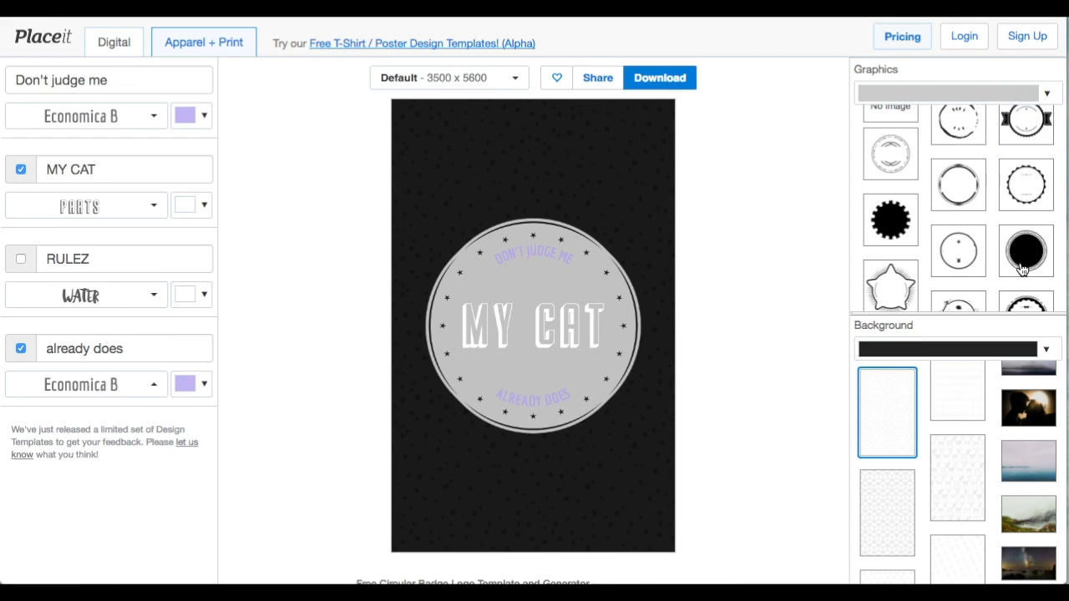
left_click(1026, 251)
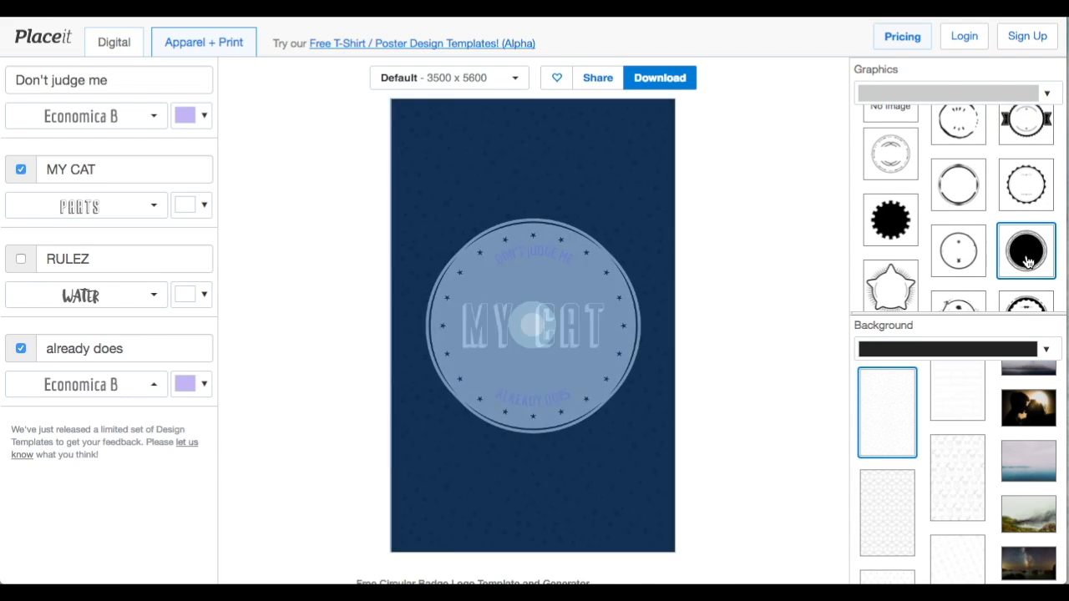
left_click(1026, 251)
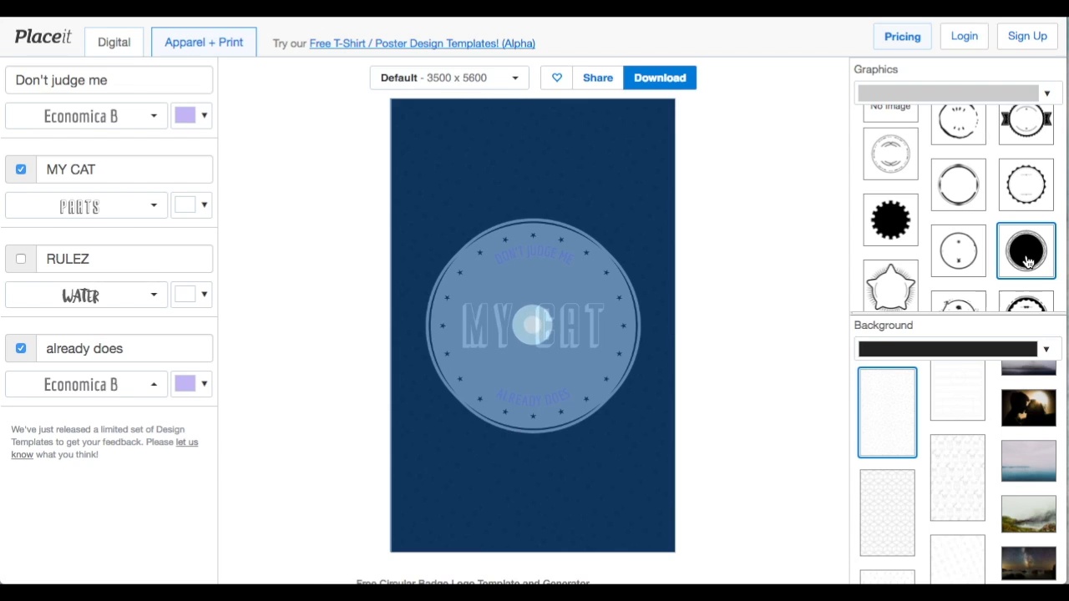
left_click(1026, 251)
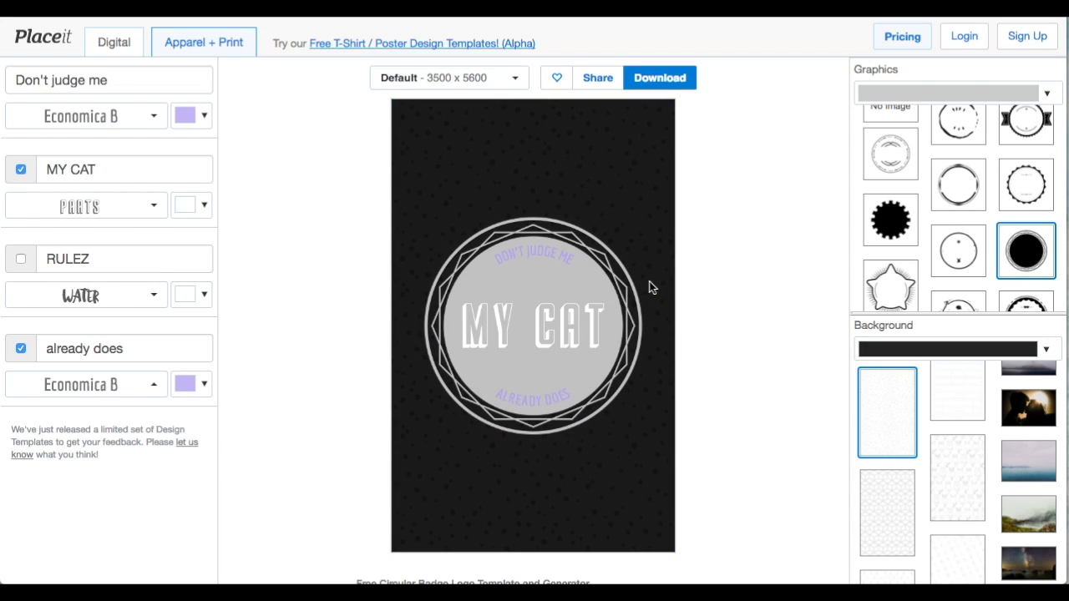
mouse_move(958, 183)
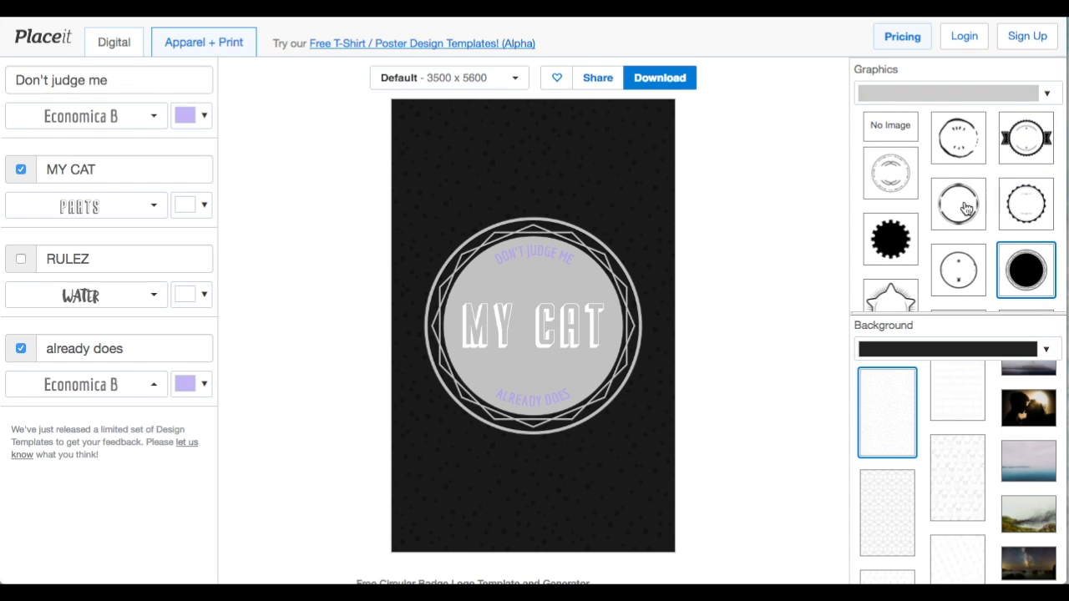
Try the dark seal and thin ring badges, then apply the distressed hexagon frame
scroll("down", 3)
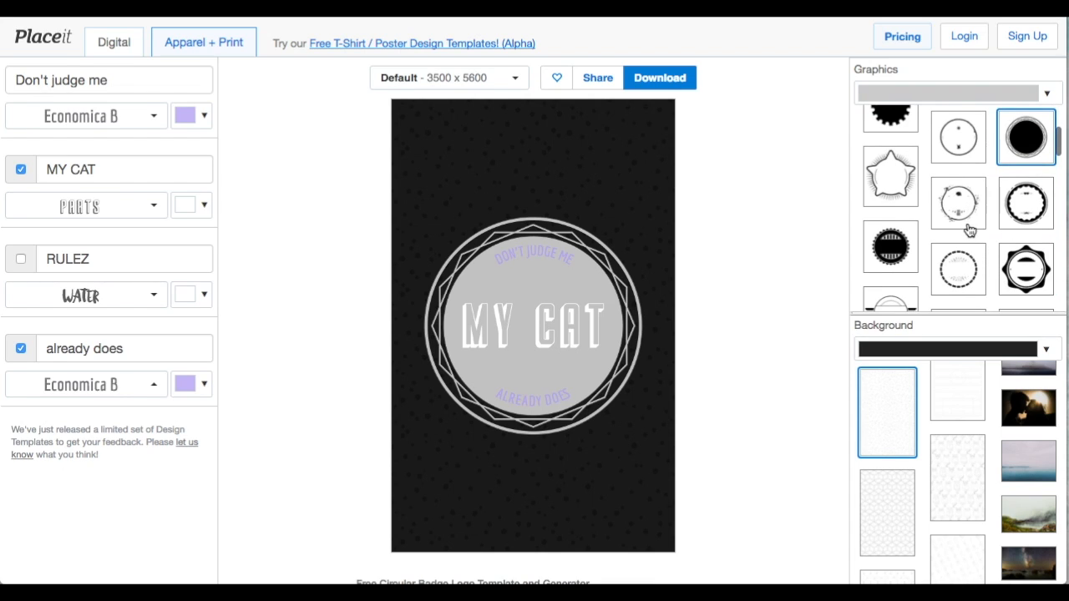
left_click(891, 245)
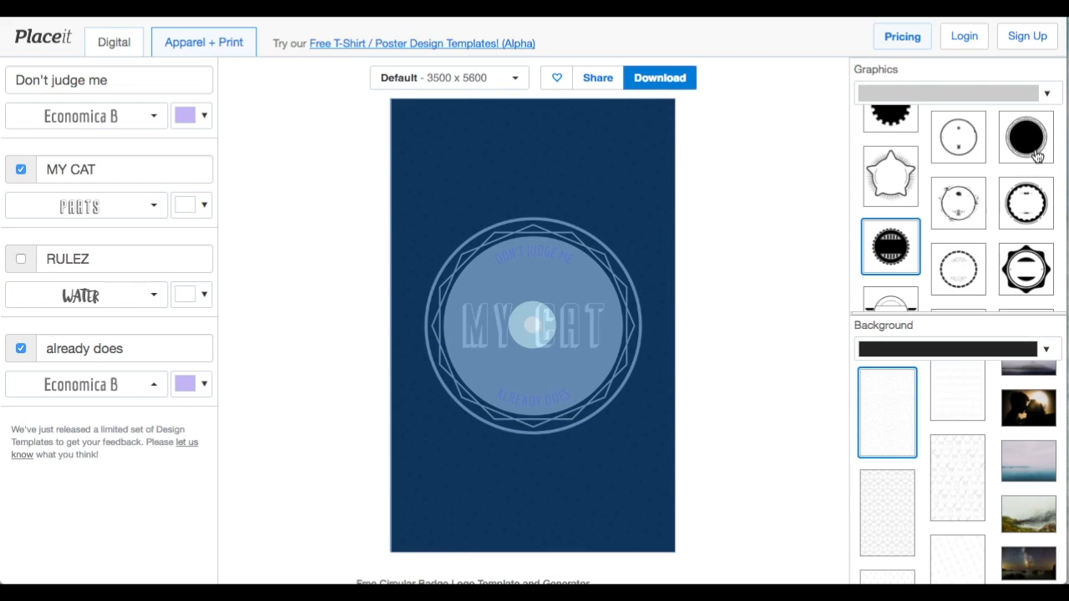
scroll("down", 3)
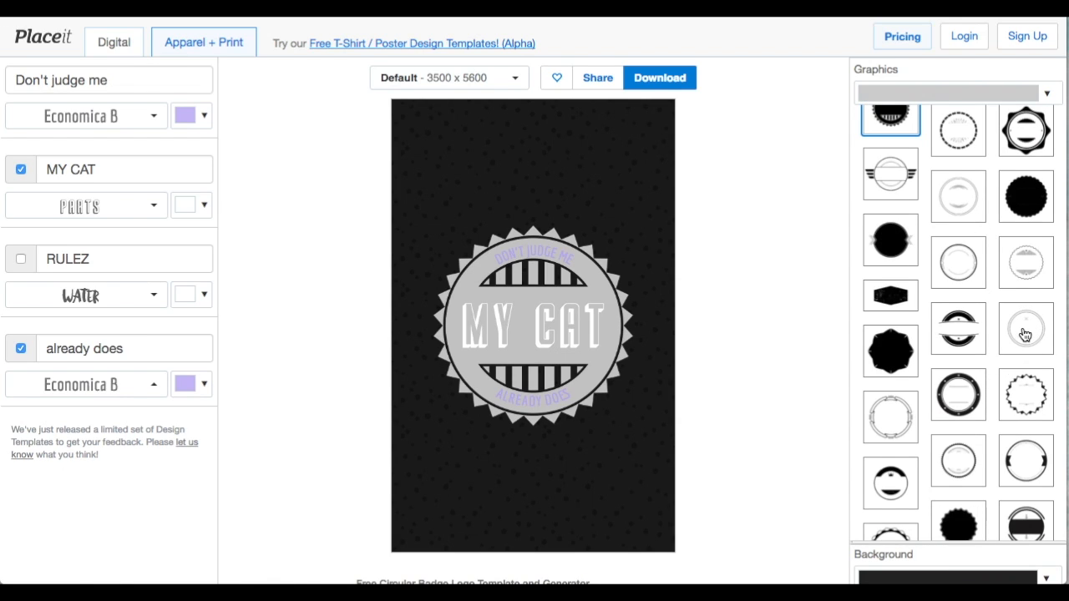
left_click(1026, 327)
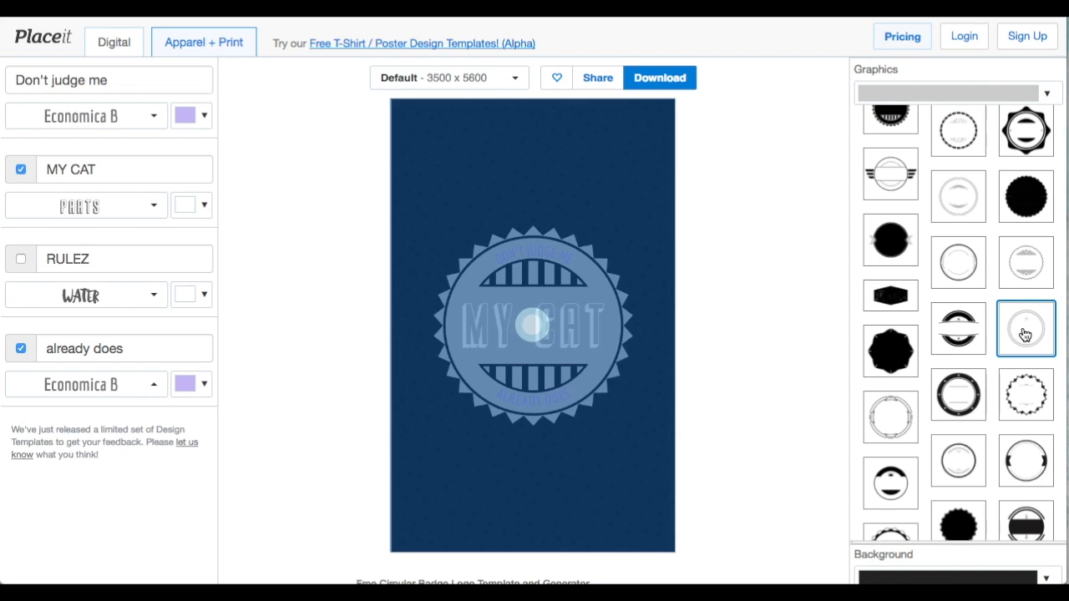
left_click(1026, 328)
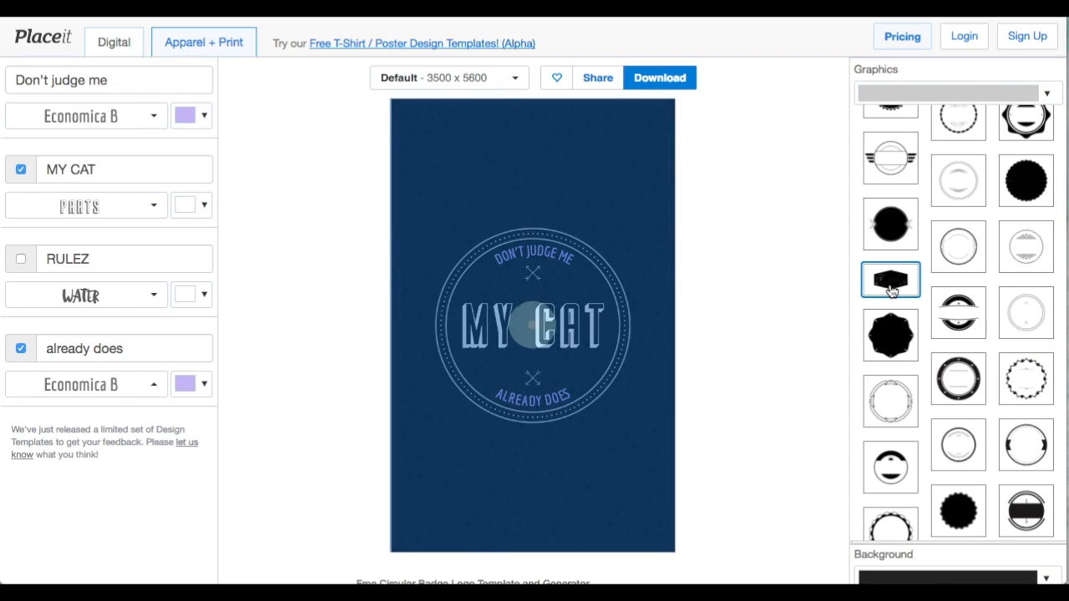
left_click(891, 279)
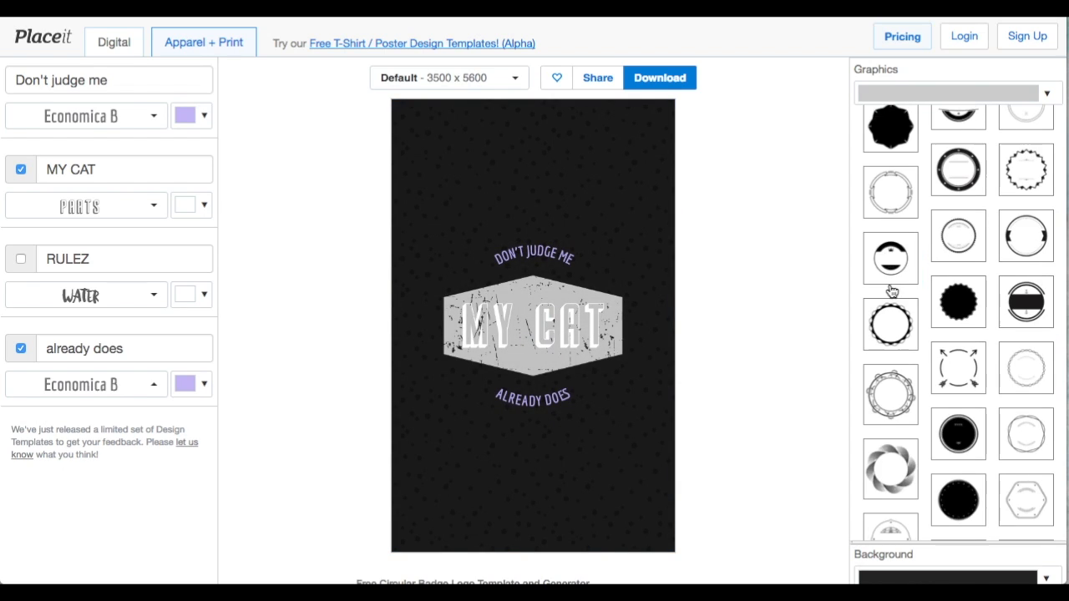
left_click(952, 93)
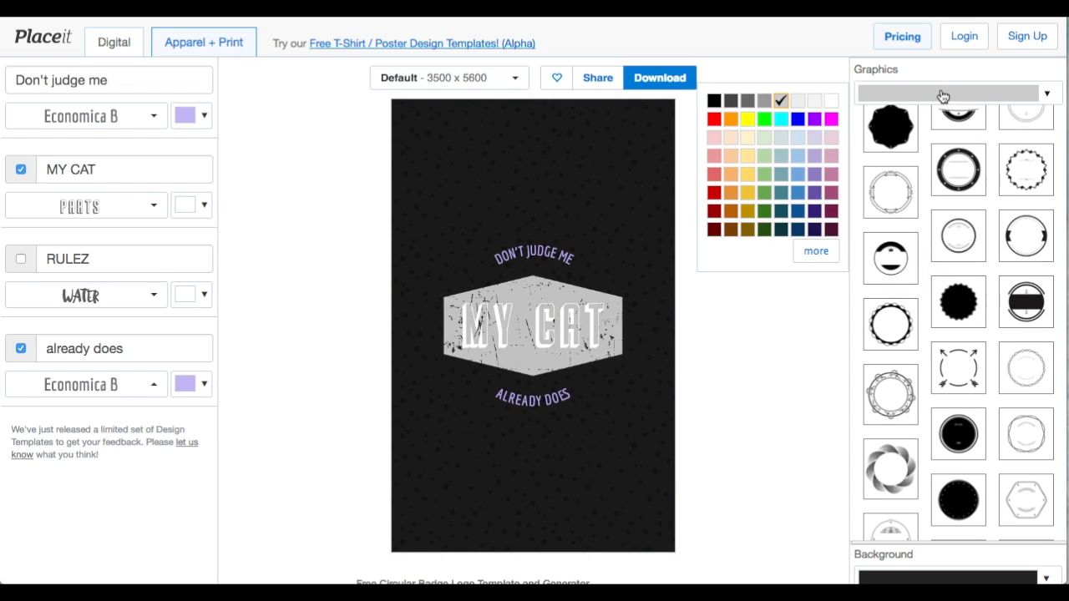
mouse_move(841, 100)
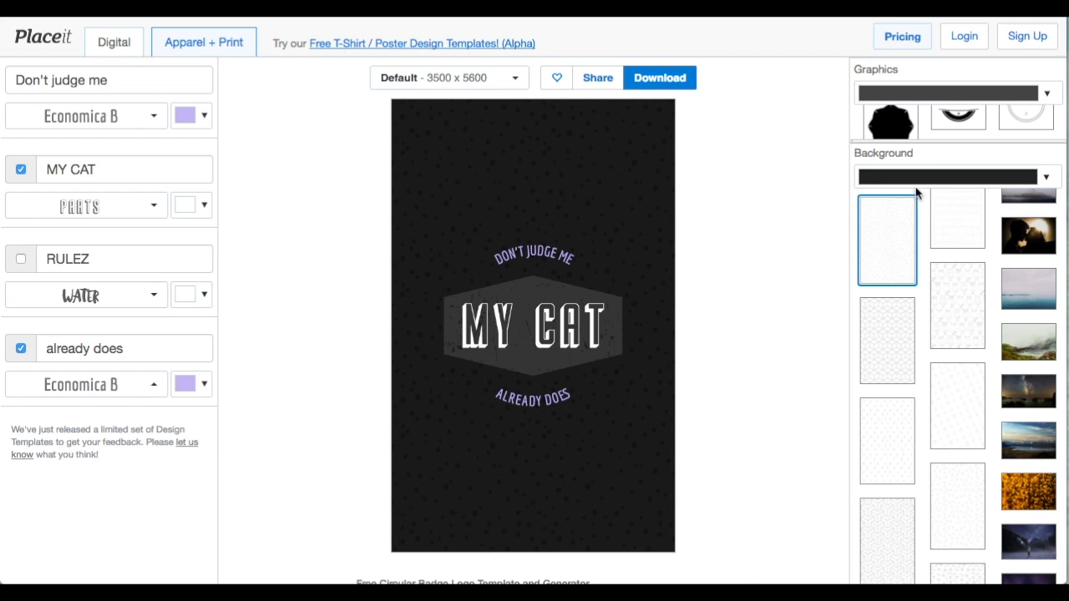
Preview cube pattern, shaded cube, blurred lights and bird pattern backgrounds
scroll("down", 3)
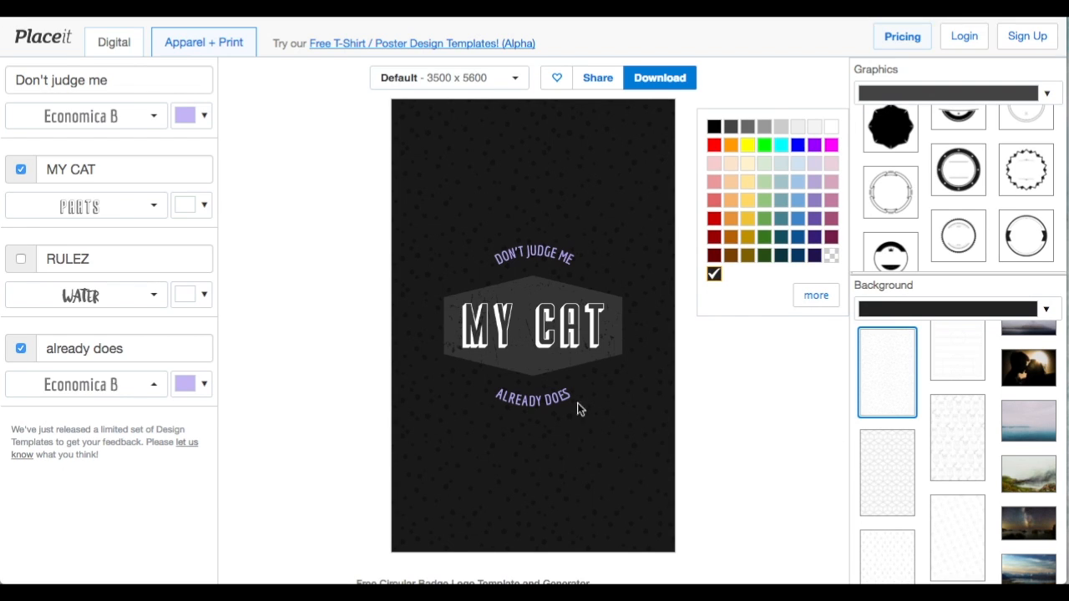
left_click(887, 472)
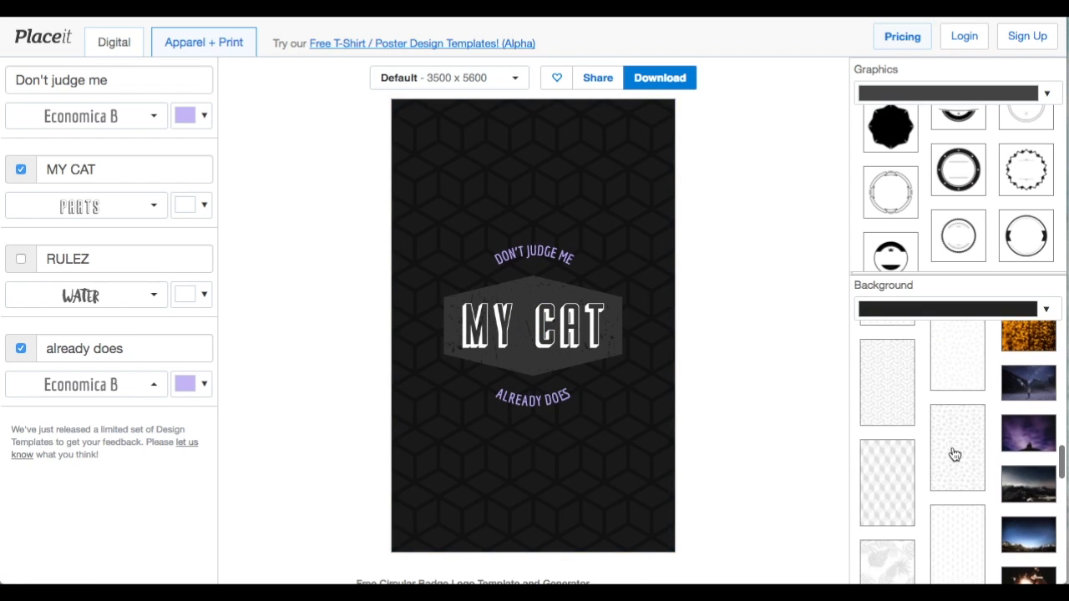
left_click(888, 381)
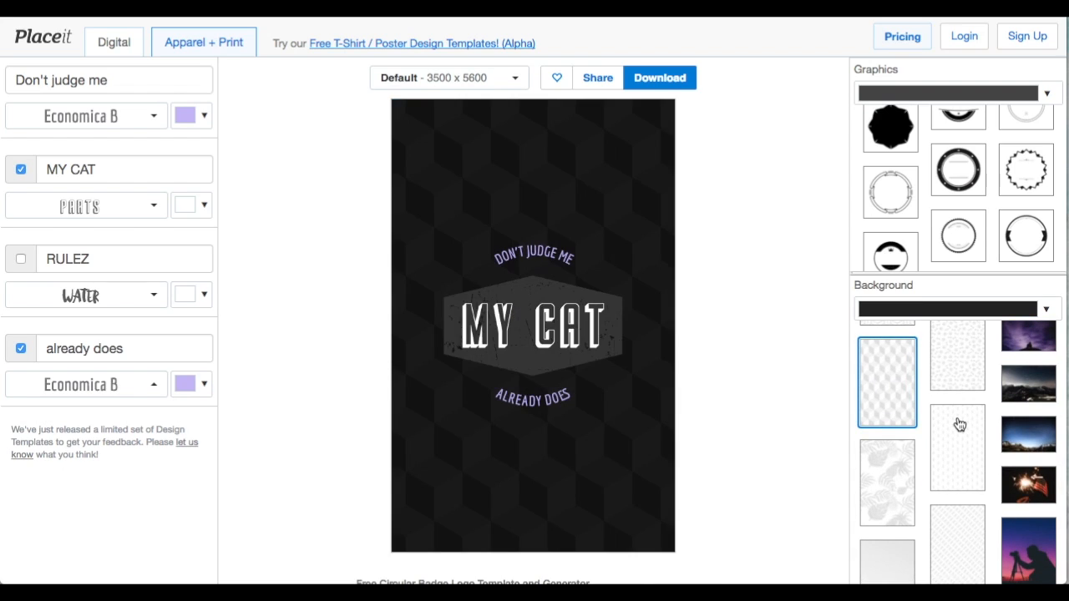
scroll("down", 3)
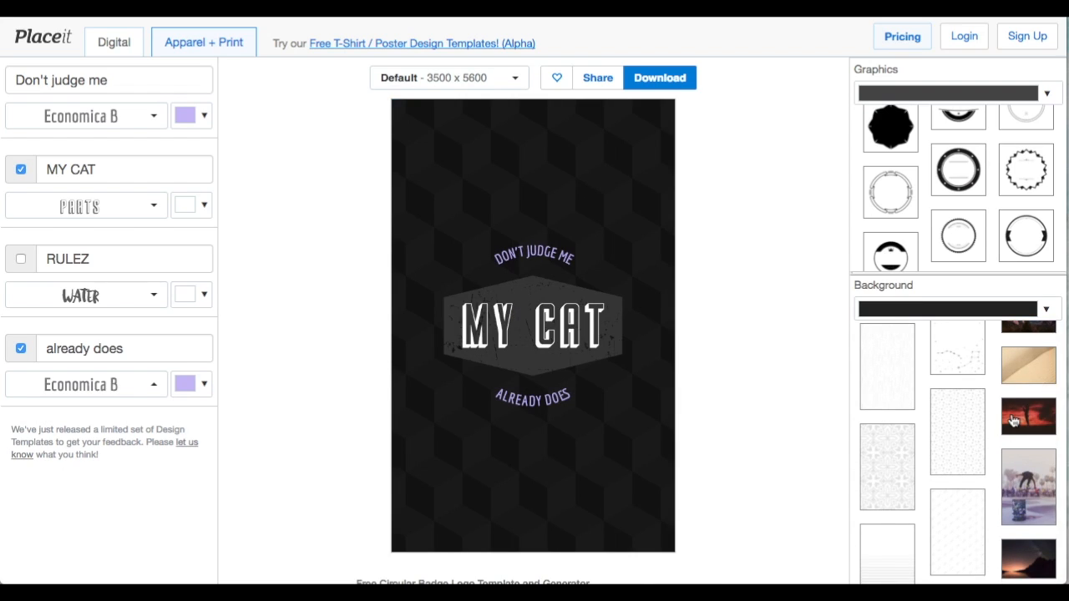
scroll("down", 3)
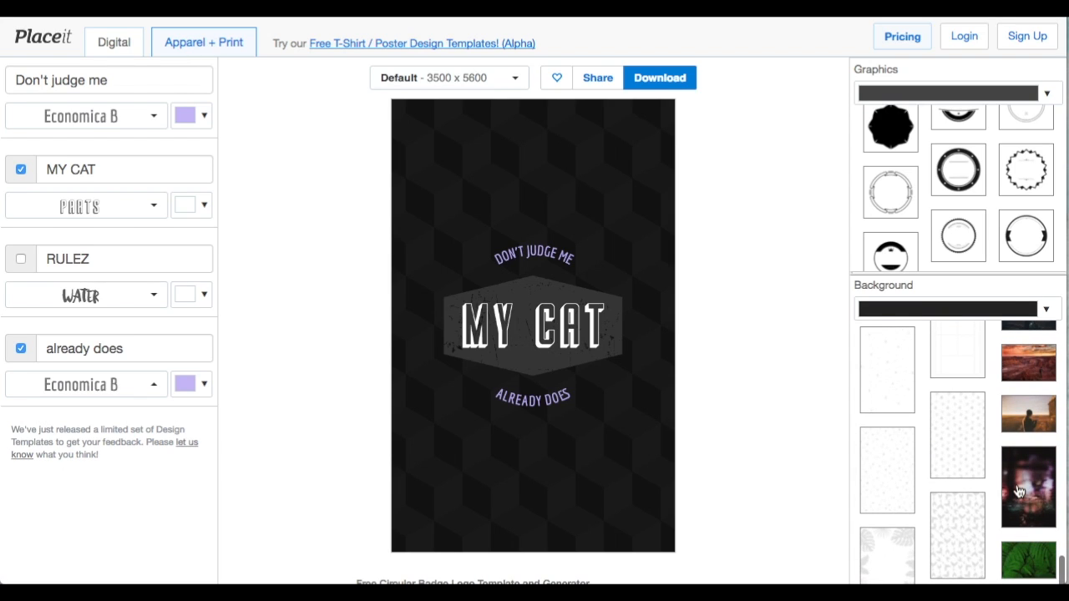
left_click(1028, 487)
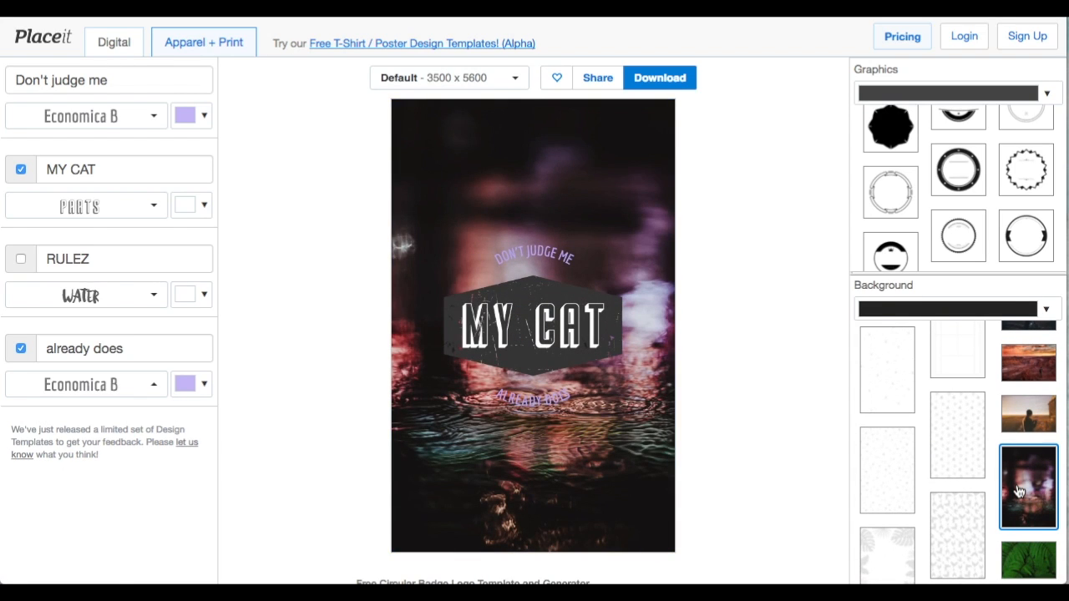
scroll("down", 3)
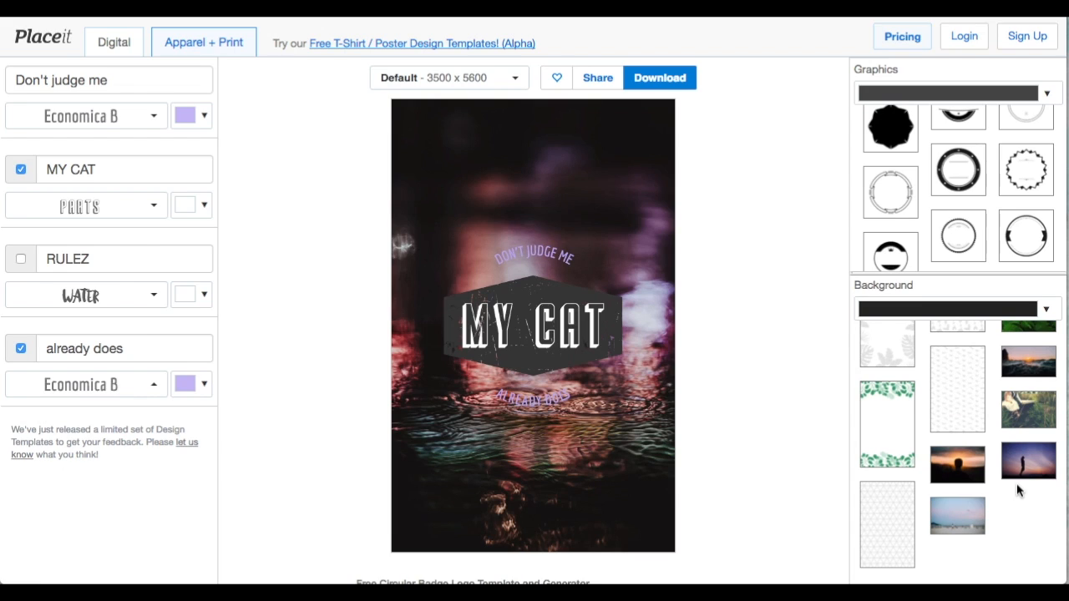
left_click(957, 504)
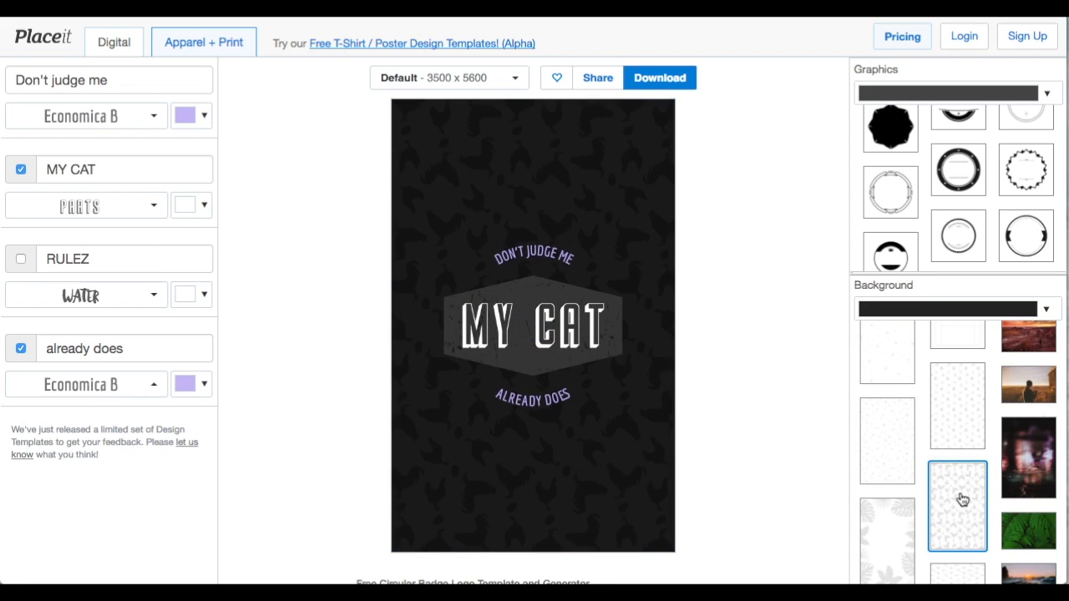
Try a two-tone split, then choose No Image with a transparent background colour
scroll("down", 3)
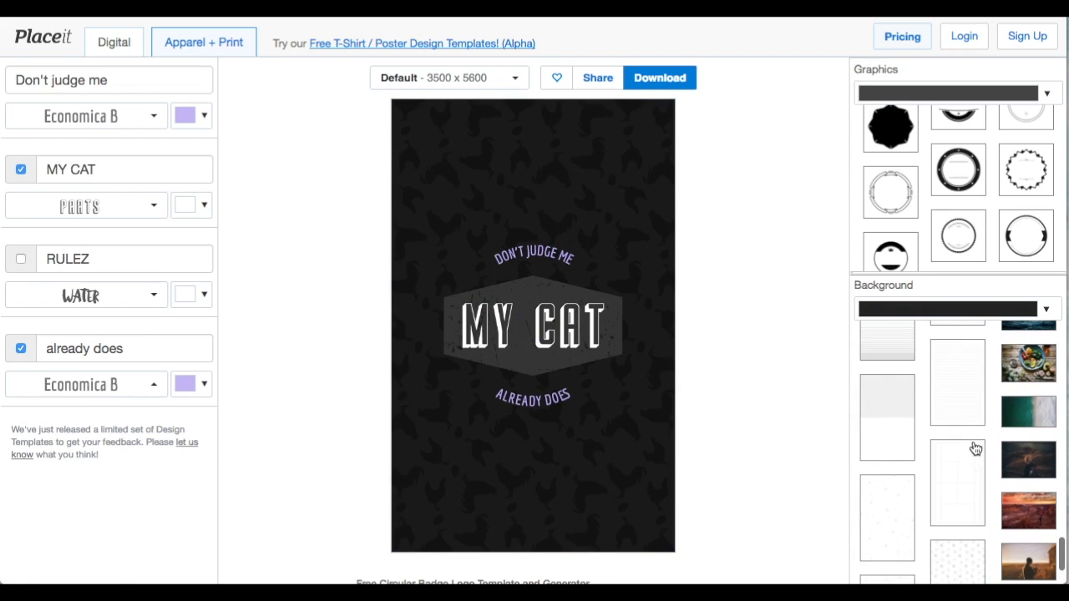
left_click(887, 417)
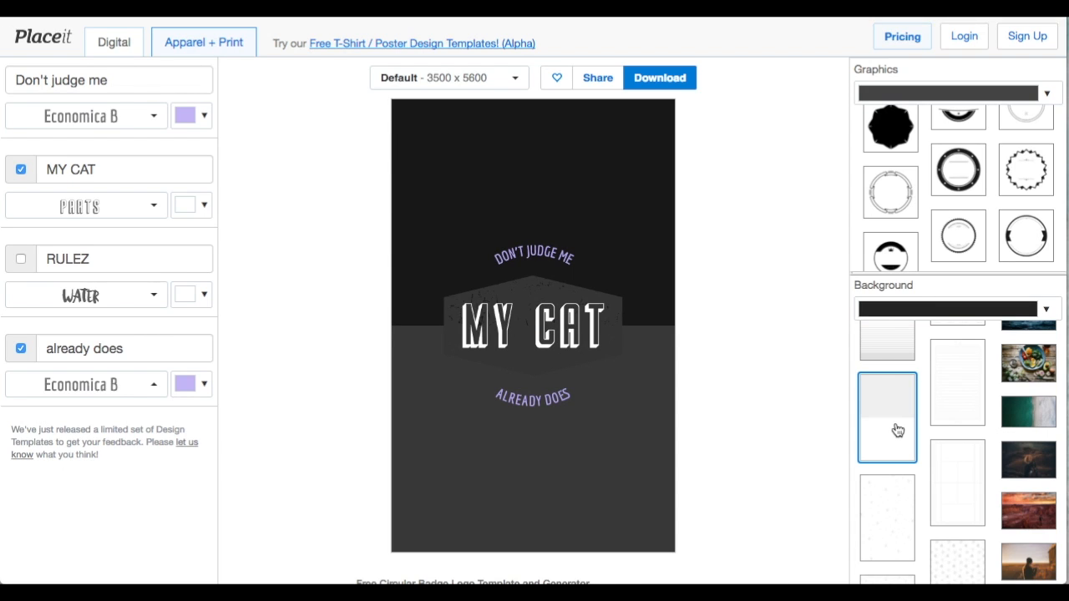
scroll("down", 3)
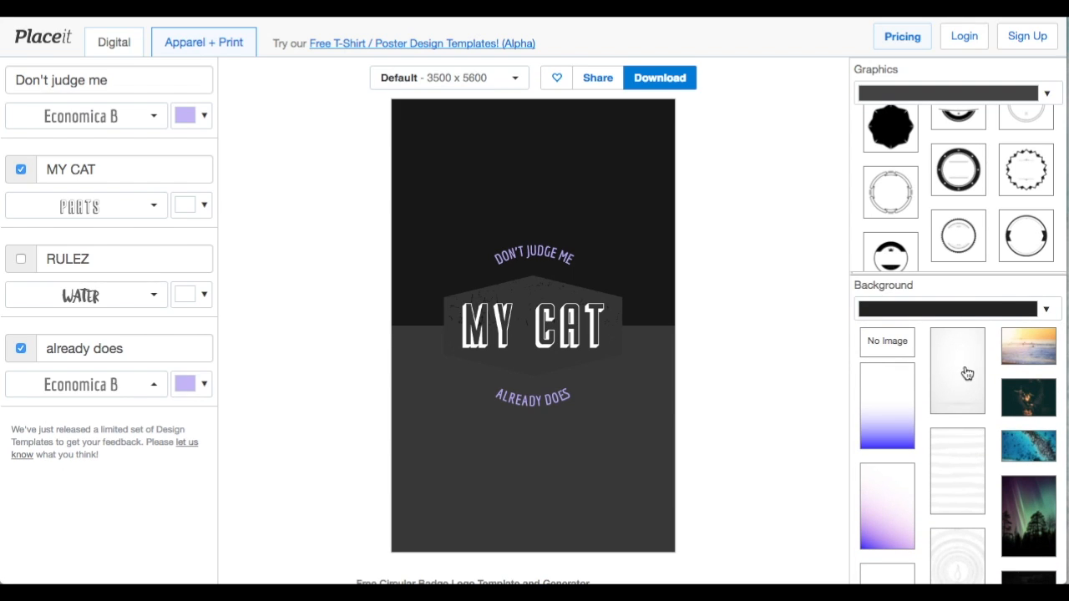
mouse_move(531, 45)
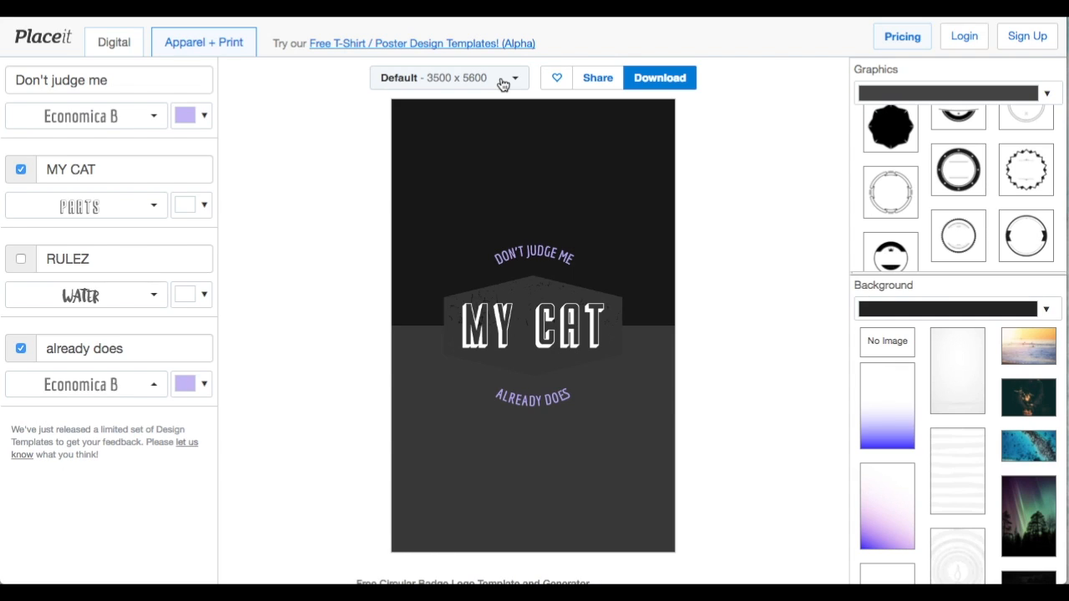
mouse_move(884, 333)
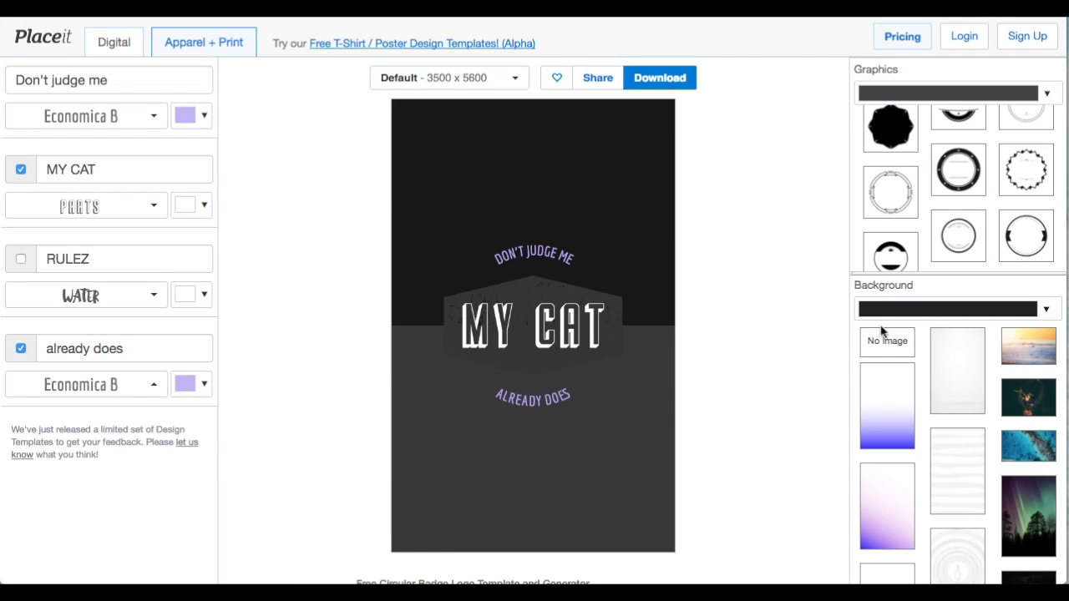
left_click(887, 341)
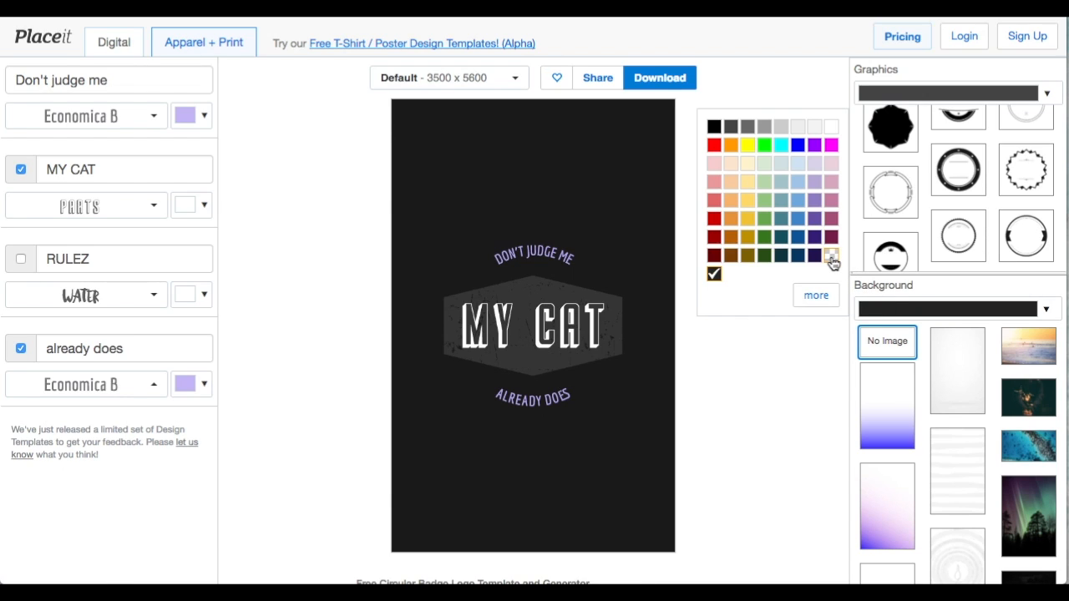
left_click(831, 256)
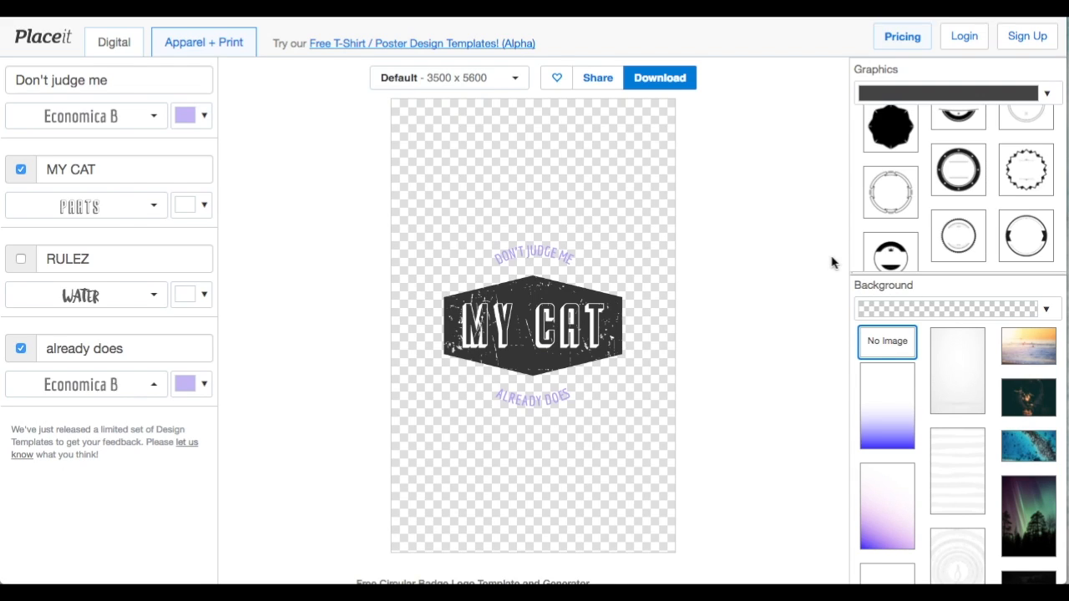
mouse_move(813, 242)
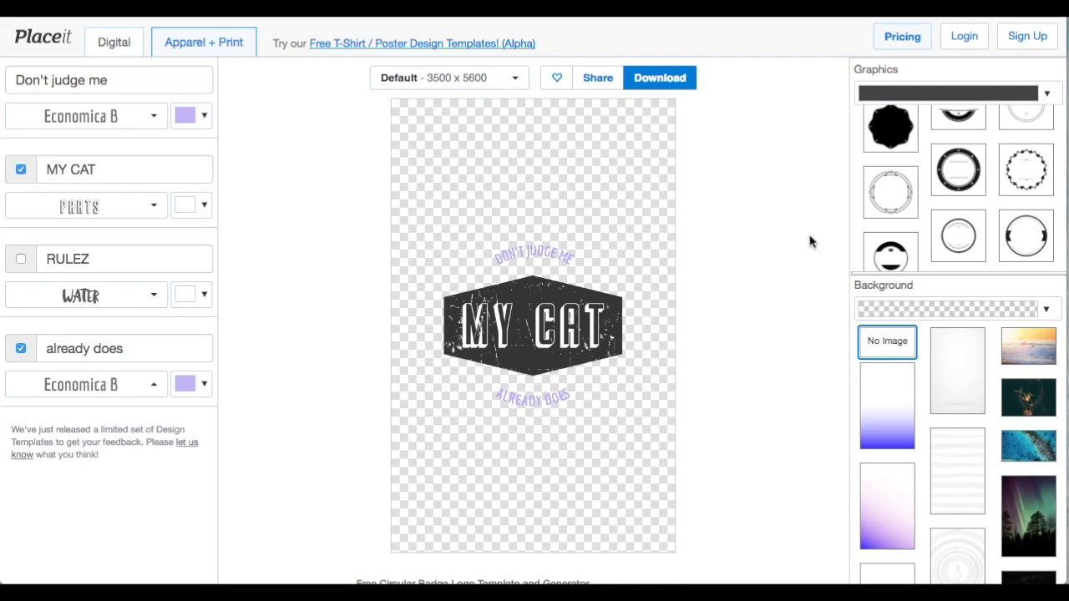
mouse_move(512, 87)
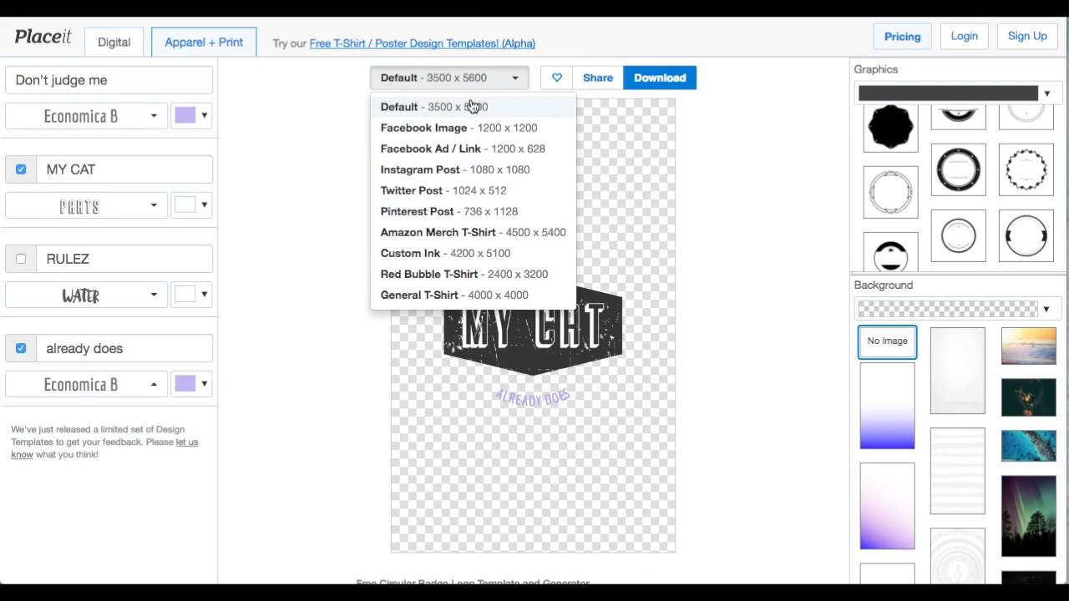
mouse_move(482, 116)
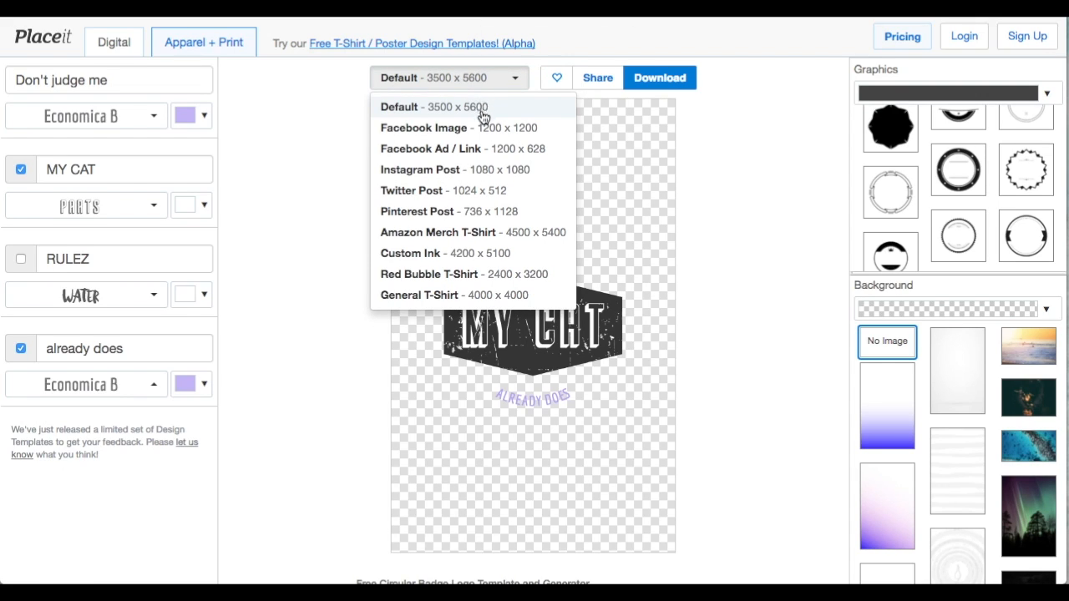
mouse_move(483, 194)
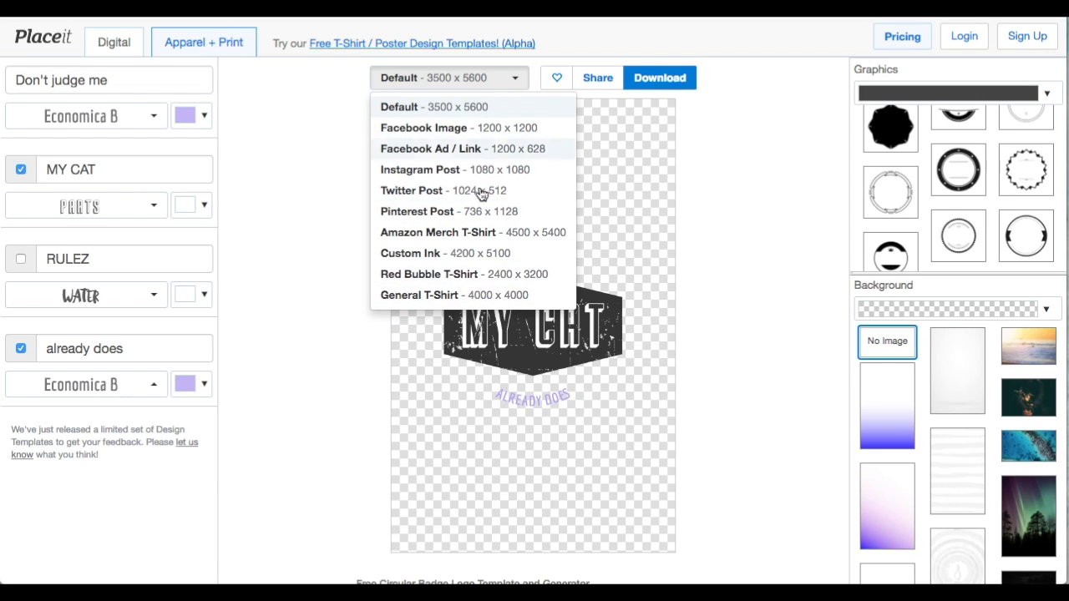
Resize the MY CAT badge canvas to Amazon Merch T-Shirt, 4500 × 5400
left_click(418, 295)
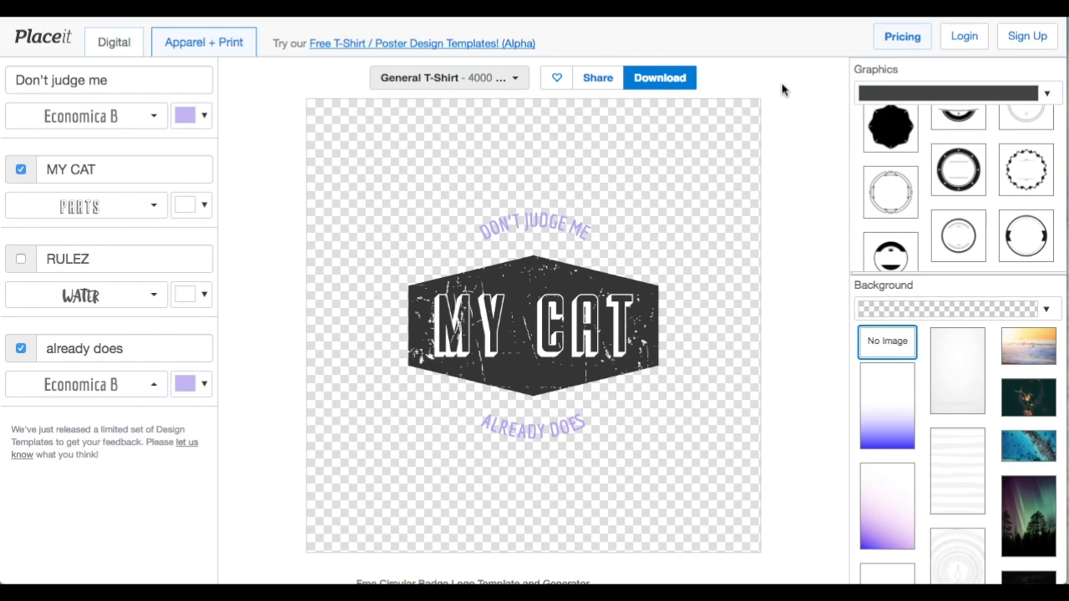
mouse_move(546, 95)
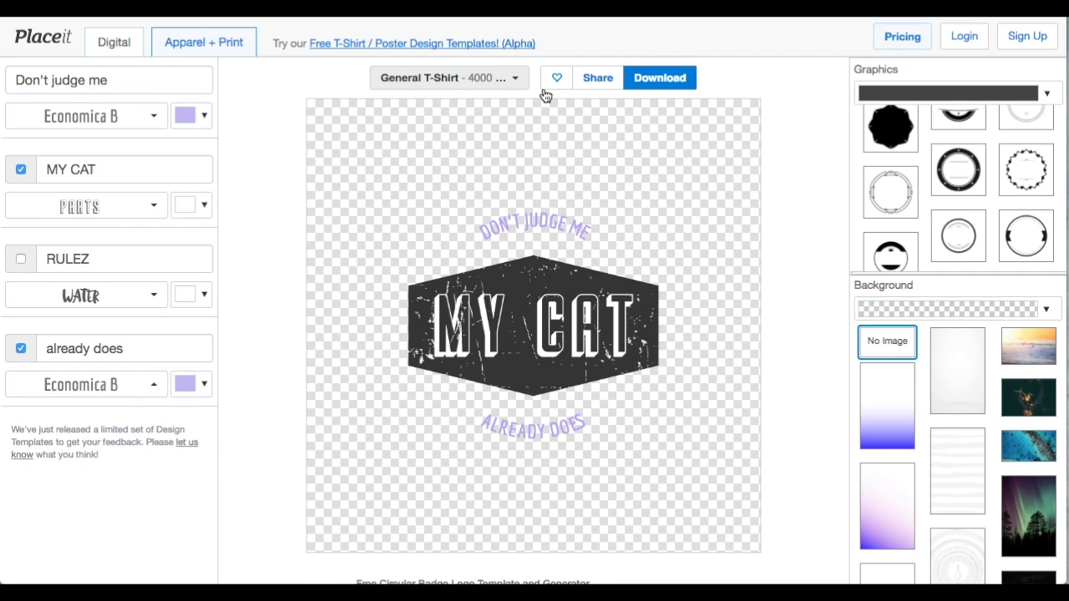
left_click(449, 78)
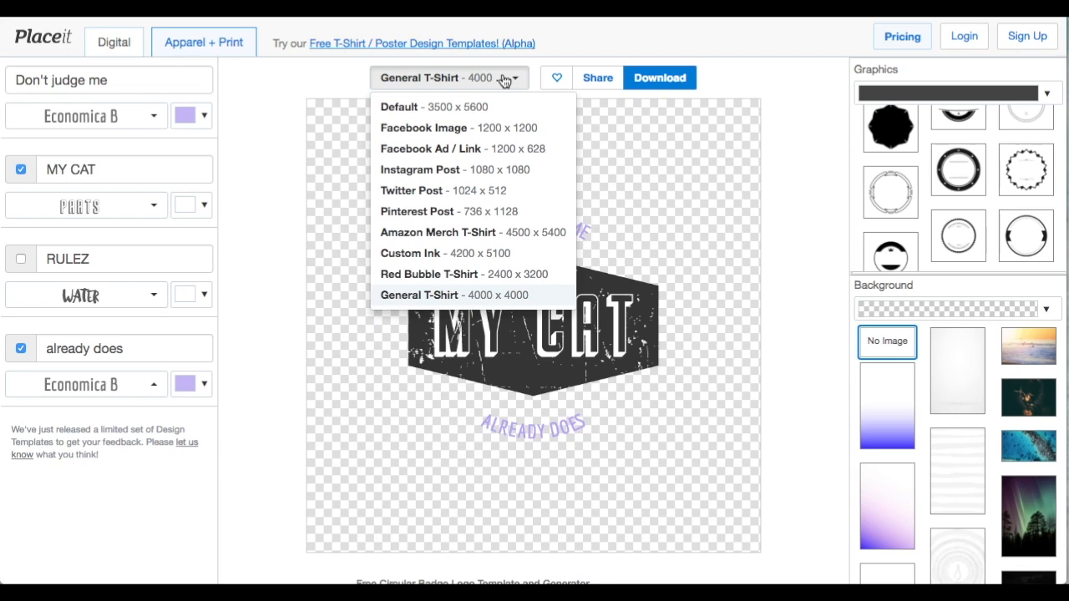
mouse_move(438, 232)
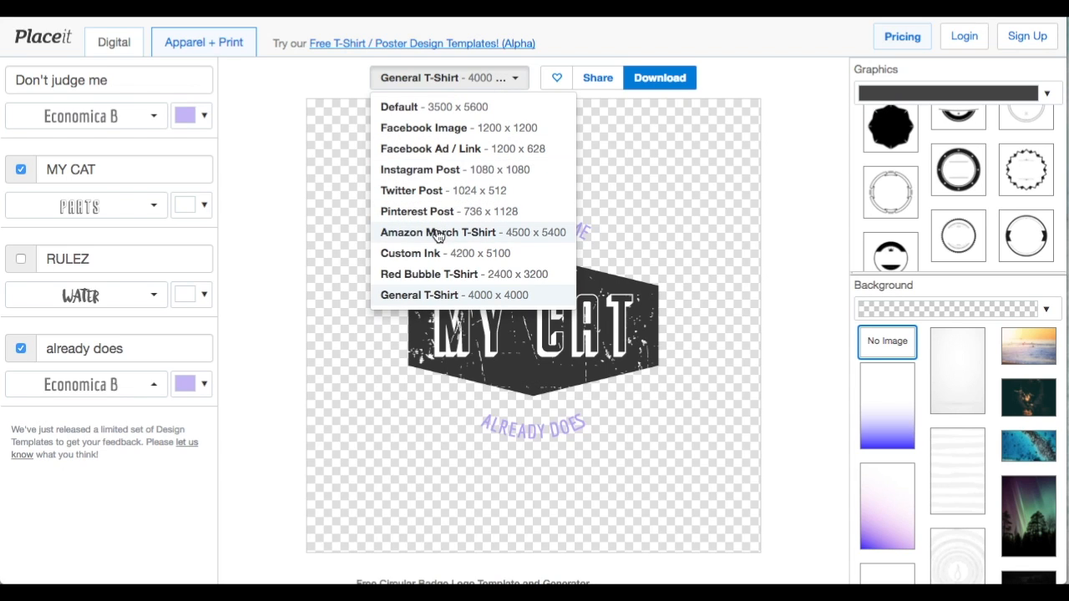
left_click(438, 232)
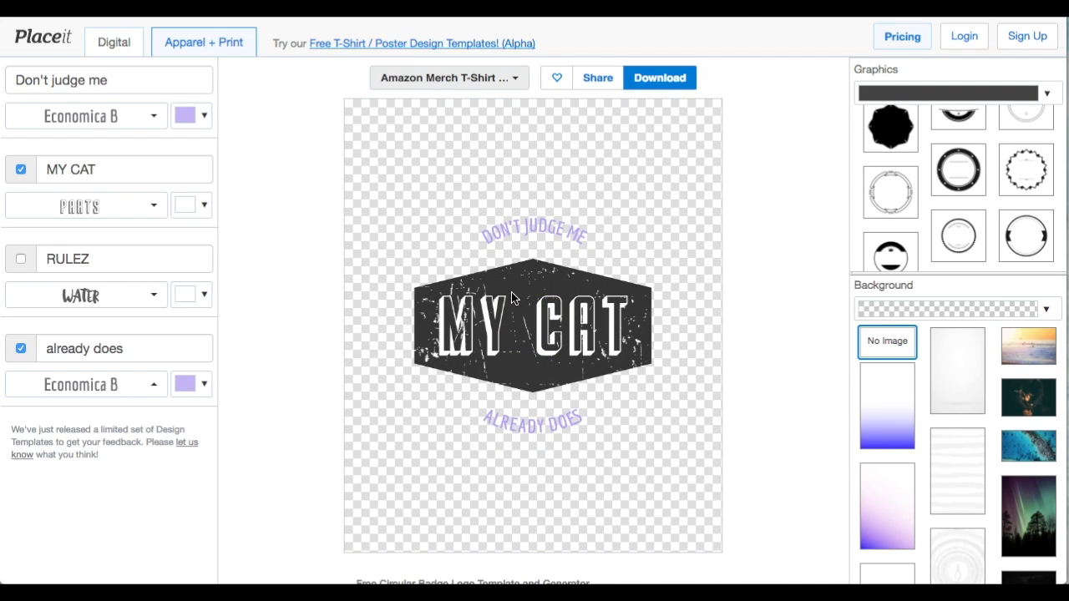
mouse_move(650, 410)
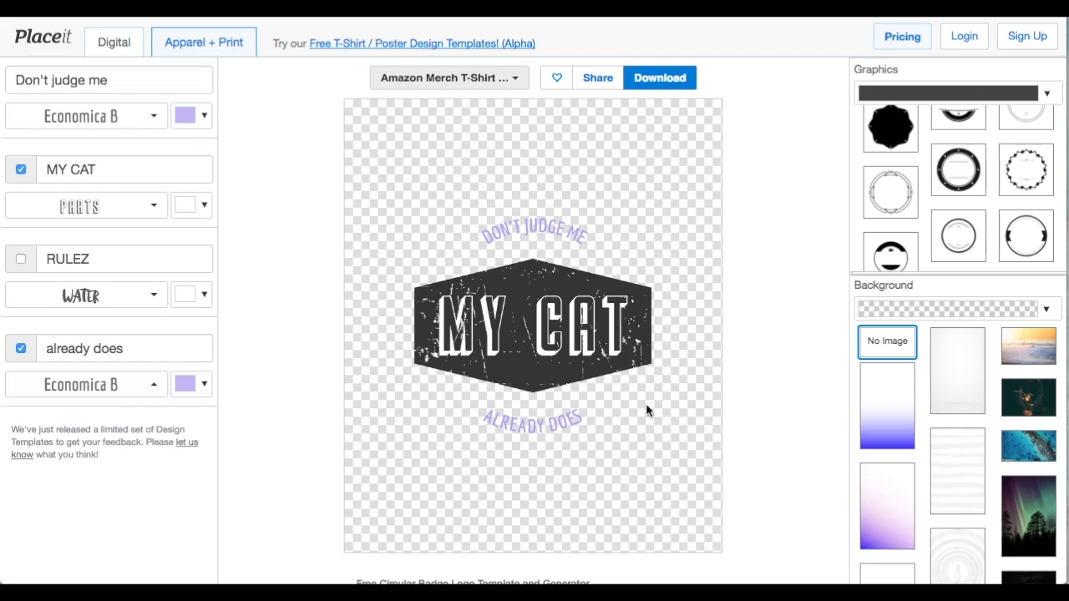
scroll("down", 3)
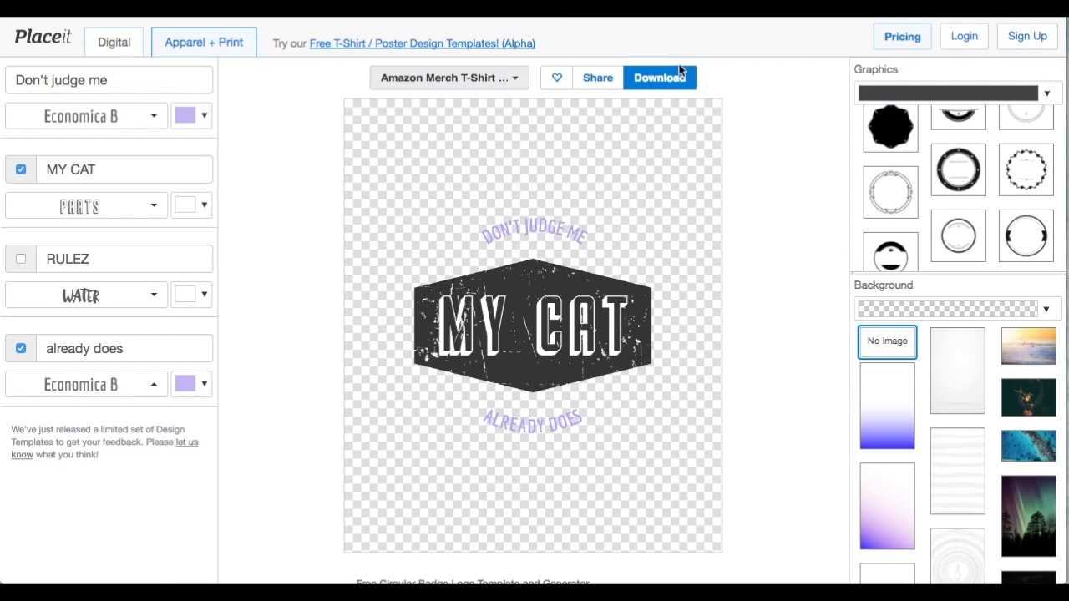
Request the free, watermark-free PNG download of the MY CAT badge
left_click(659, 76)
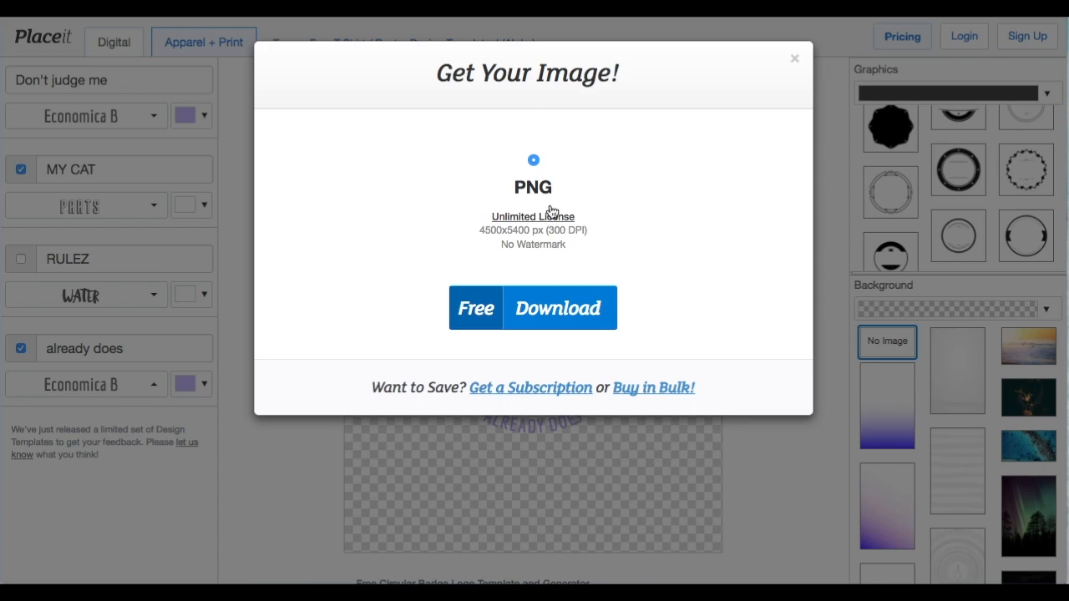
mouse_move(488, 240)
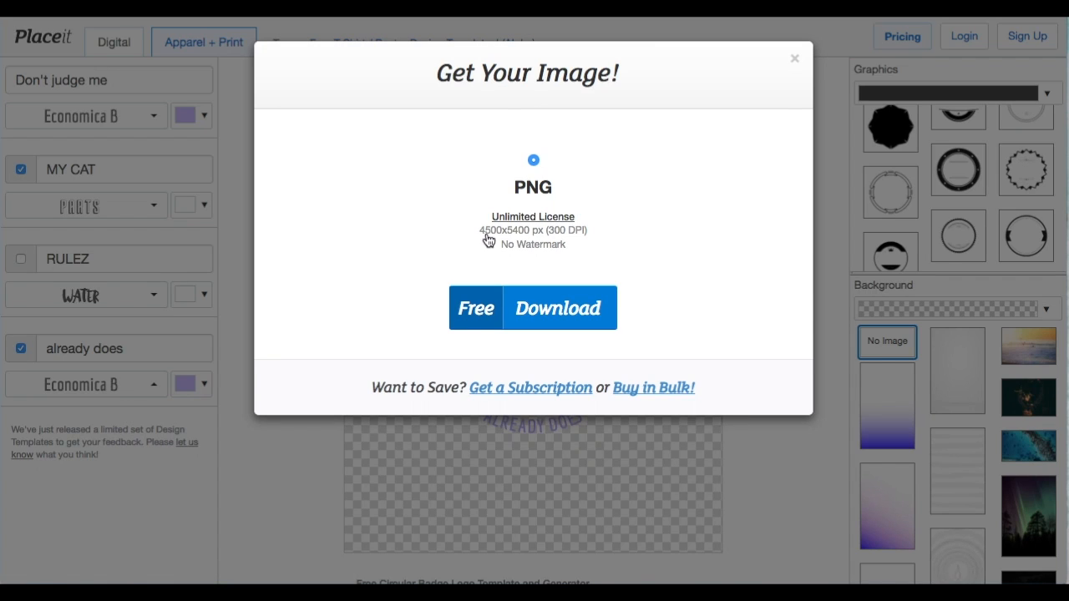
left_click(557, 308)
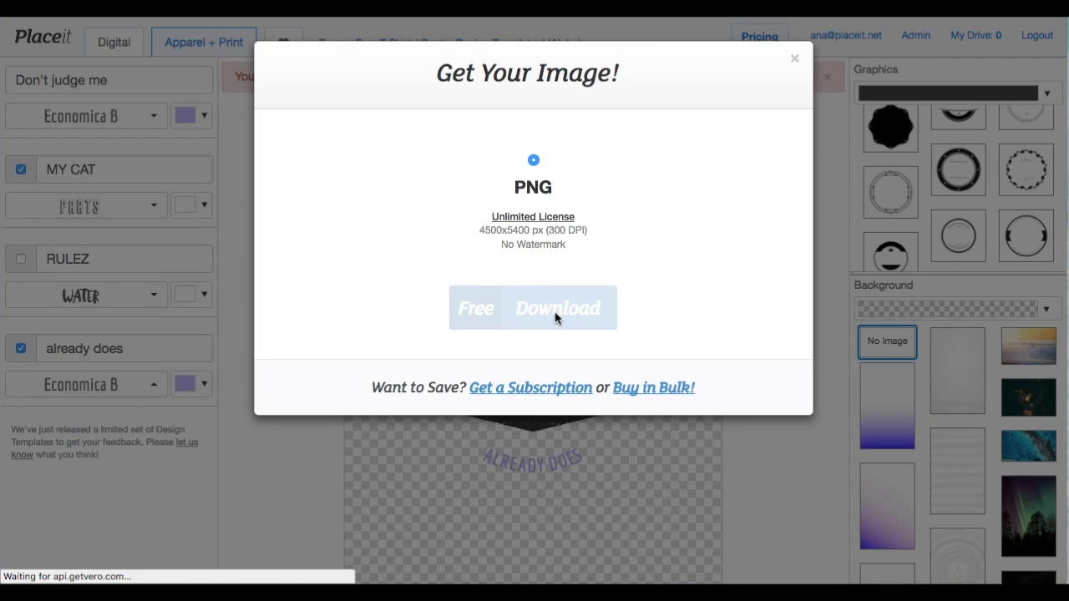
left_click(557, 307)
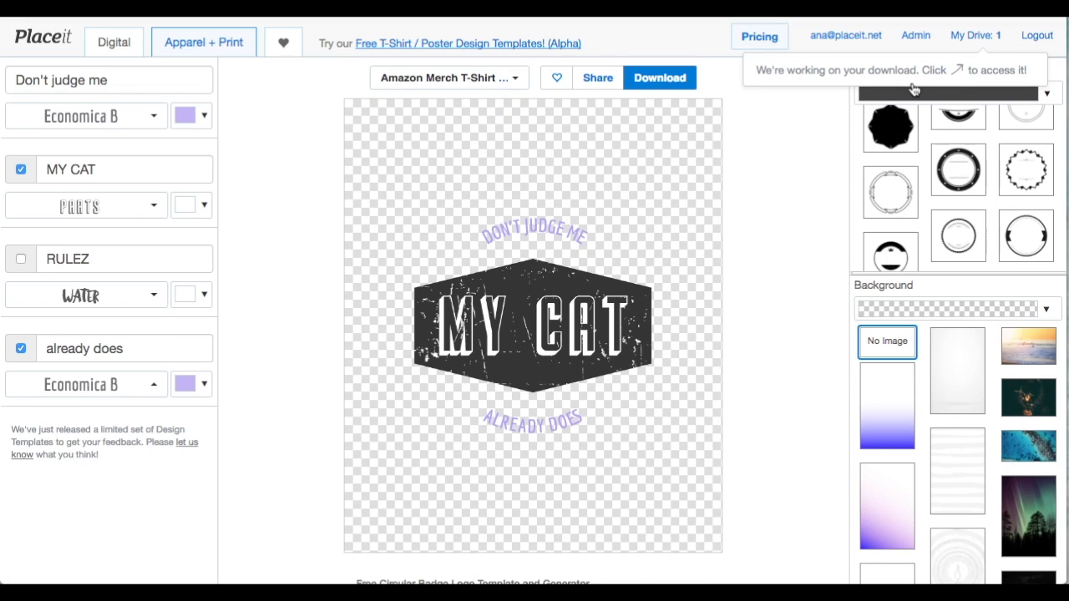
Save the 4500 × 5400 MY CAT PNG from recent downloads and close its info window
left_click(974, 35)
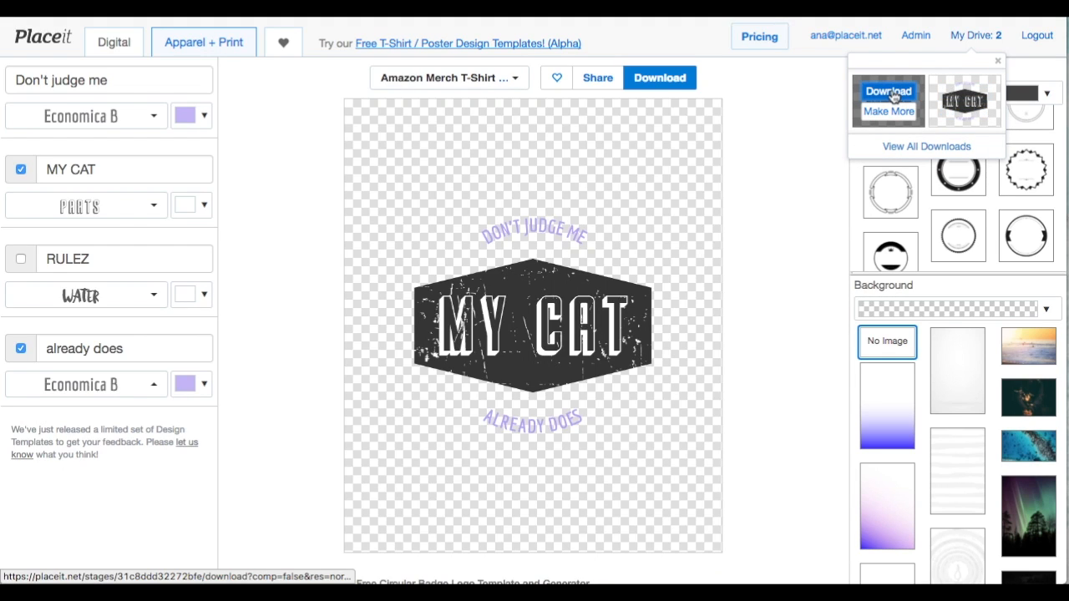
left_click(888, 100)
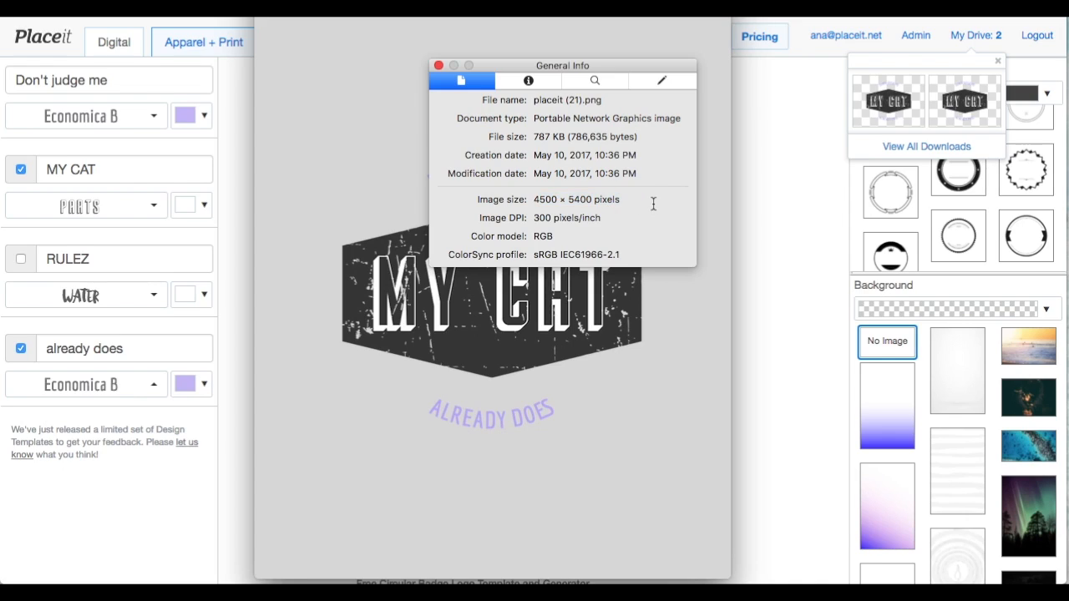
mouse_move(673, 234)
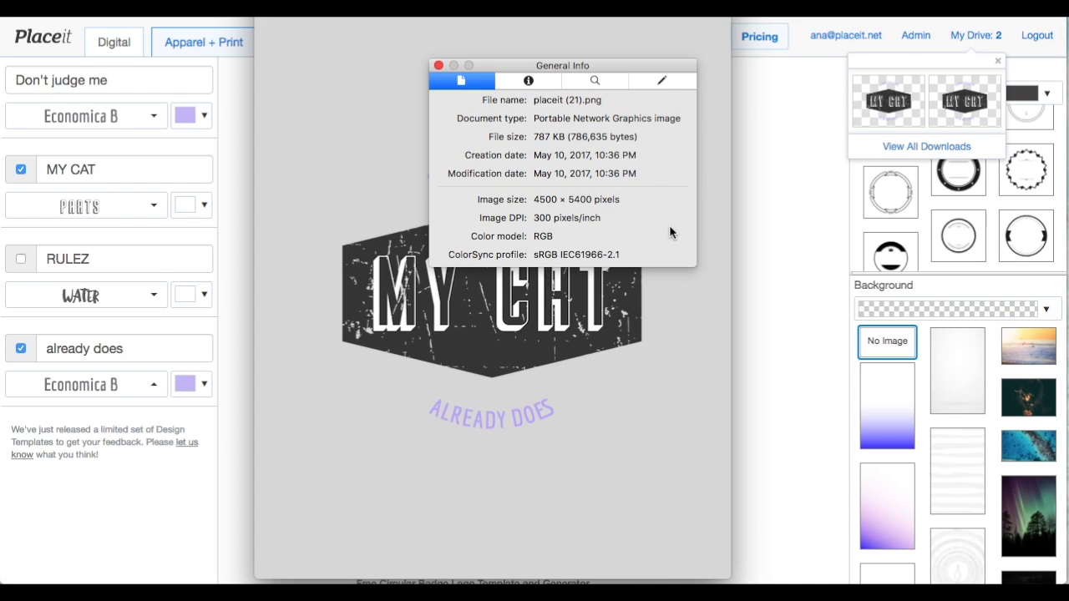
mouse_move(536, 135)
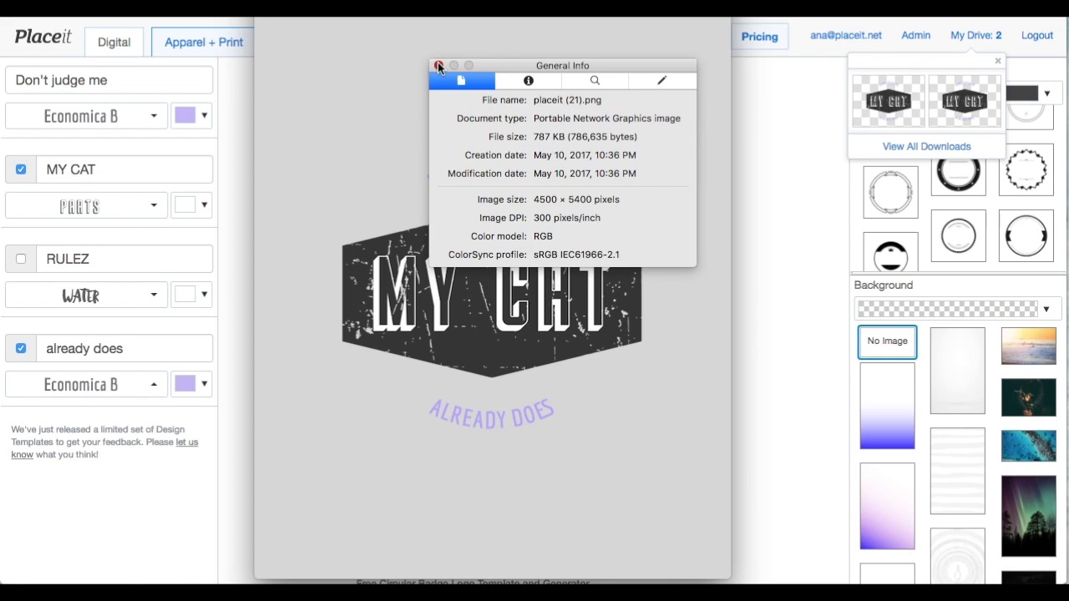
left_click(439, 65)
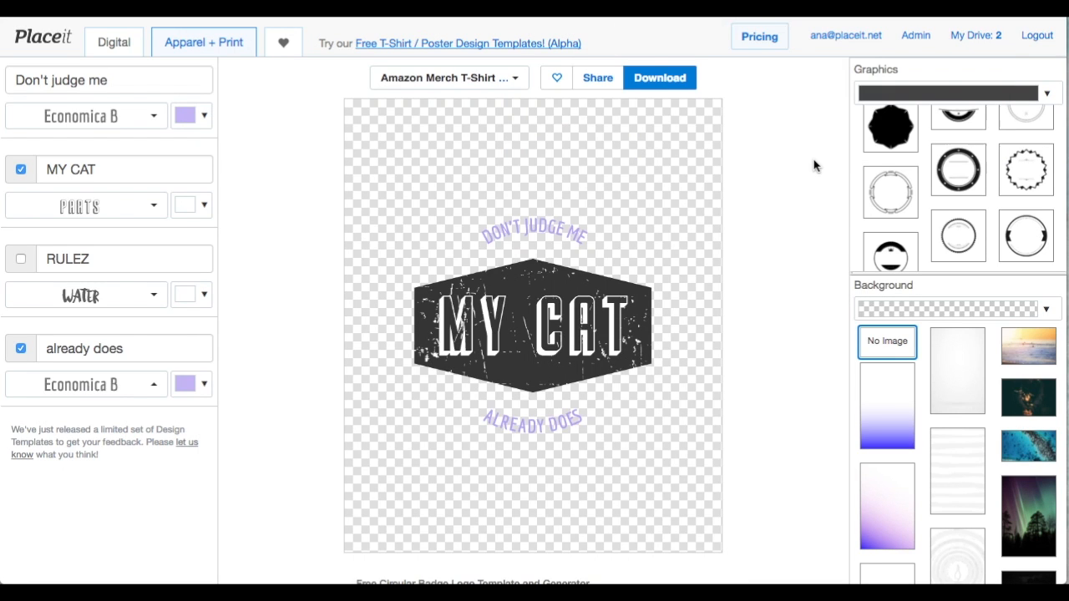
left_click(468, 43)
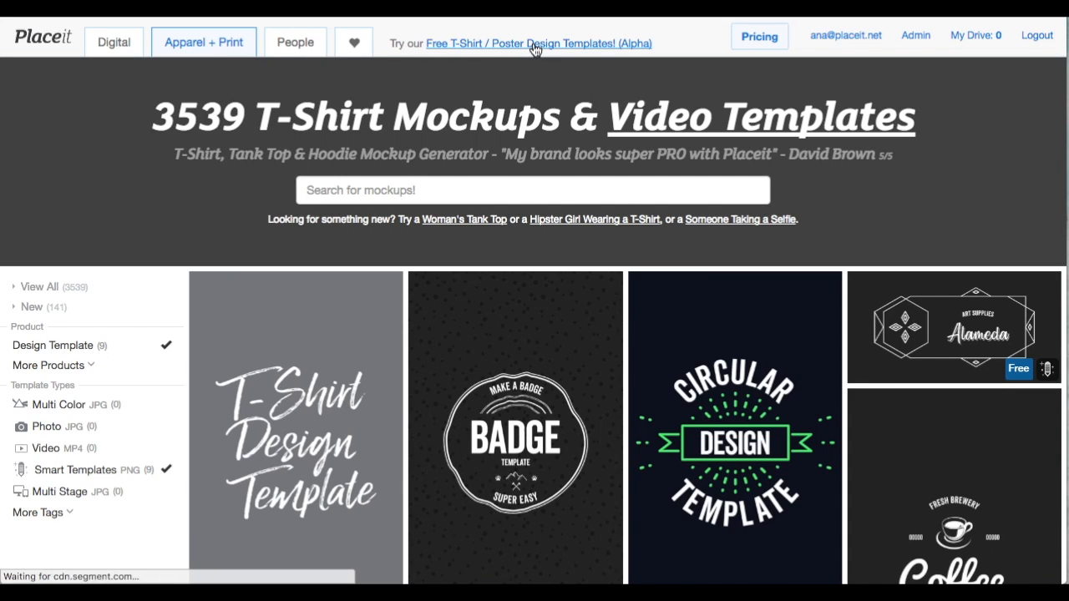
Scroll the design template gallery down to the Good Vibes Only surfer template
scroll("down", 3)
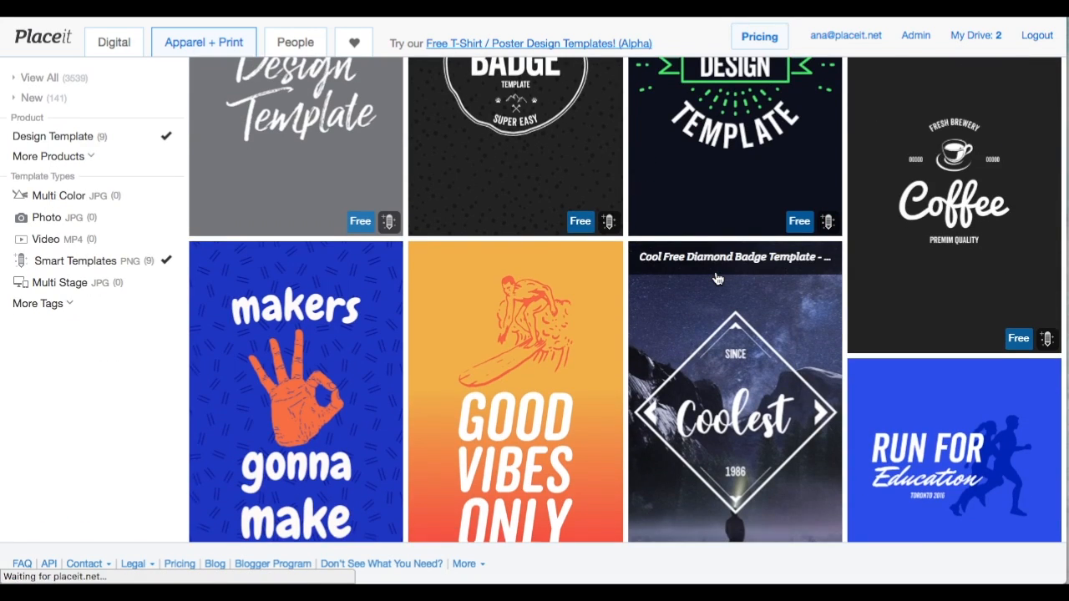
scroll("down", 3)
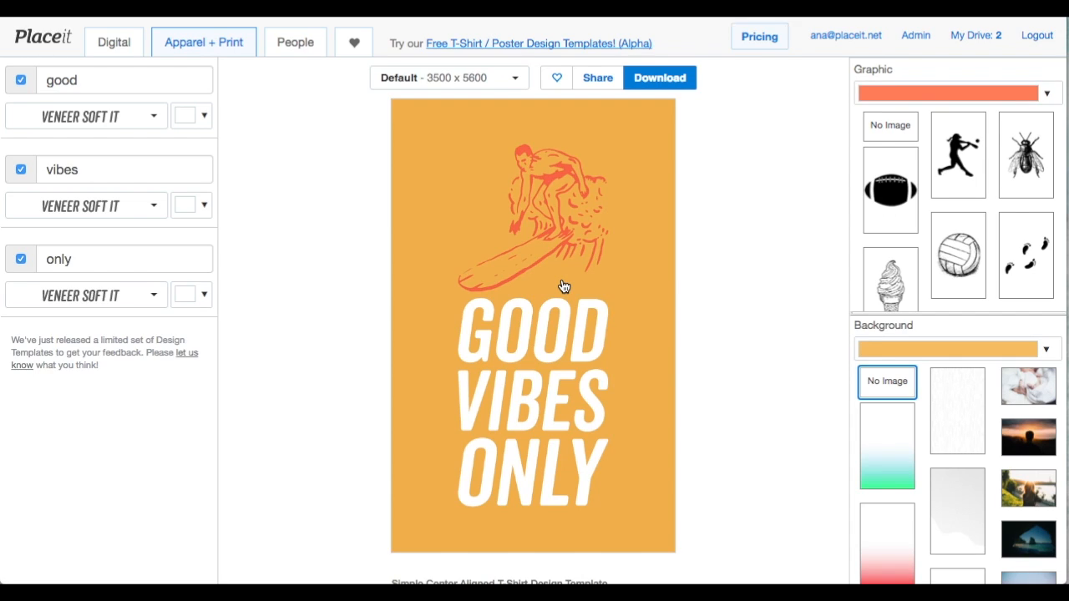
mouse_move(585, 199)
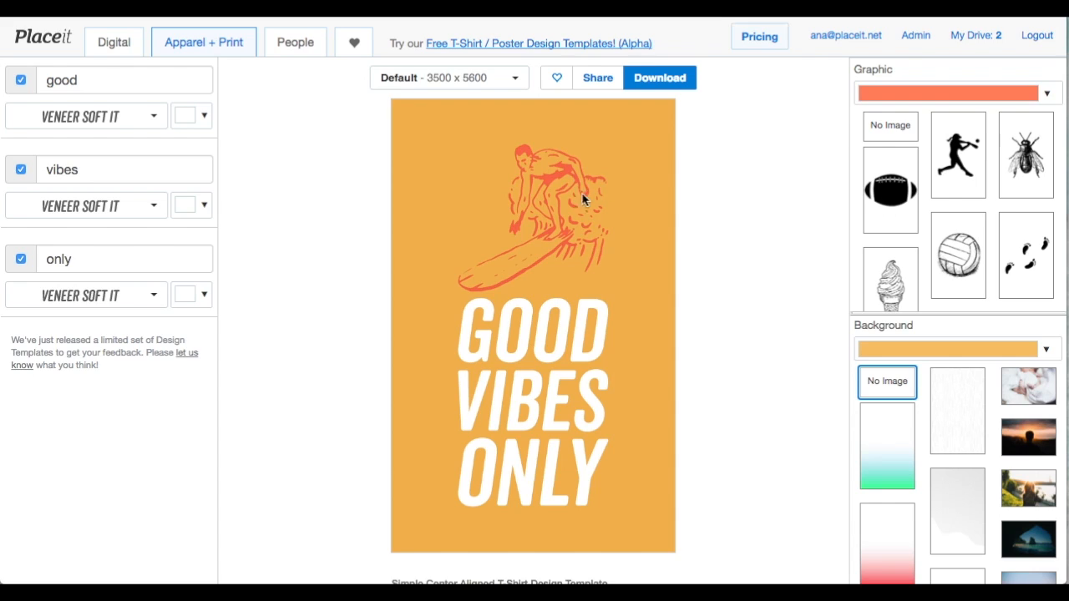
mouse_move(455, 460)
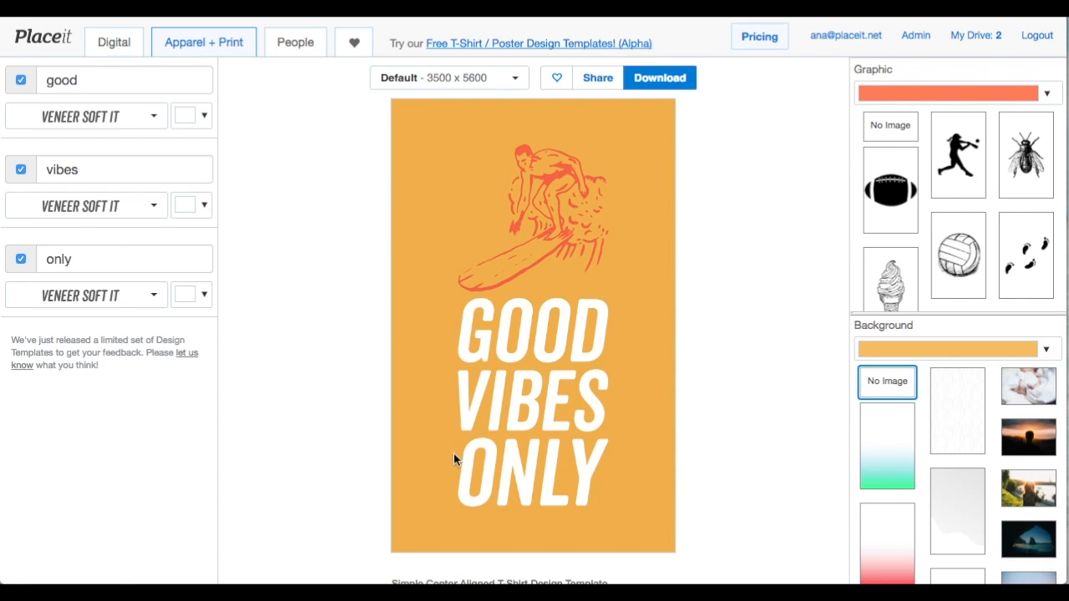
Swap the surfer illustration for the UFO beaming-down graphic from the Graphic panel
scroll("down", 3)
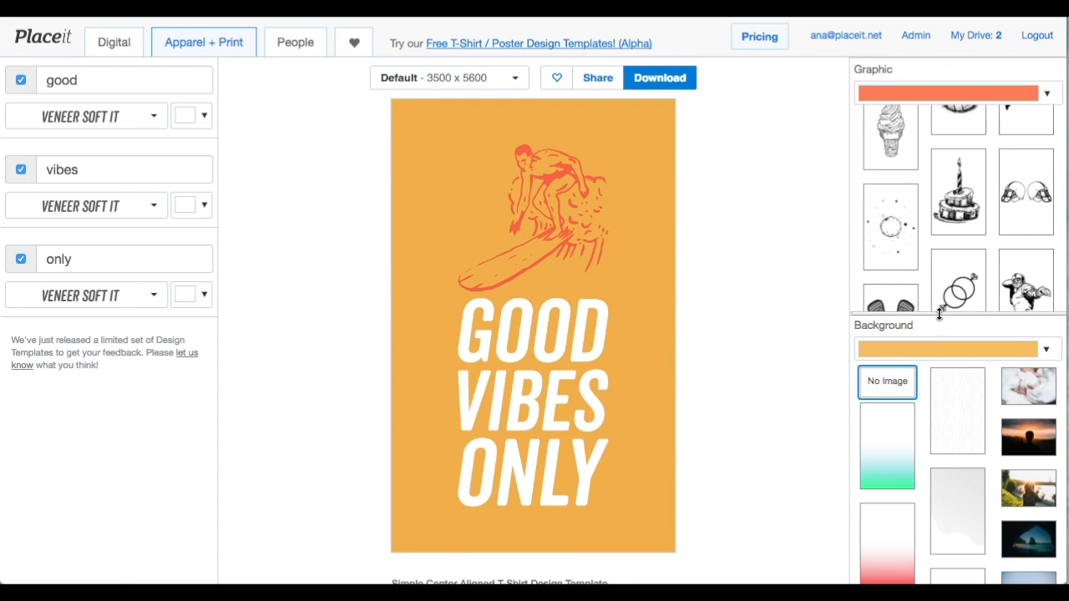
scroll("down", 3)
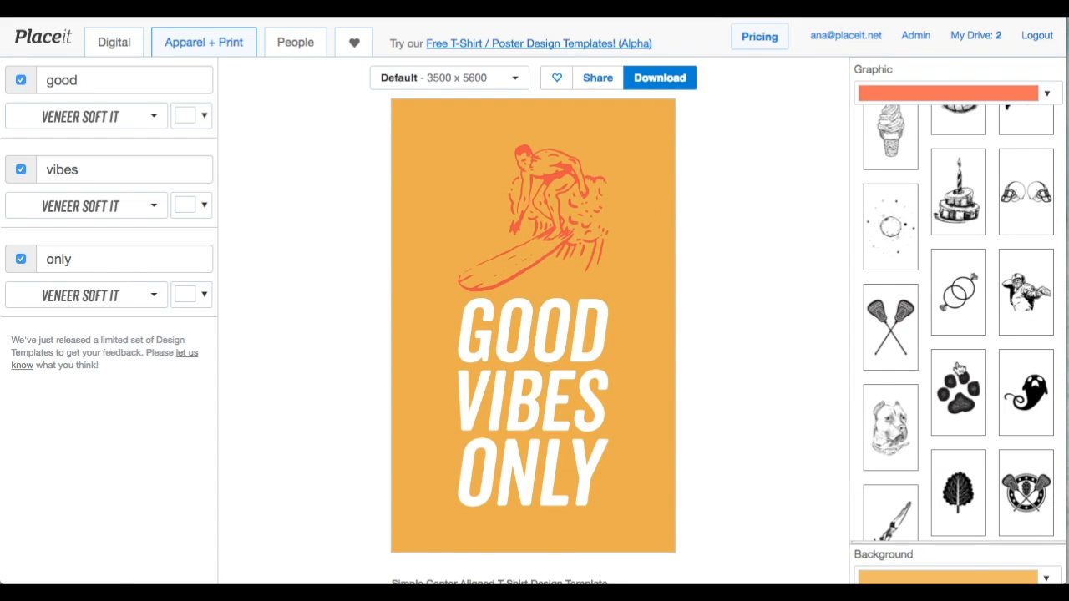
scroll("down", 3)
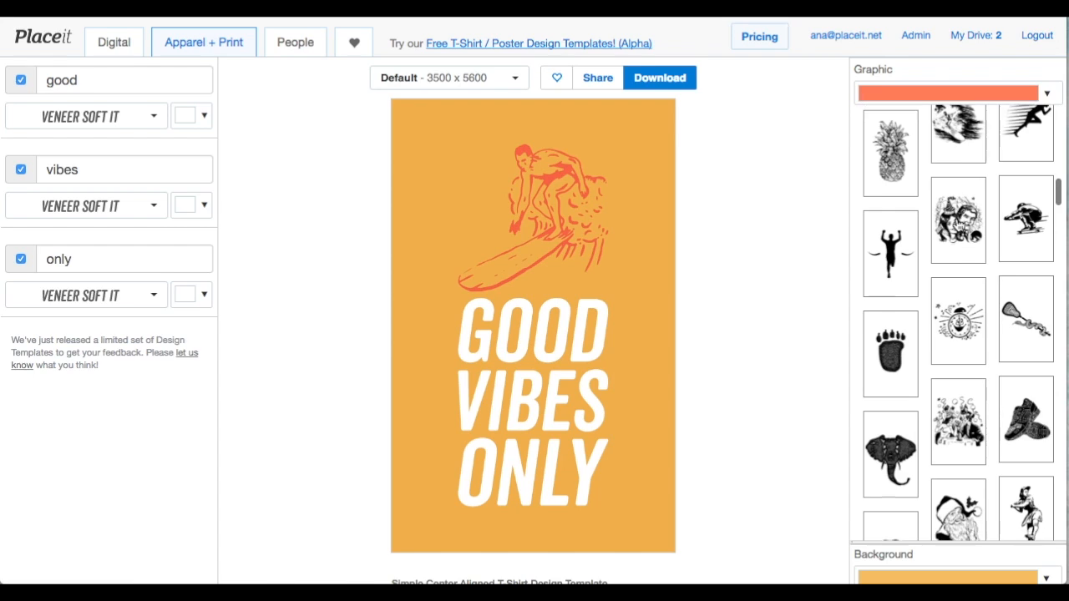
scroll("down", 3)
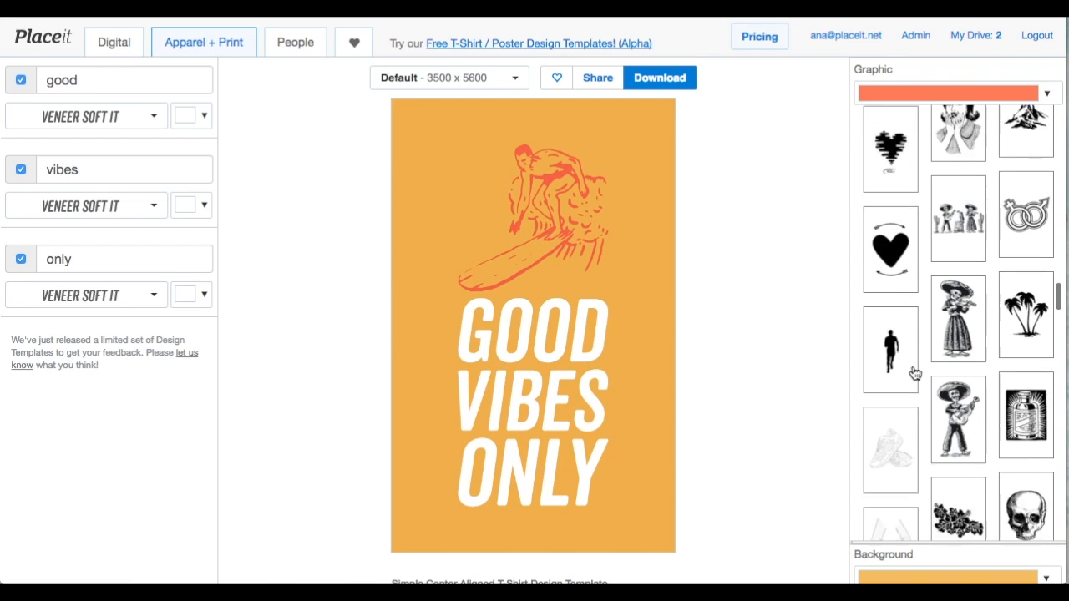
scroll("down", 3)
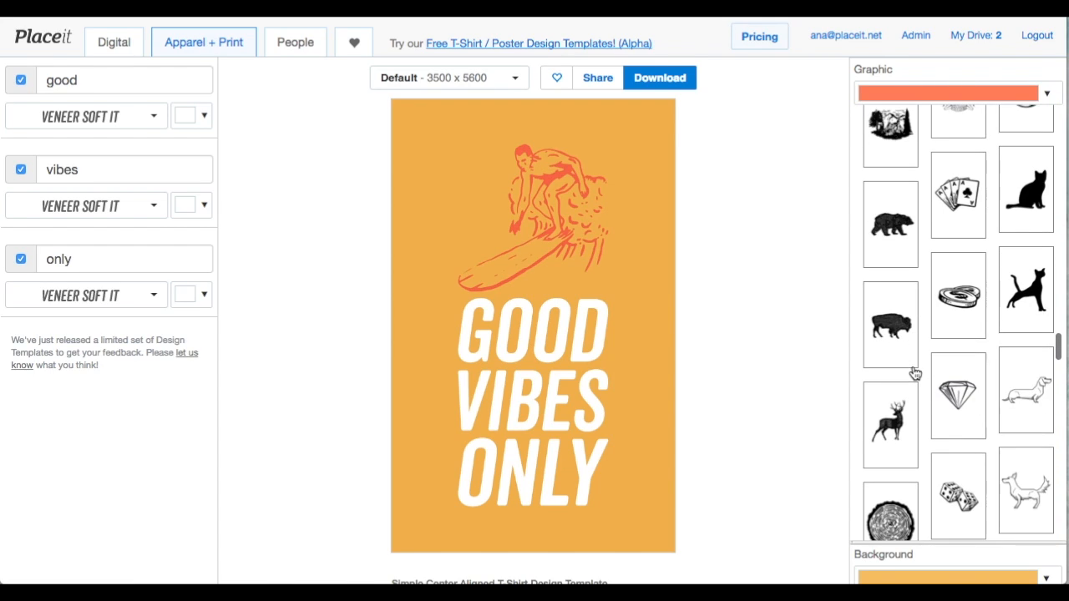
scroll("down", 3)
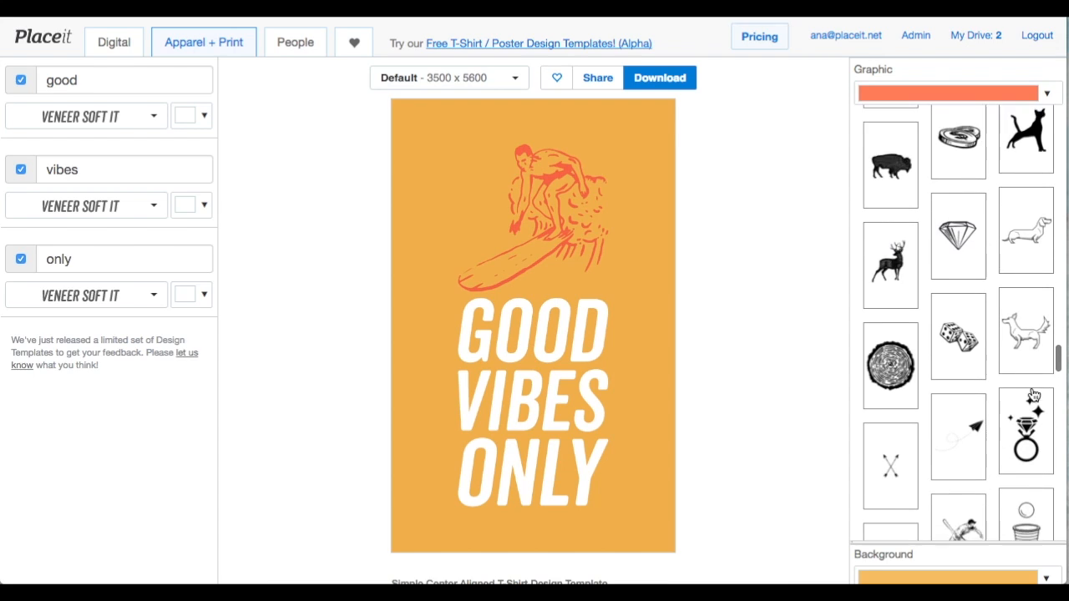
scroll("down", 3)
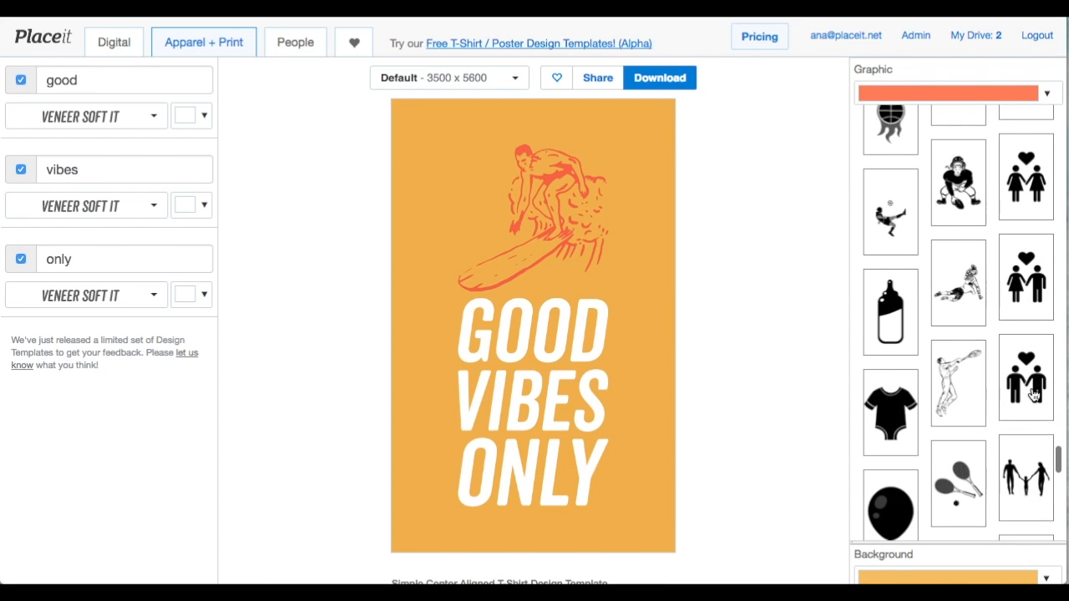
scroll("down", 3)
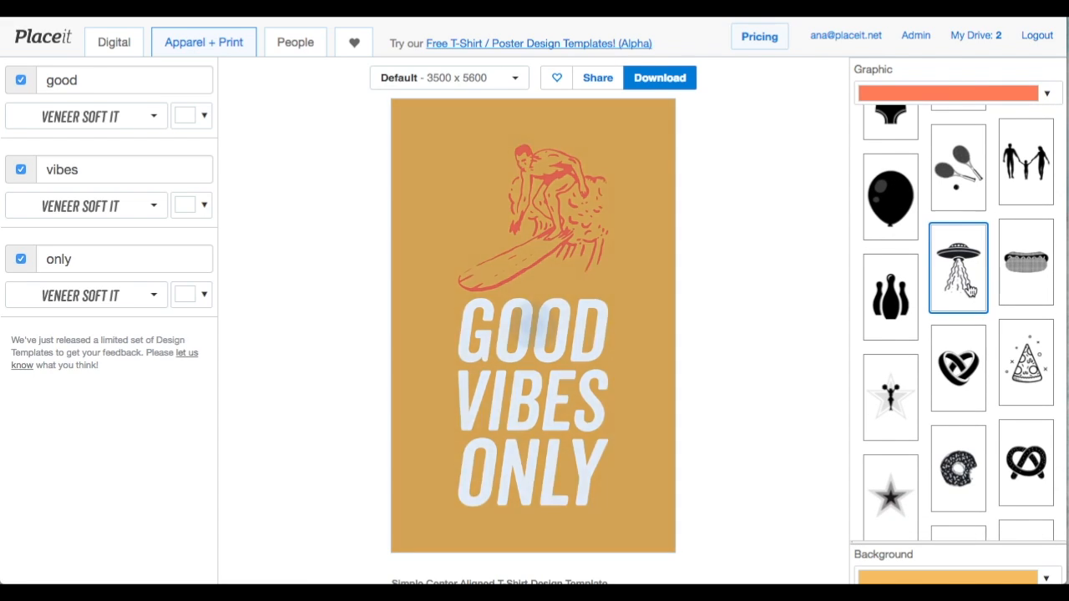
left_click(958, 265)
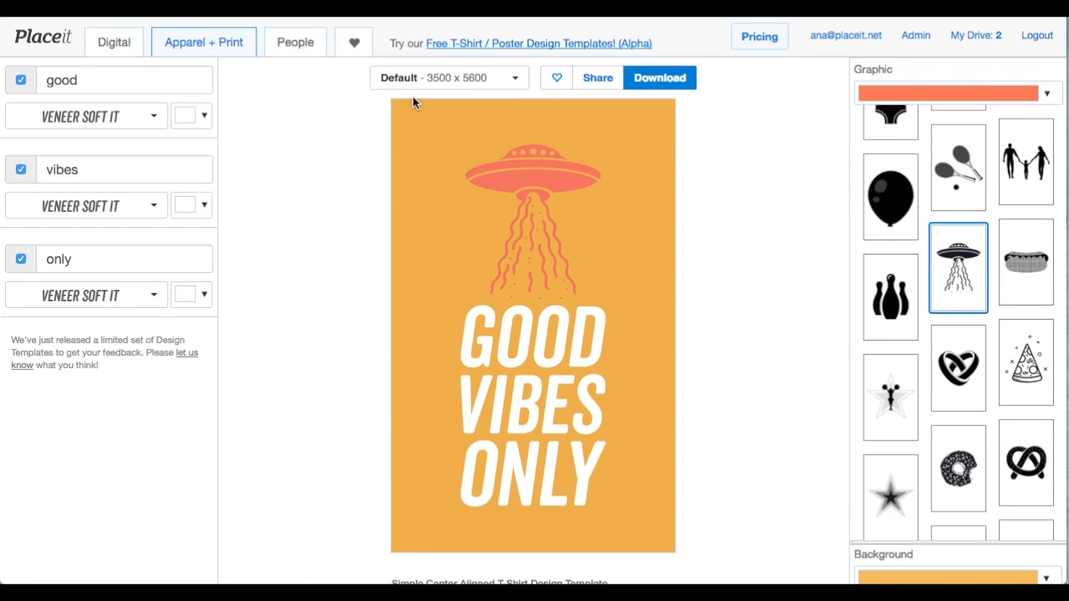
mouse_move(971, 89)
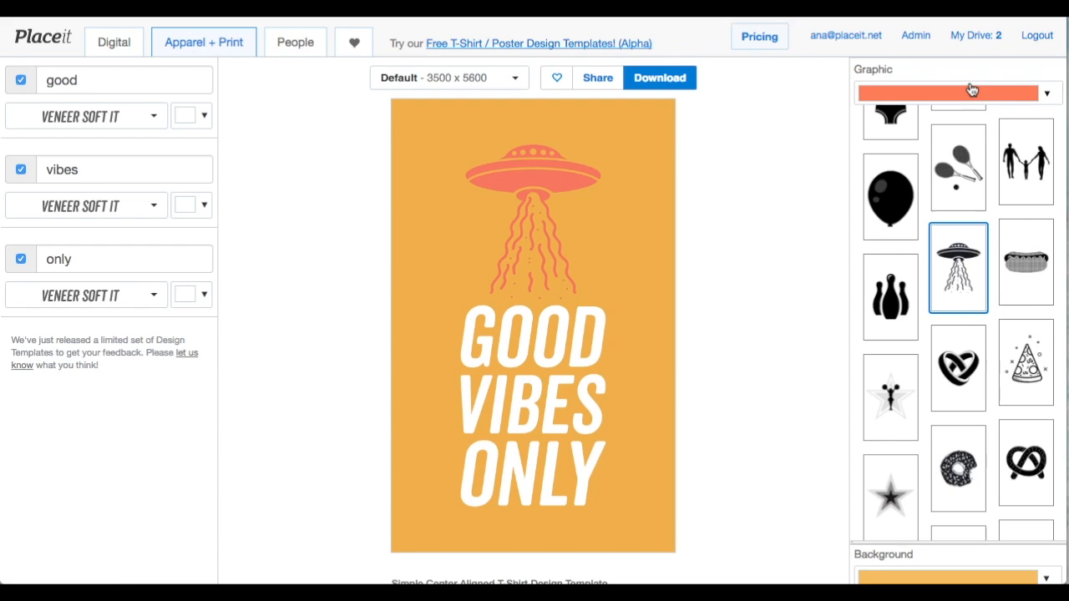
Recolour the UFO graphic to a lighter teal using the custom colour picker
left_click(961, 93)
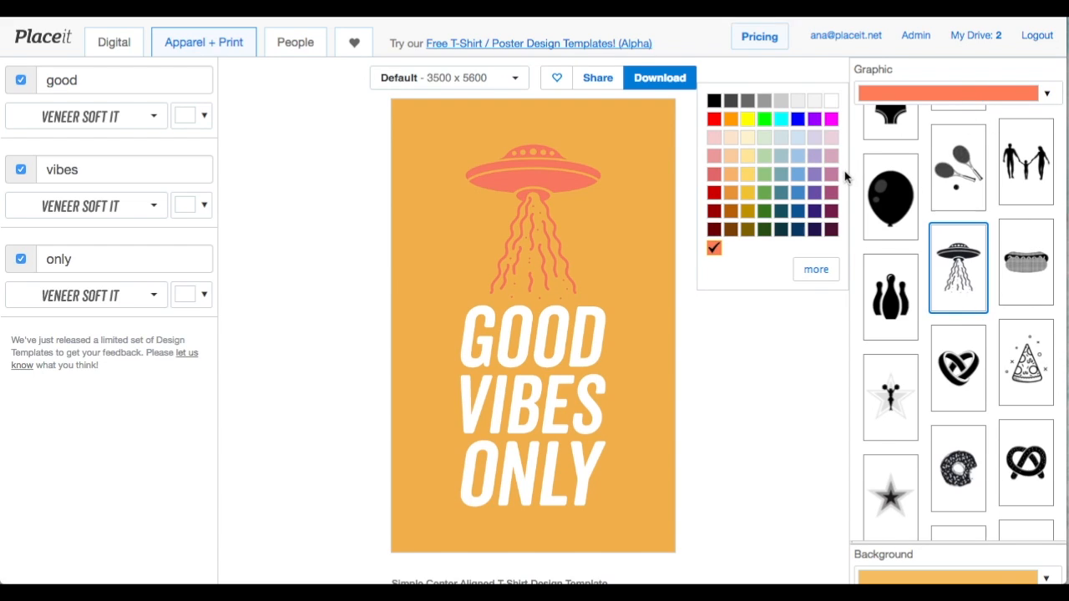
mouse_move(782, 193)
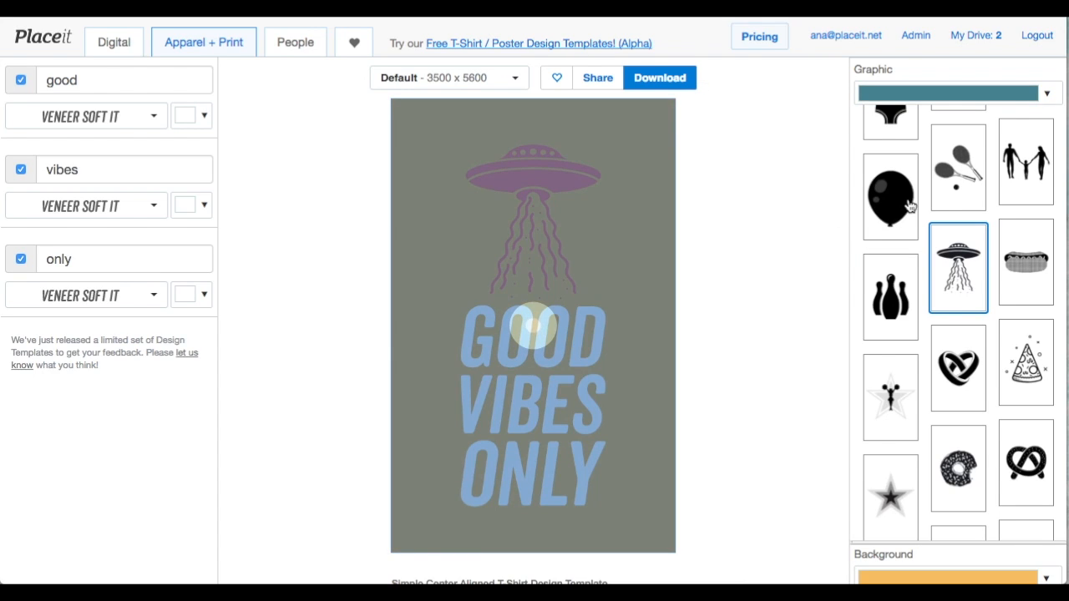
mouse_move(206, 110)
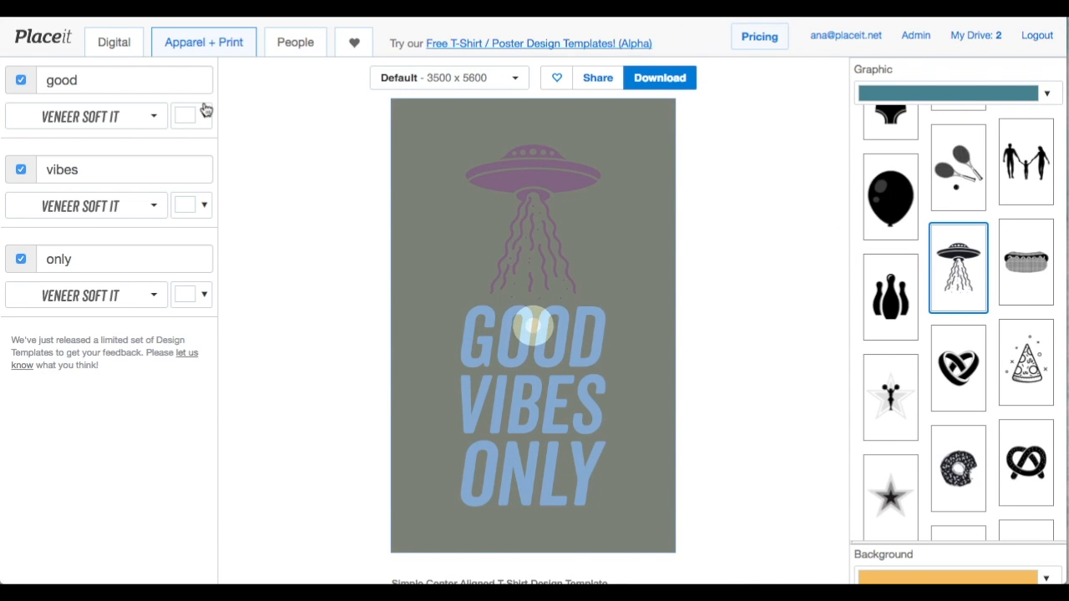
left_click(126, 80)
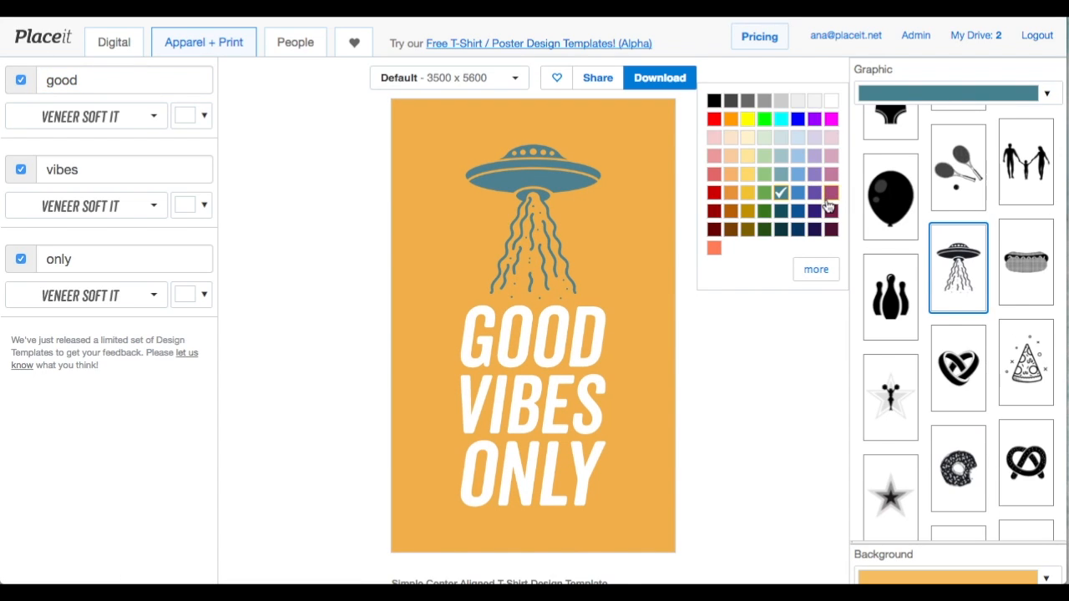
left_click(815, 269)
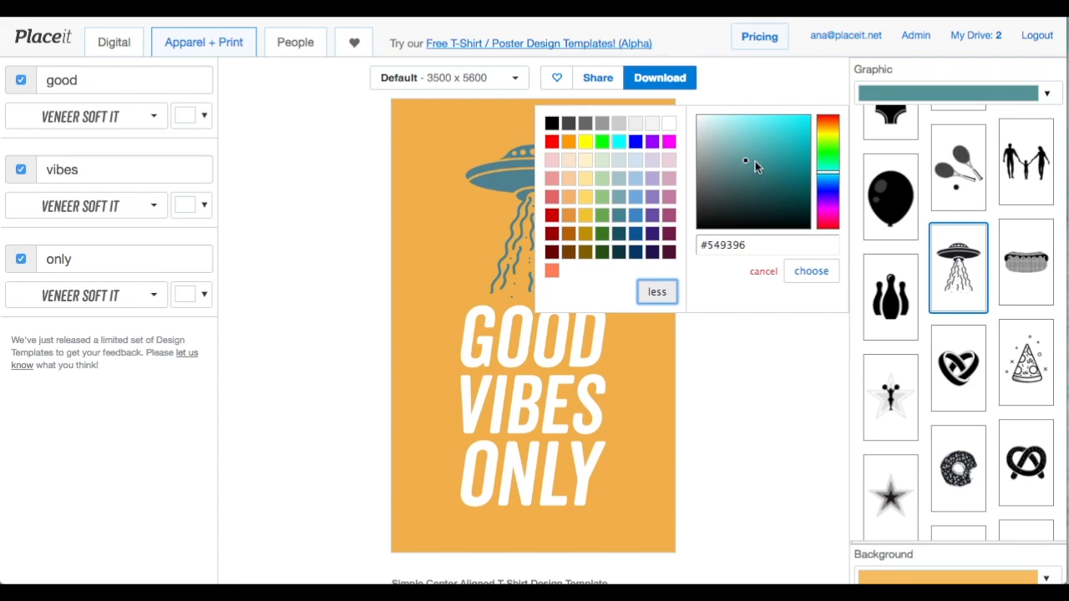
left_click(811, 270)
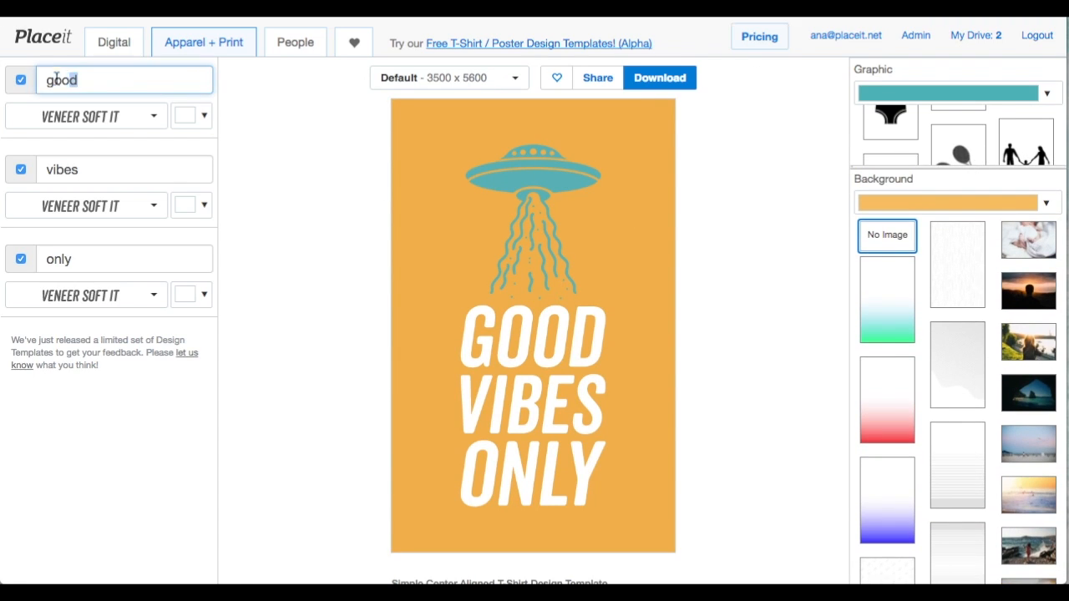
Rewrite the three slogan lines, trying OH, IT'S, A UFO before switching to LOOK,
type("OH")
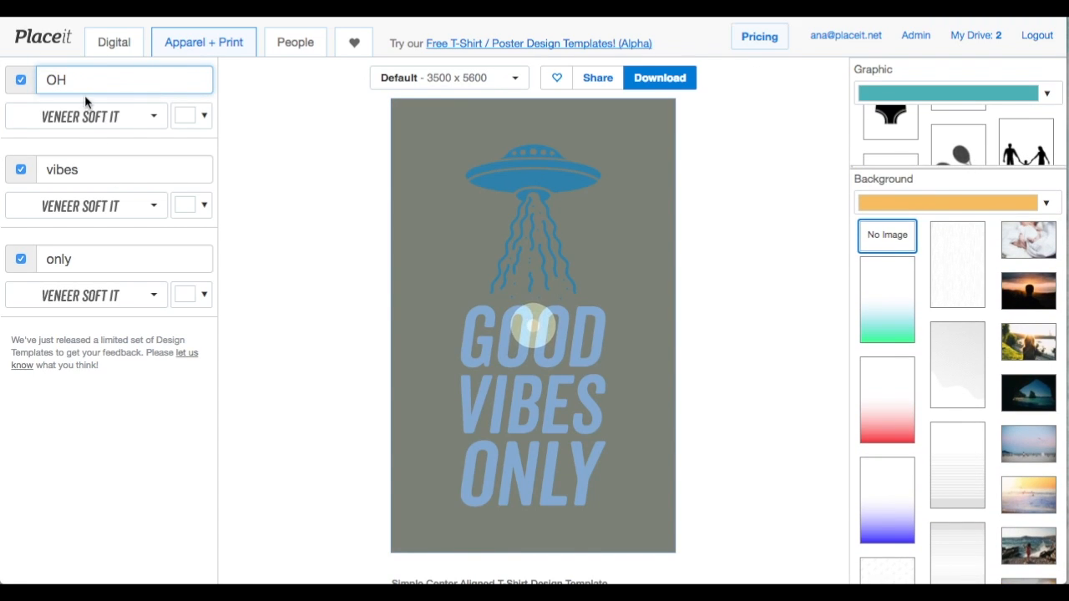
type("IT'S")
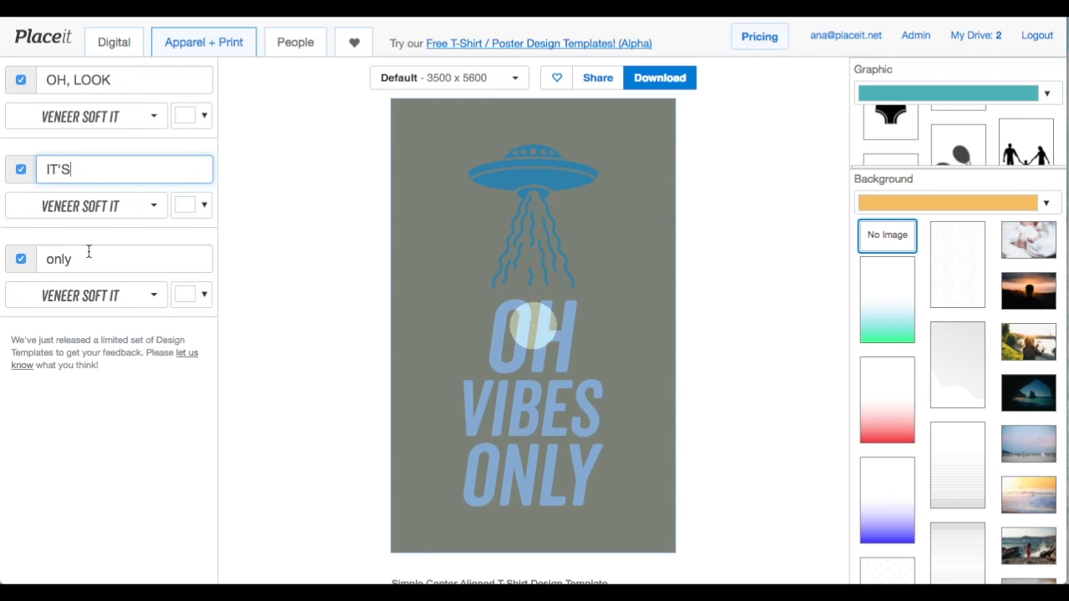
type("A UFO")
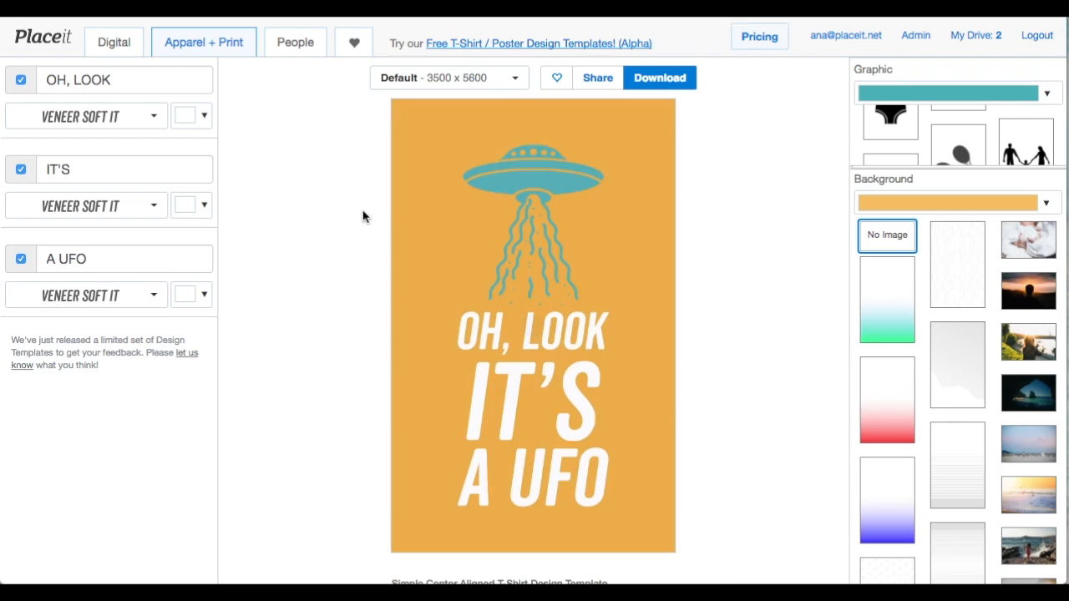
left_click(75, 79)
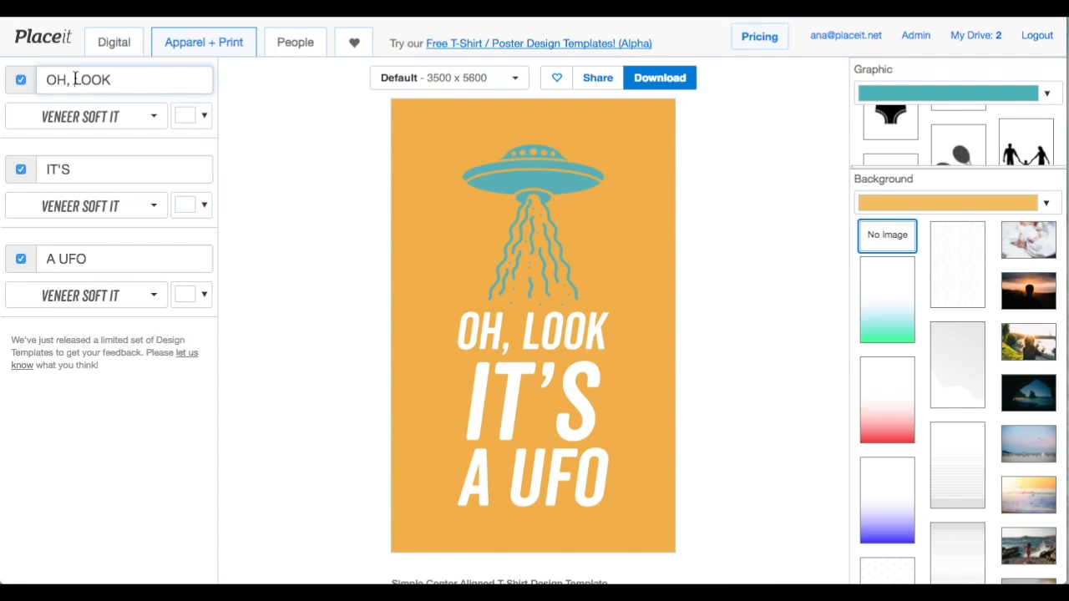
double_click(91, 79)
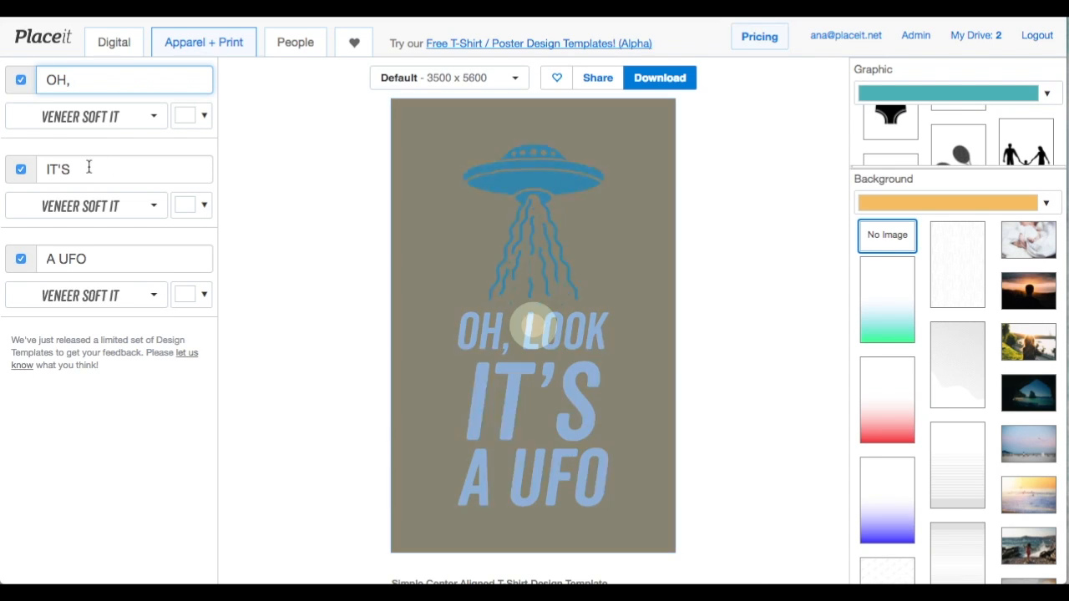
type("LOOK,")
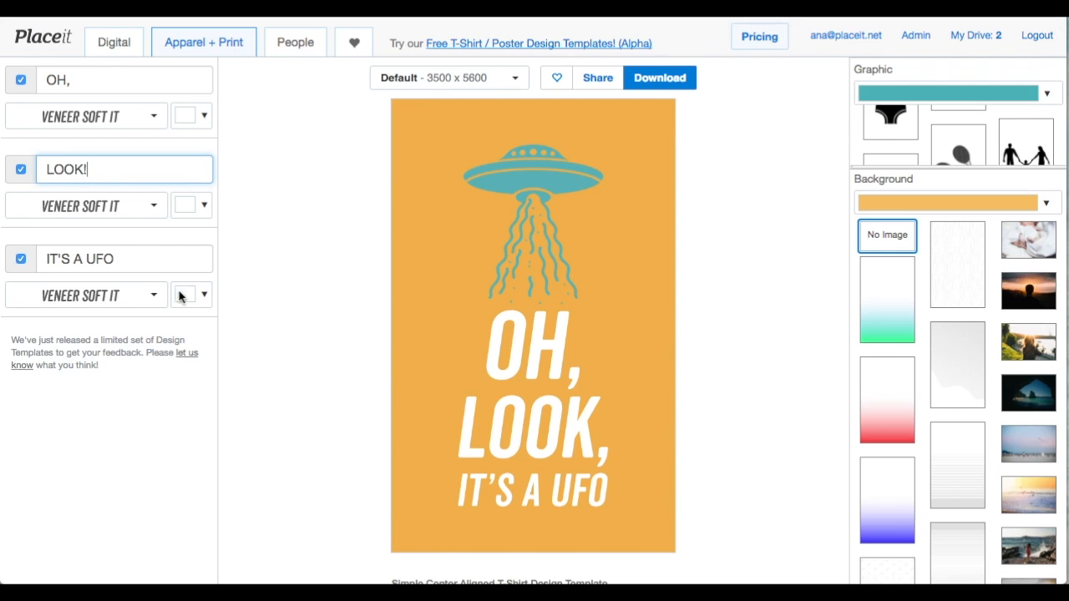
double_click(58, 258)
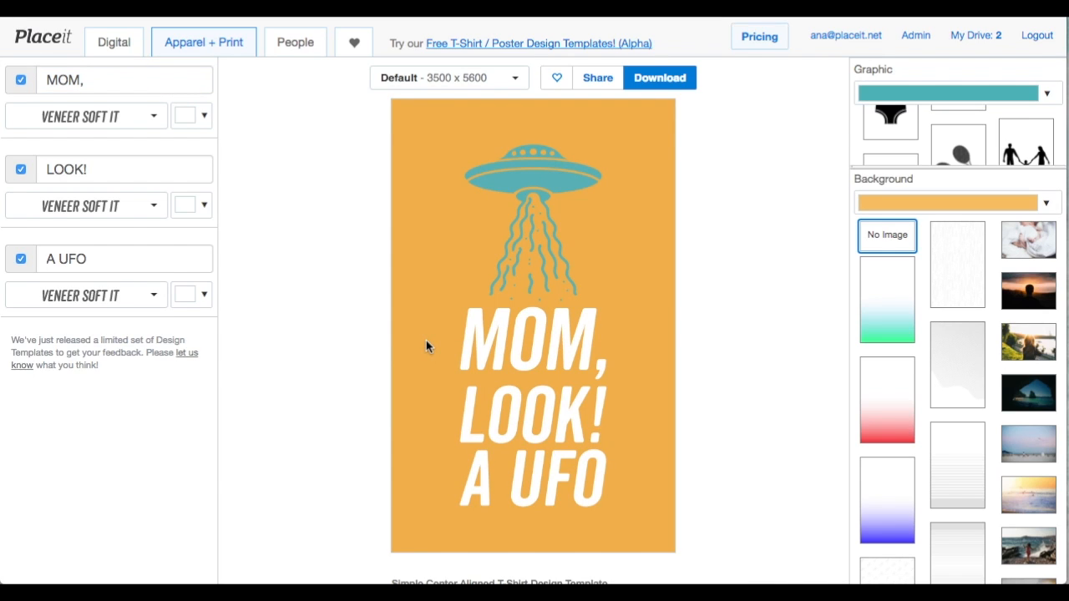
mouse_move(1008, 226)
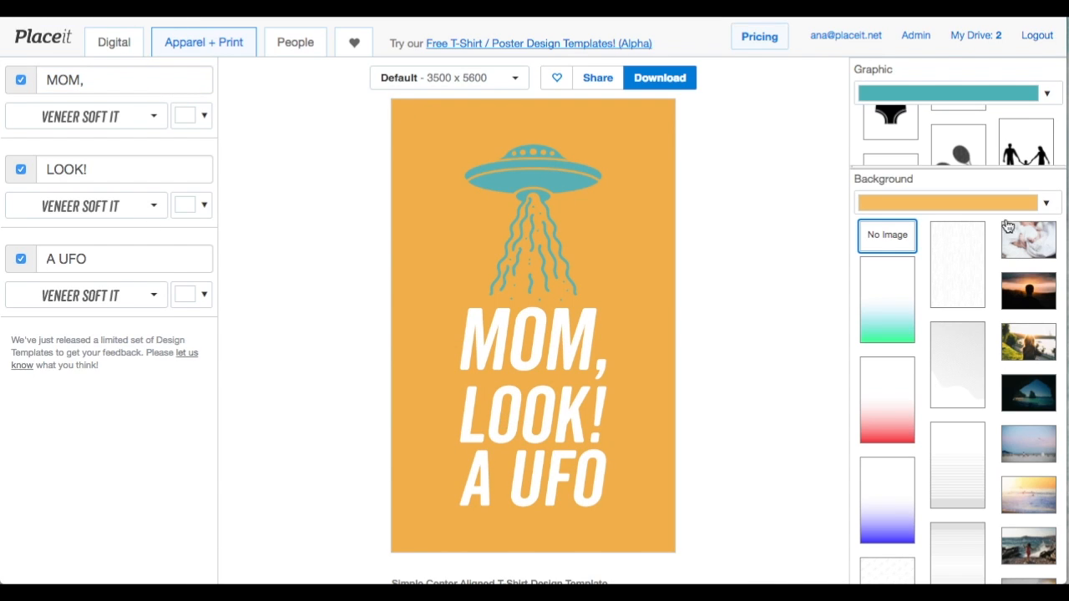
Set the first slogan line in the Dreadful font
left_click(83, 116)
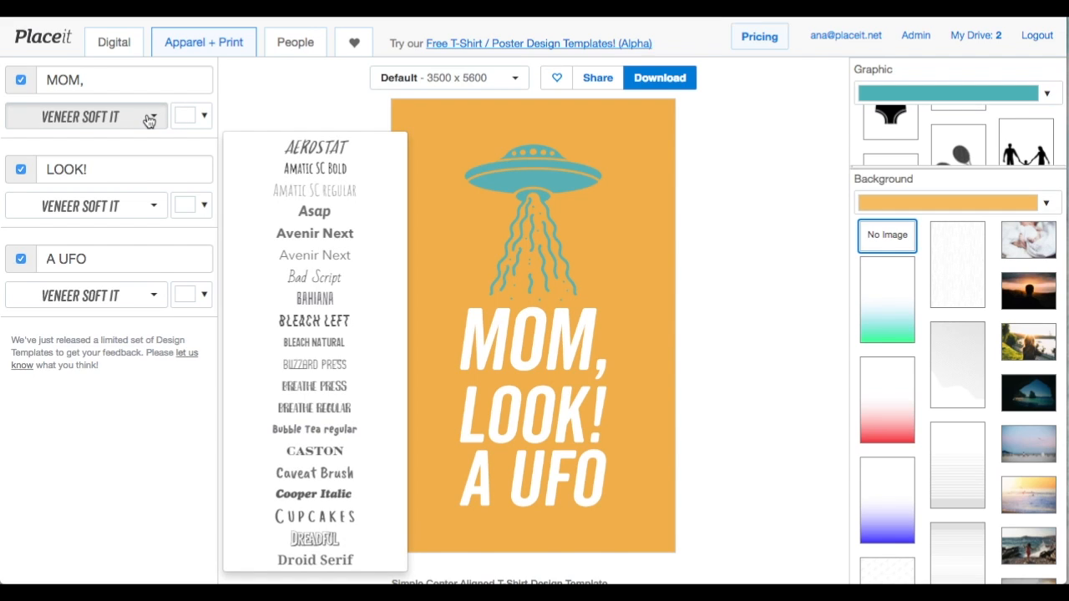
scroll("down", 3)
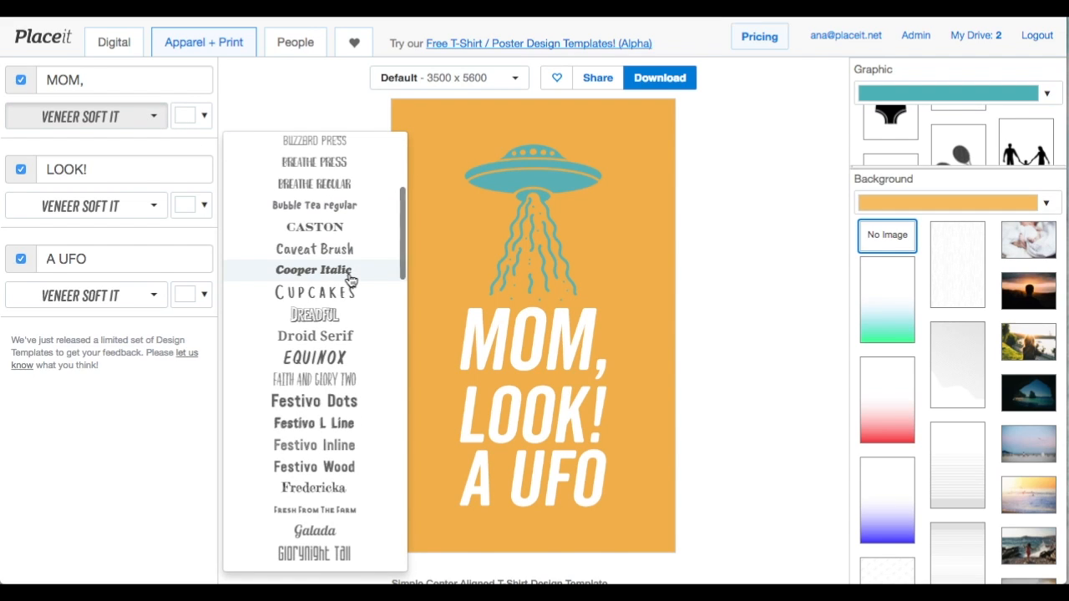
scroll("down", 3)
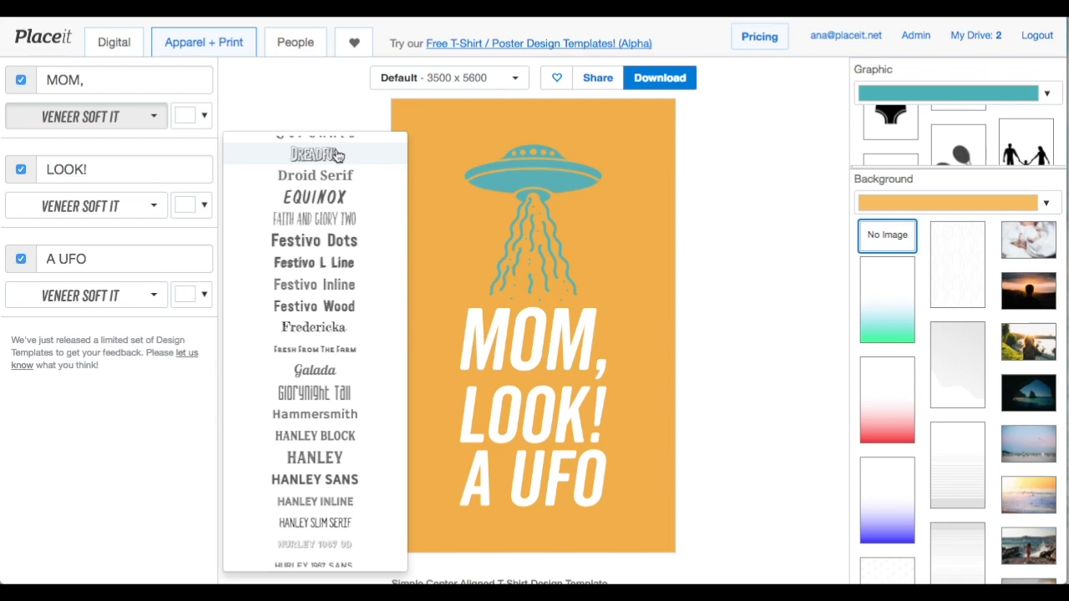
left_click(315, 154)
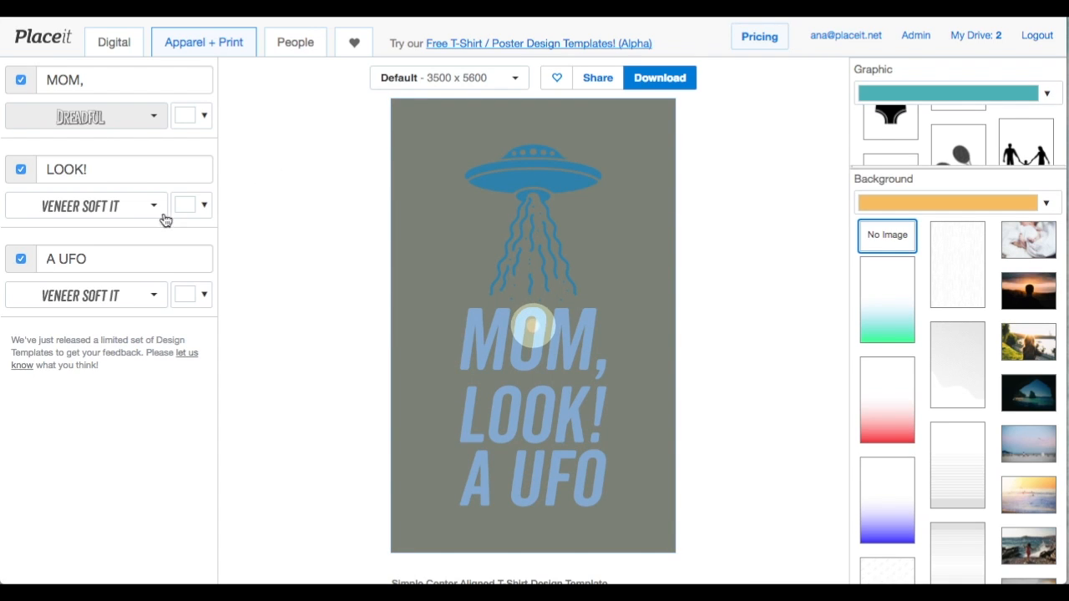
left_click(85, 205)
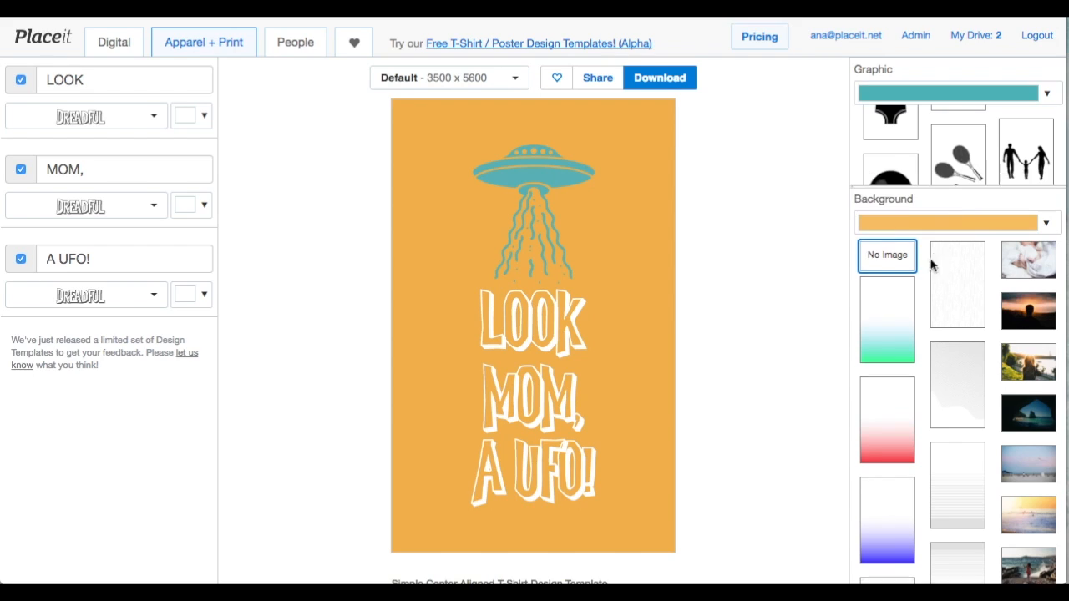
Try pattern and red gradient backgrounds, then apply the gradient fading to blue
left_click(956, 222)
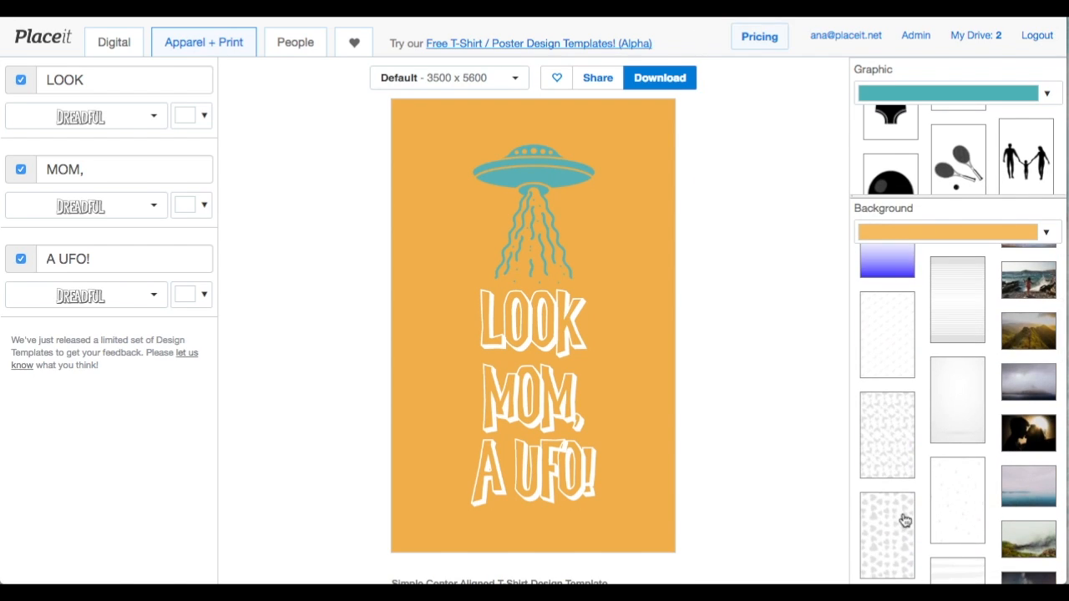
left_click(888, 434)
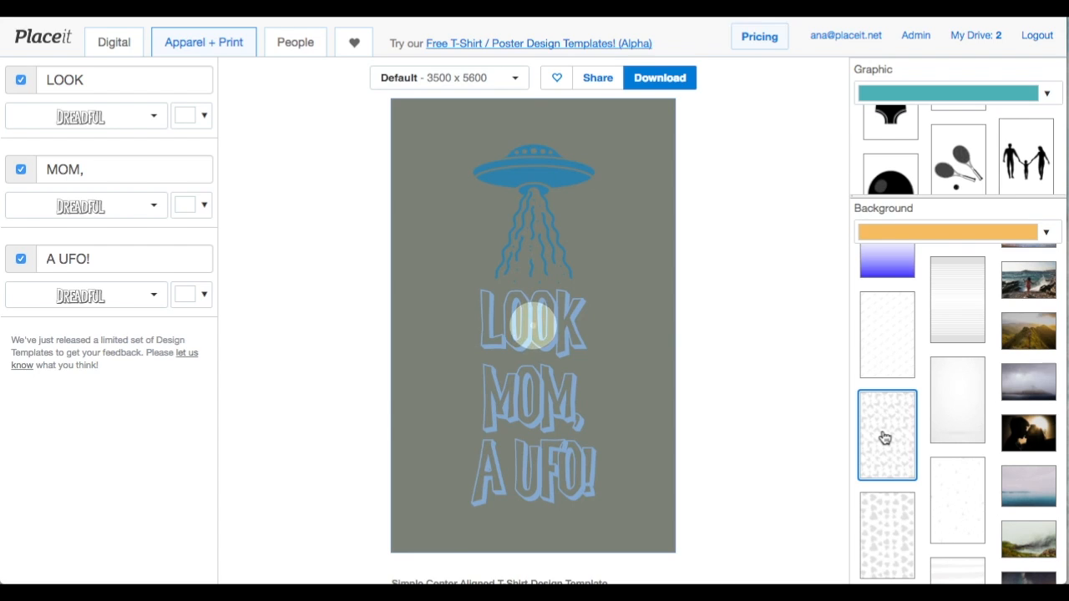
left_click(887, 434)
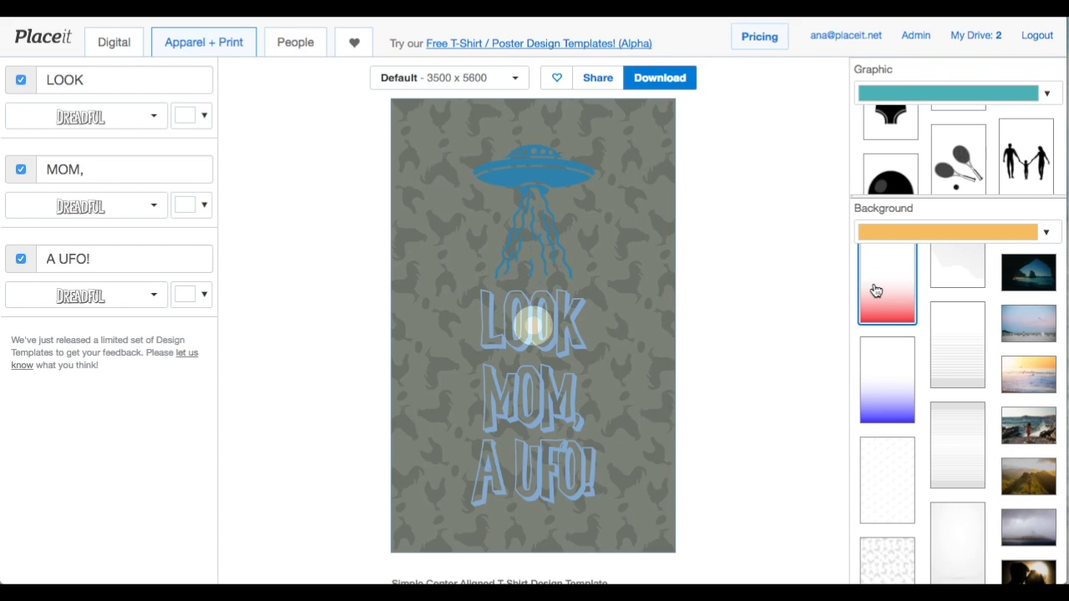
left_click(887, 282)
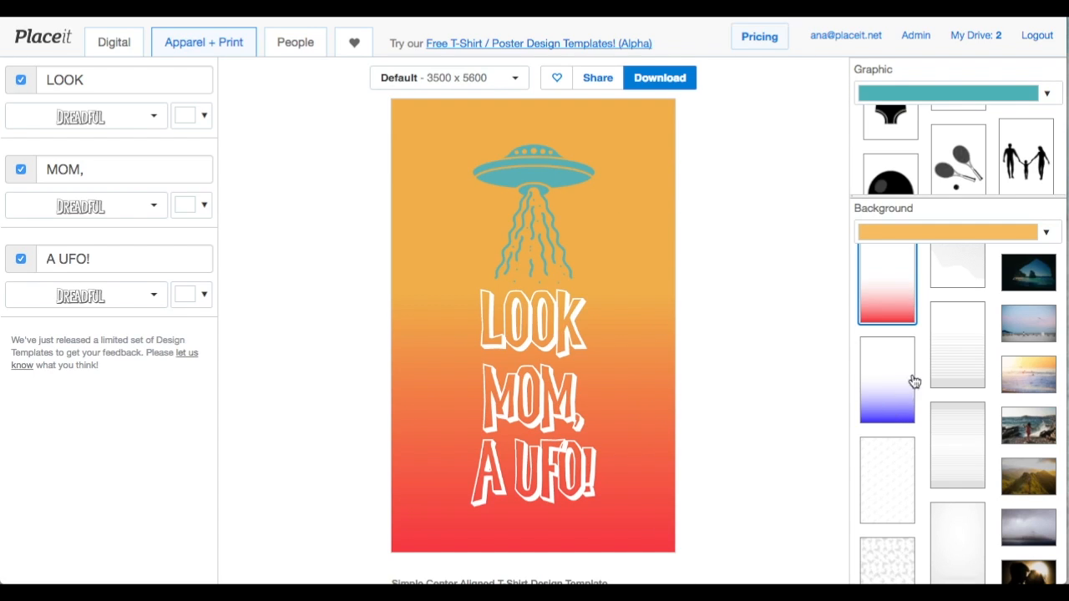
mouse_move(915, 234)
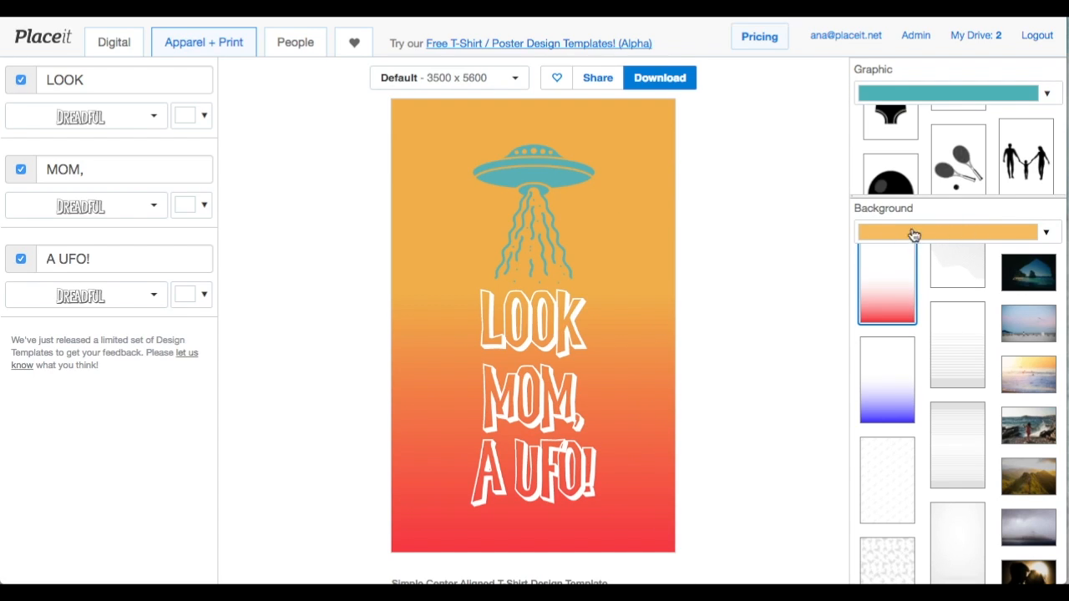
Set the background colour to lavender
left_click(887, 378)
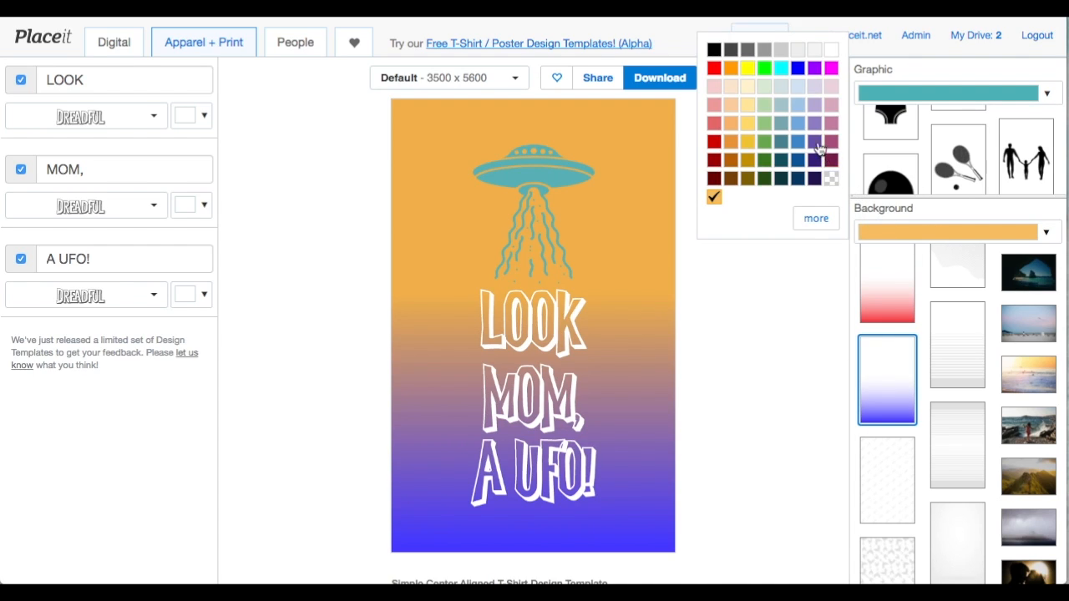
mouse_move(815, 111)
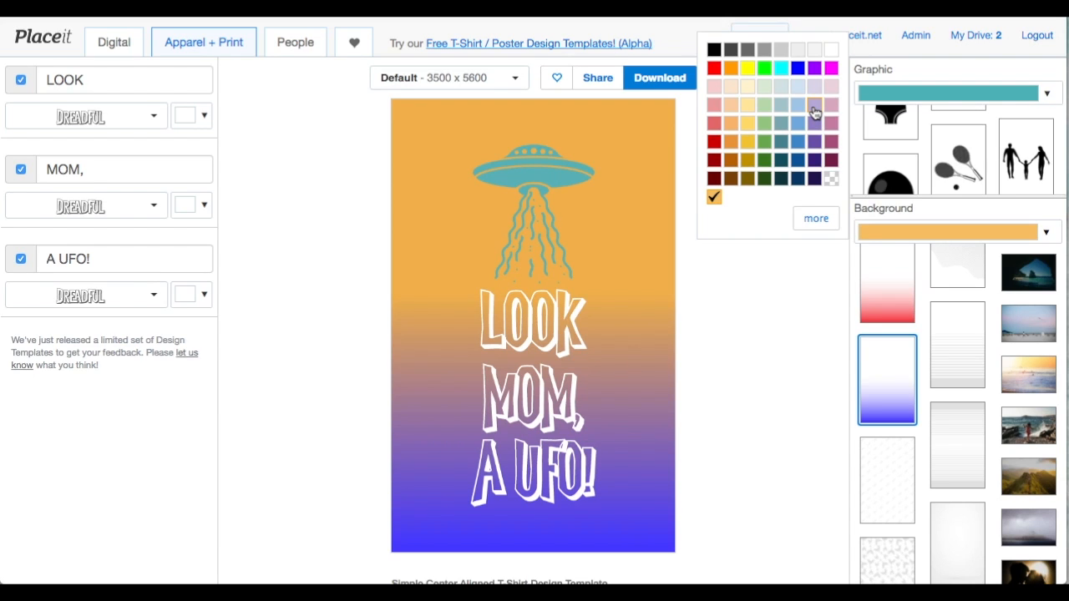
left_click(815, 113)
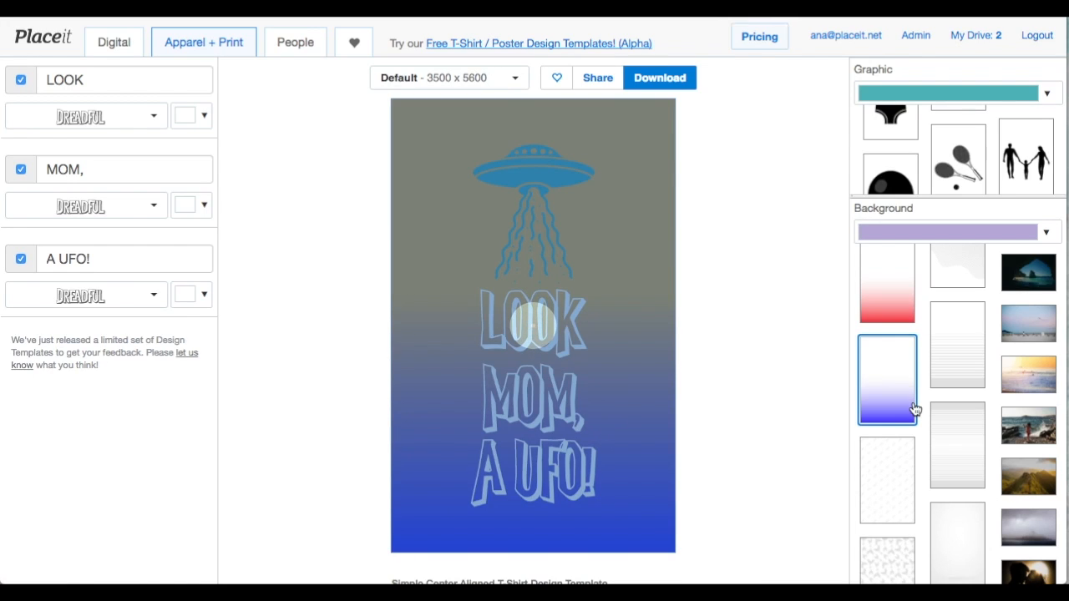
left_click(887, 381)
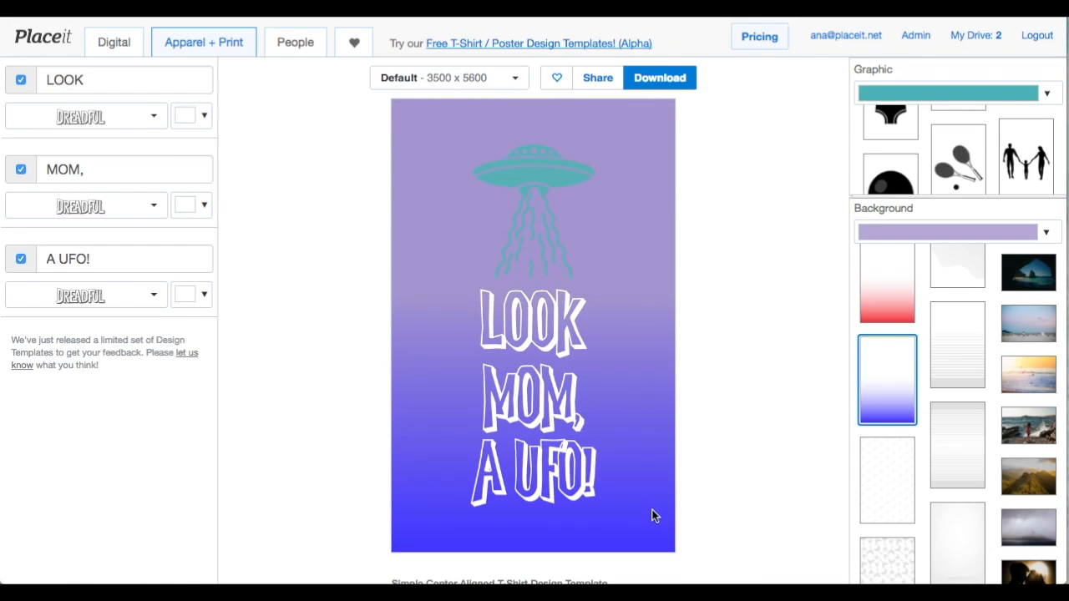
mouse_move(887, 404)
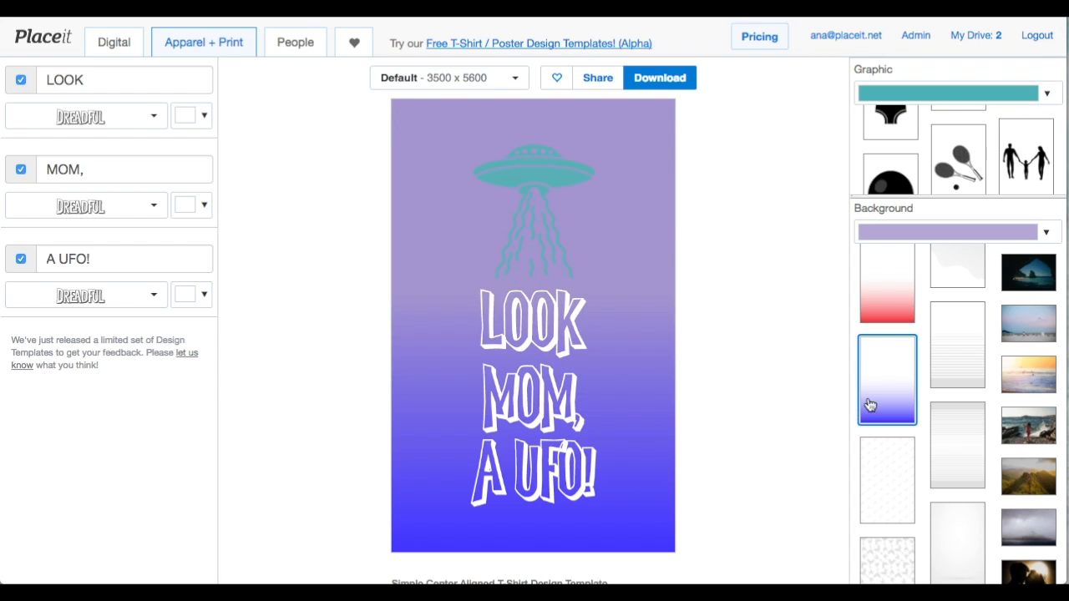
left_click(887, 380)
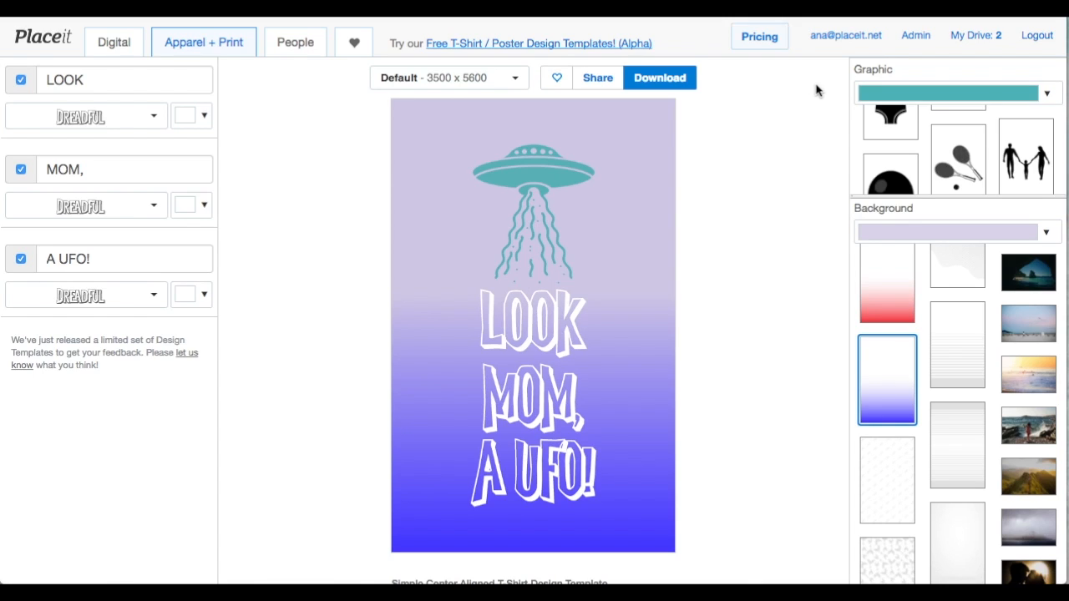
mouse_move(652, 581)
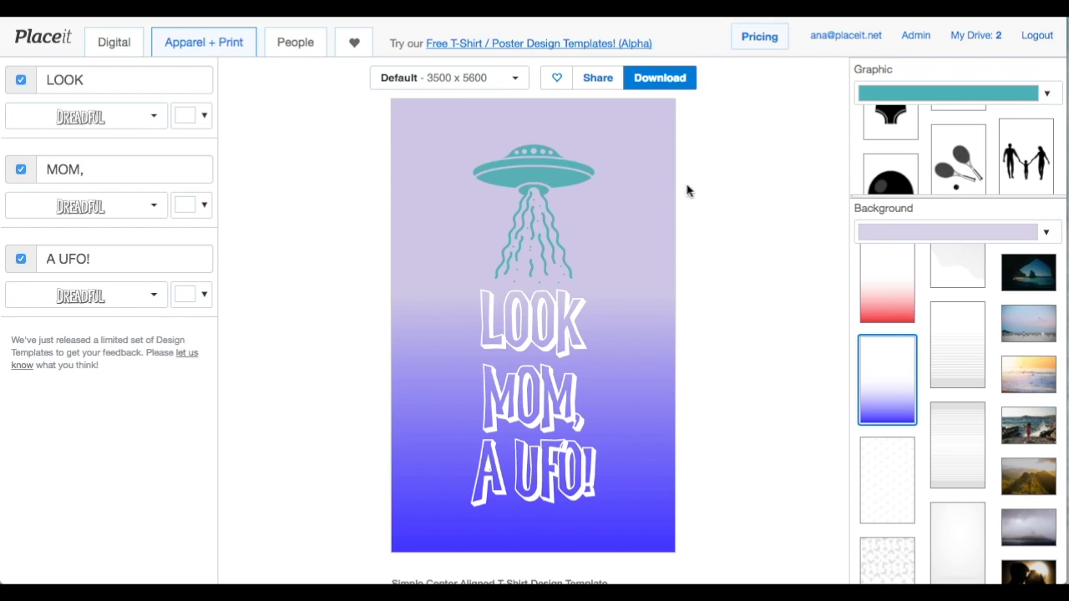
mouse_move(472, 87)
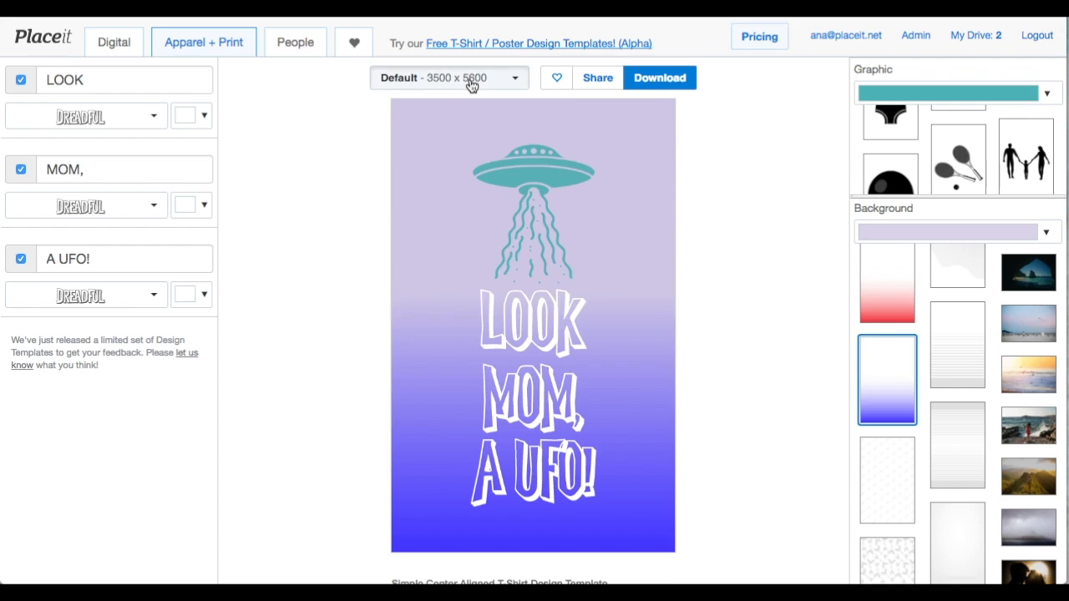
Resize the UFO poster to Pinterest Post (736 × 1128) and request its free PNG
left_click(448, 78)
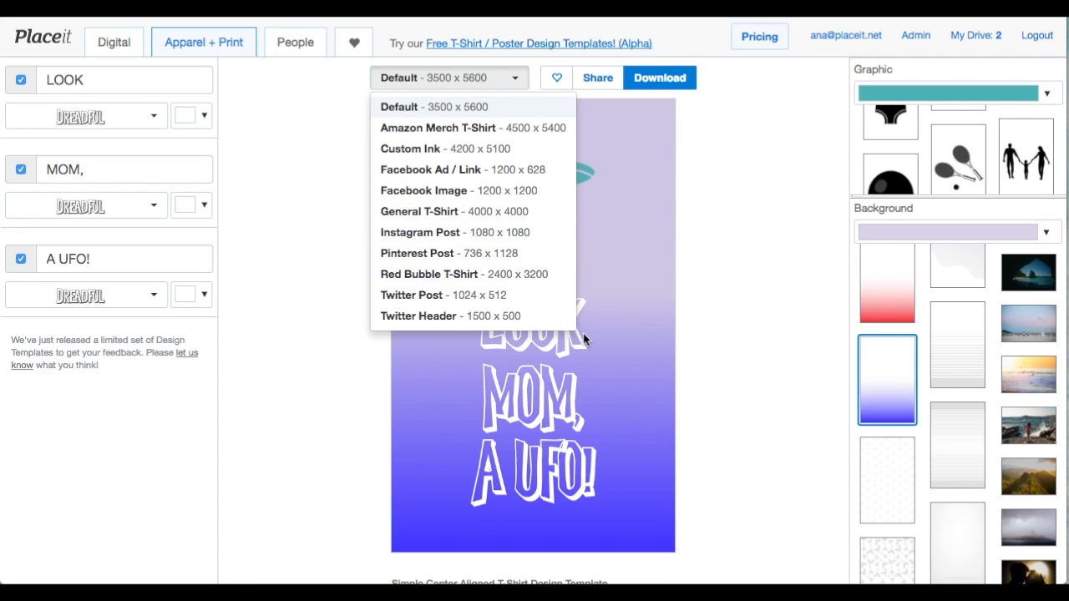
mouse_move(480, 256)
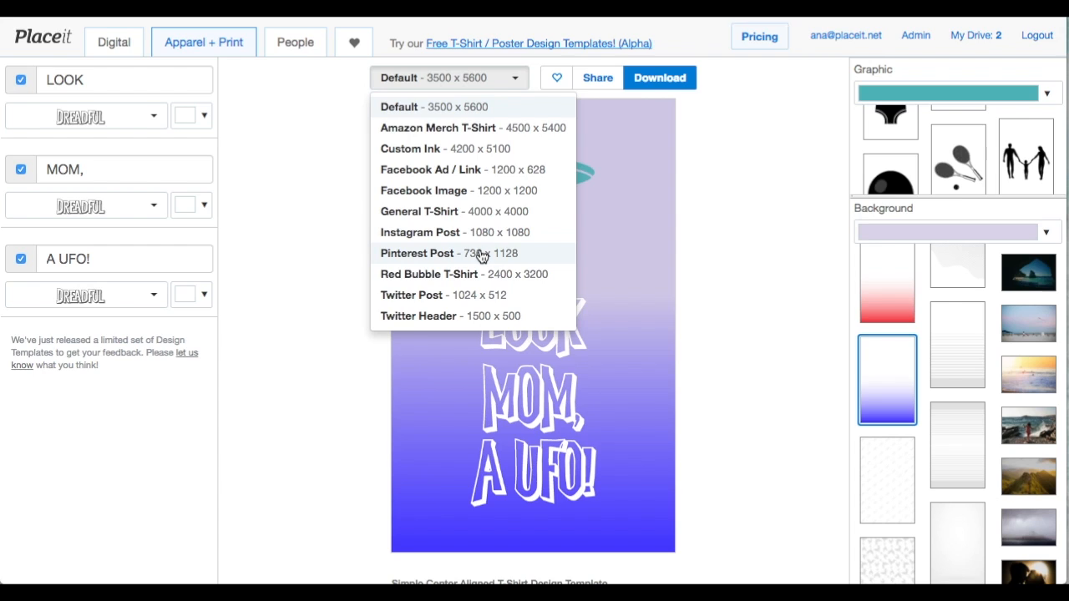
left_click(448, 254)
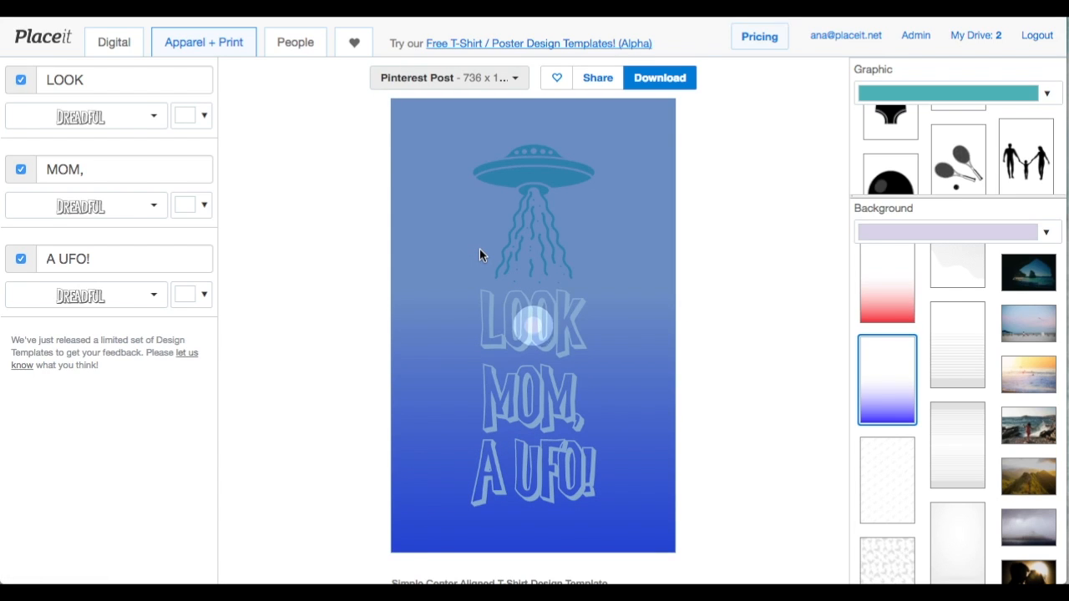
left_click(659, 77)
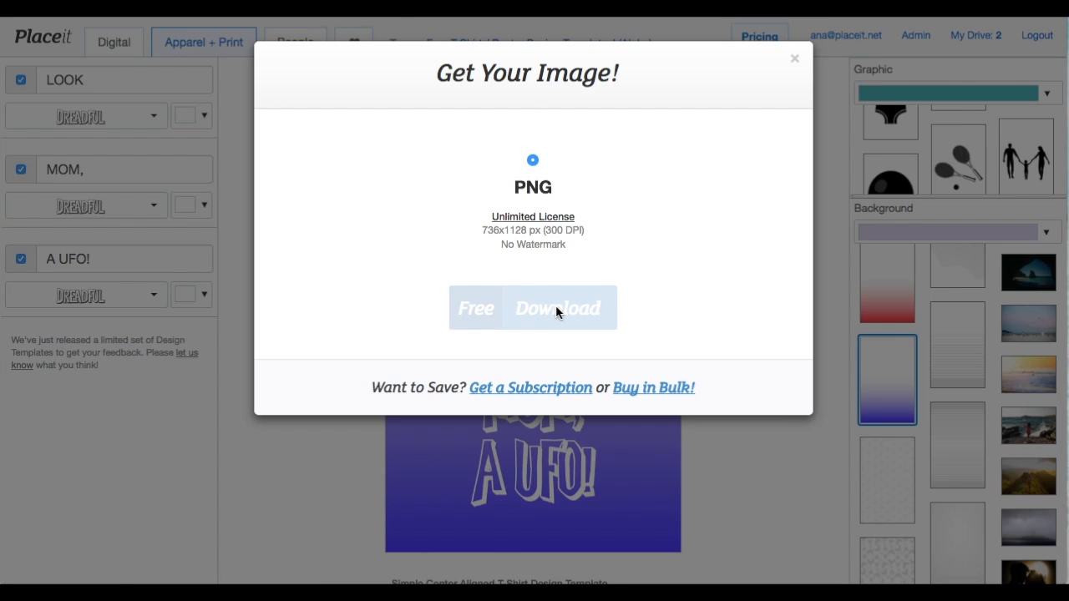
left_click(557, 307)
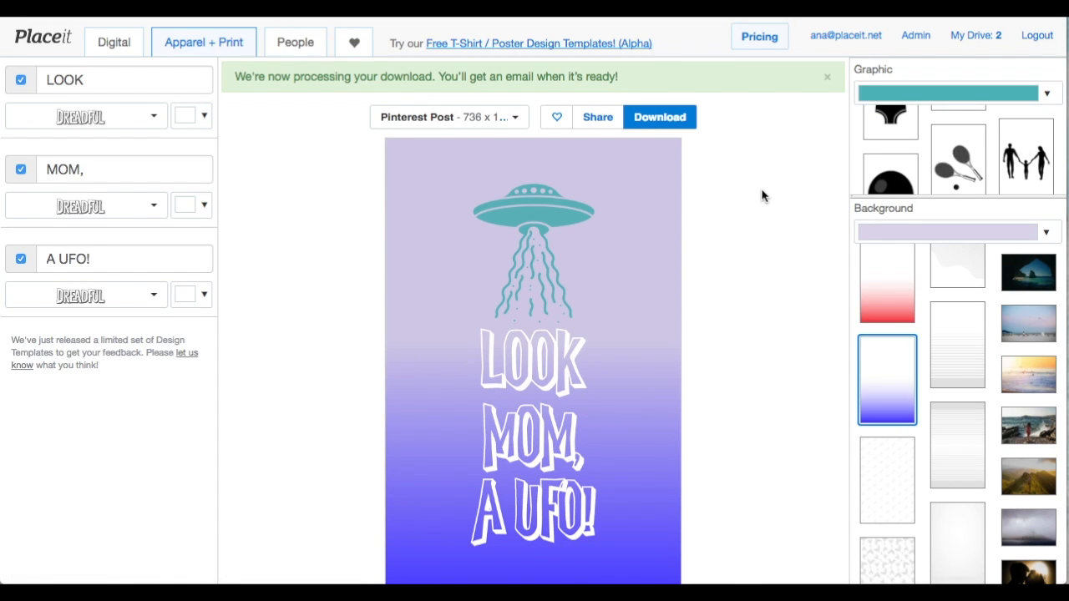
mouse_move(804, 141)
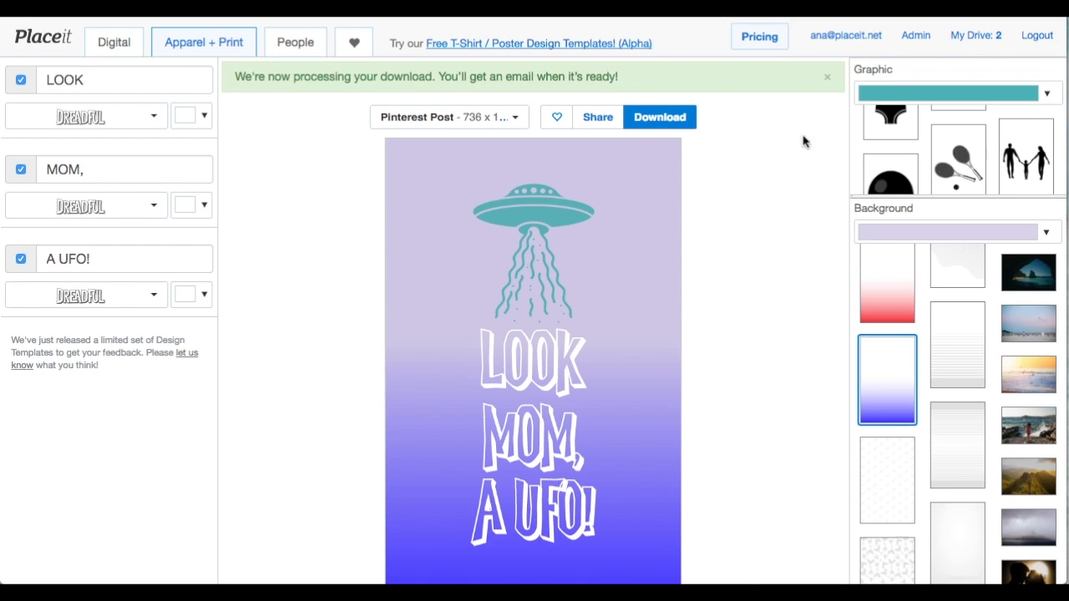
scroll("down", 3)
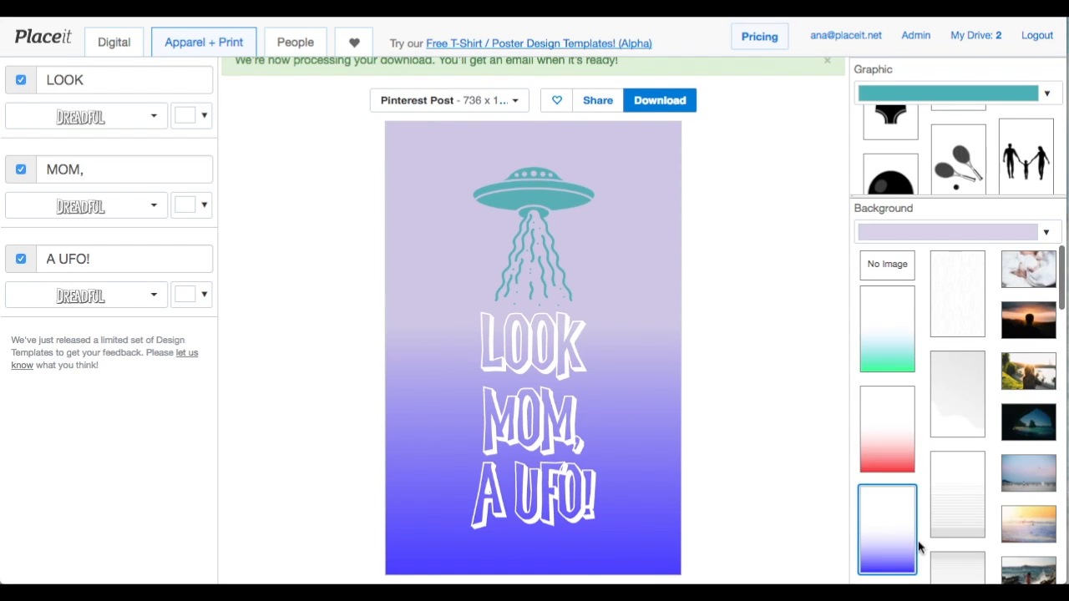
mouse_move(892, 272)
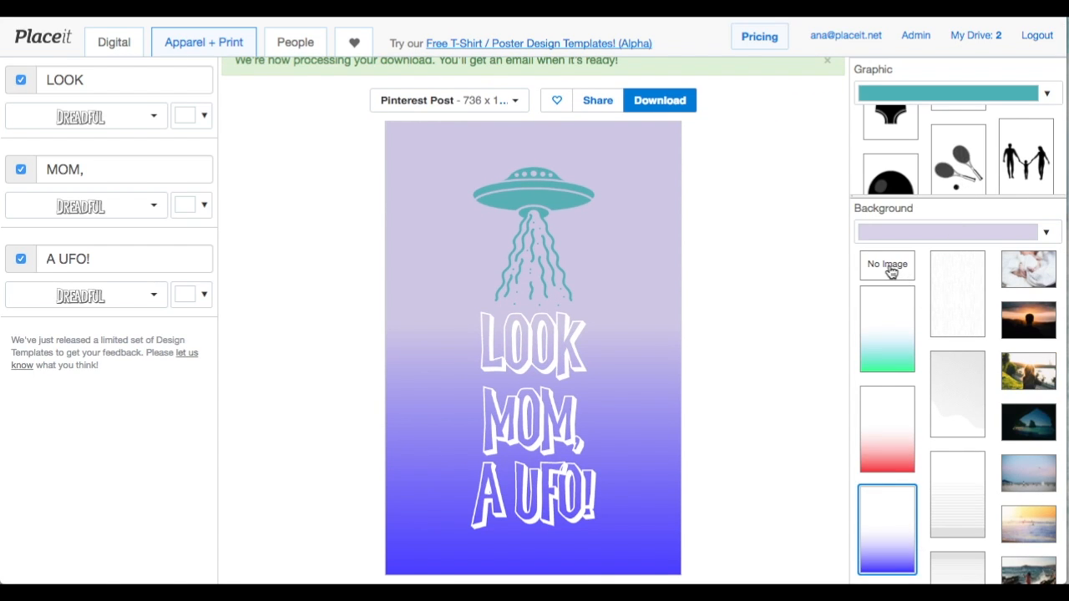
Make the UFO background transparent, size it to Amazon Merch 4500 × 5400, and get the free PNG
left_click(887, 264)
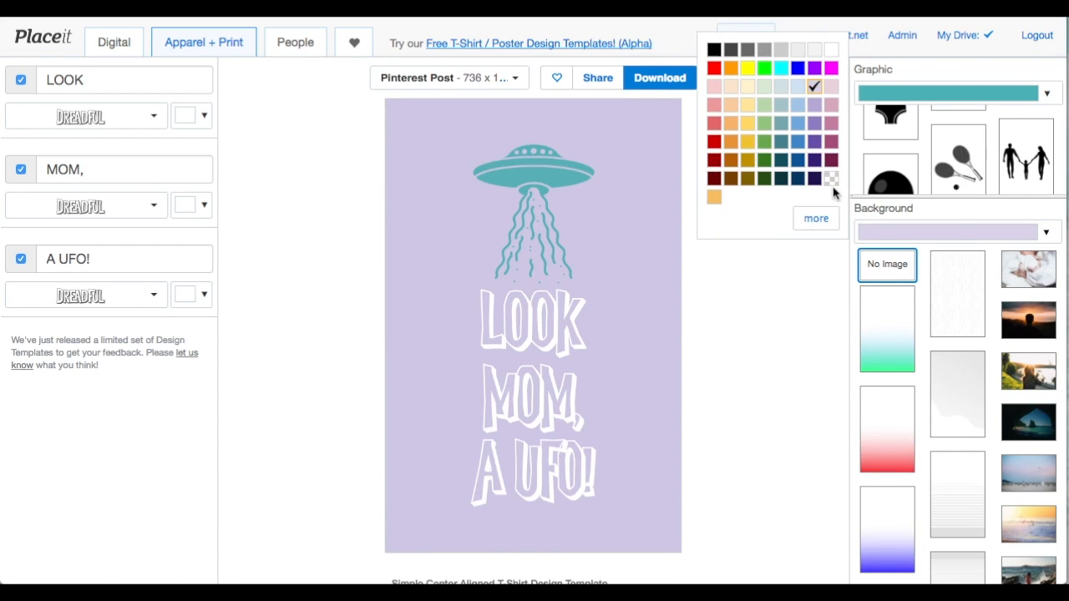
left_click(449, 77)
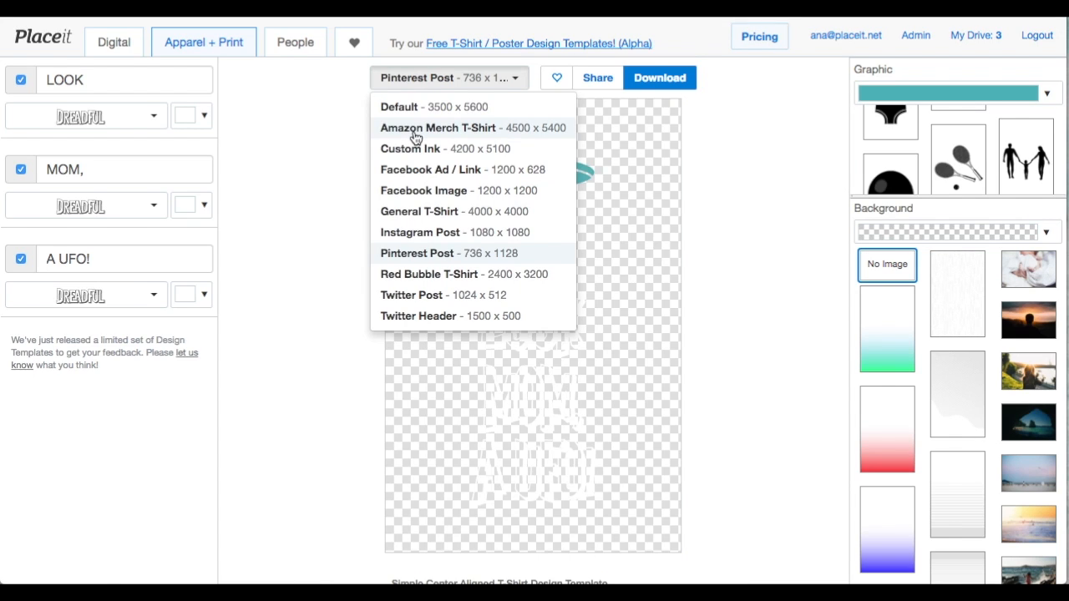
left_click(438, 128)
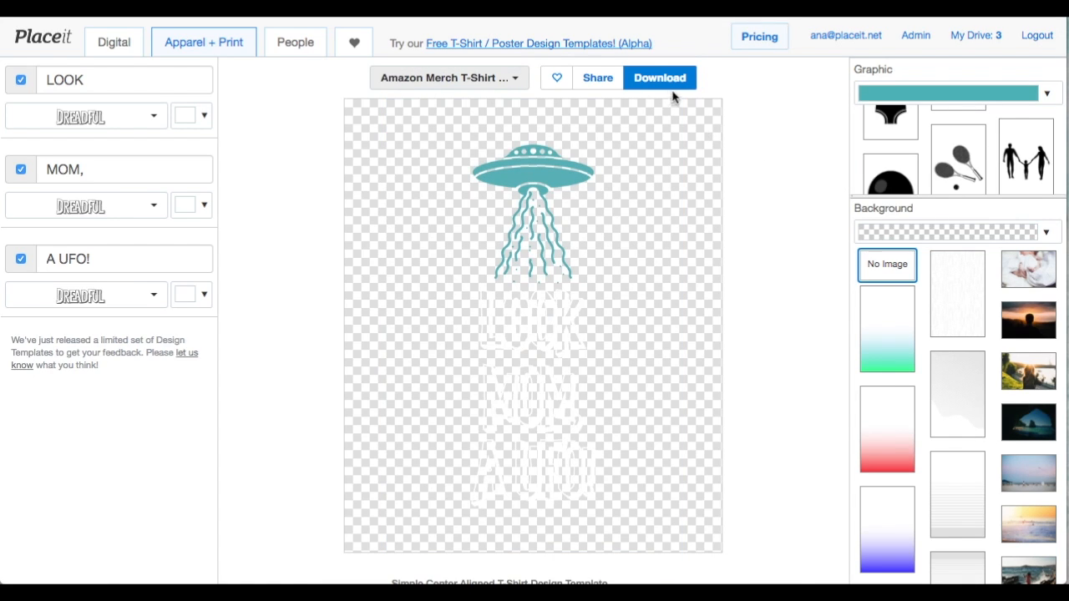
left_click(659, 77)
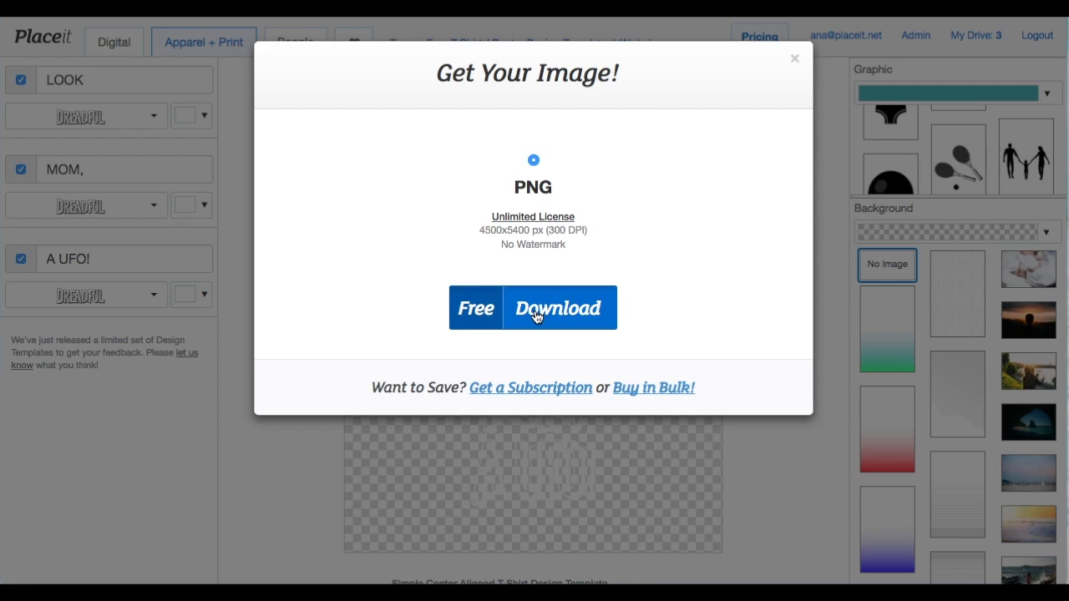
left_click(532, 308)
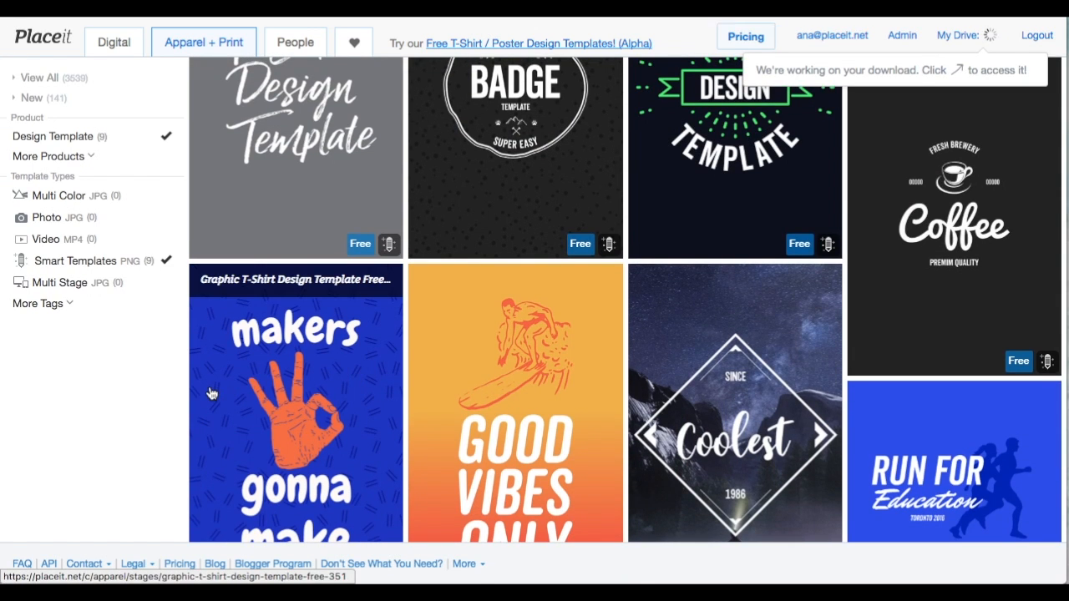
Open the makers gonna make template and try several backdrops before choosing the photographer silhouette sunset photo
left_click(296, 403)
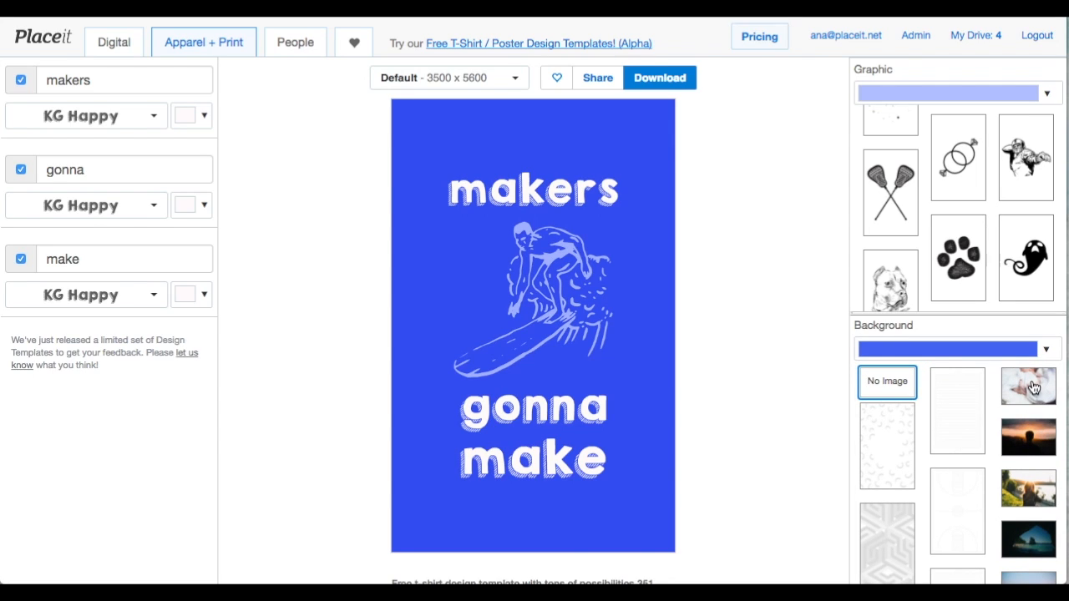
left_click(1028, 386)
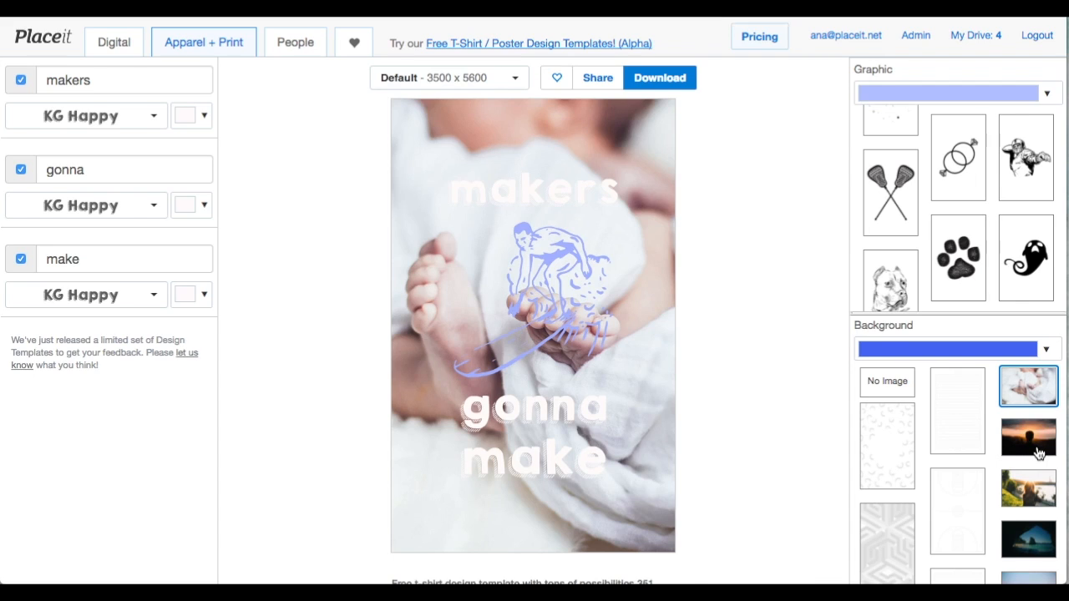
left_click(1028, 438)
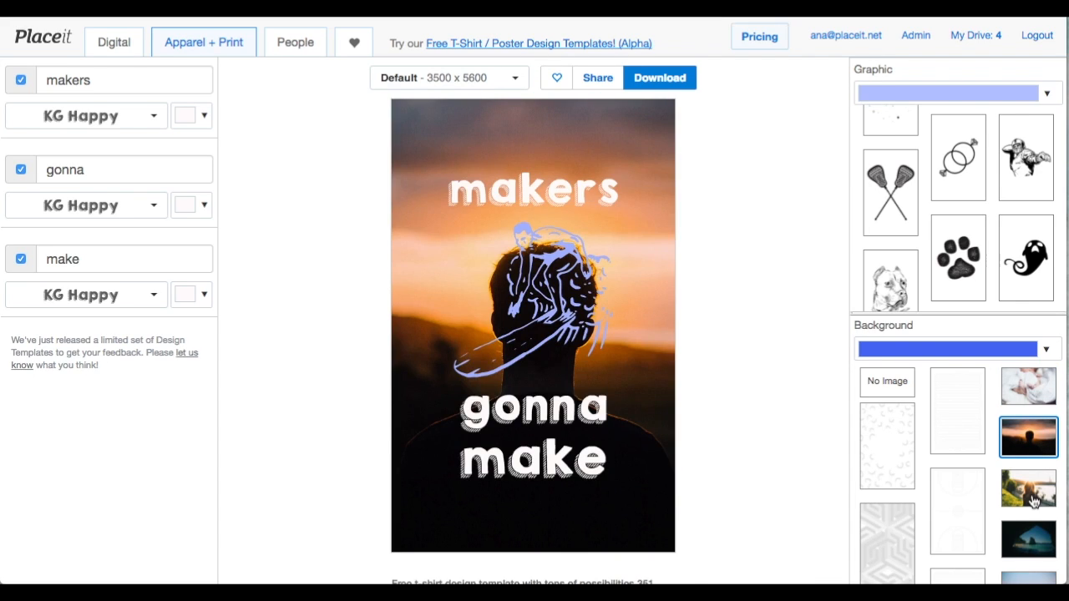
scroll("down", 3)
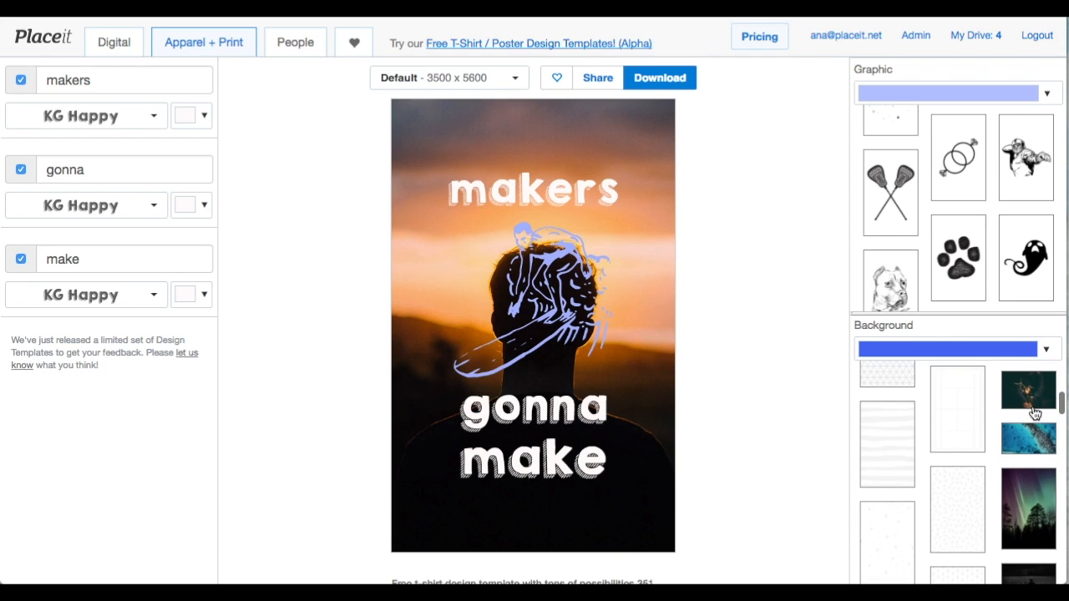
left_click(1028, 397)
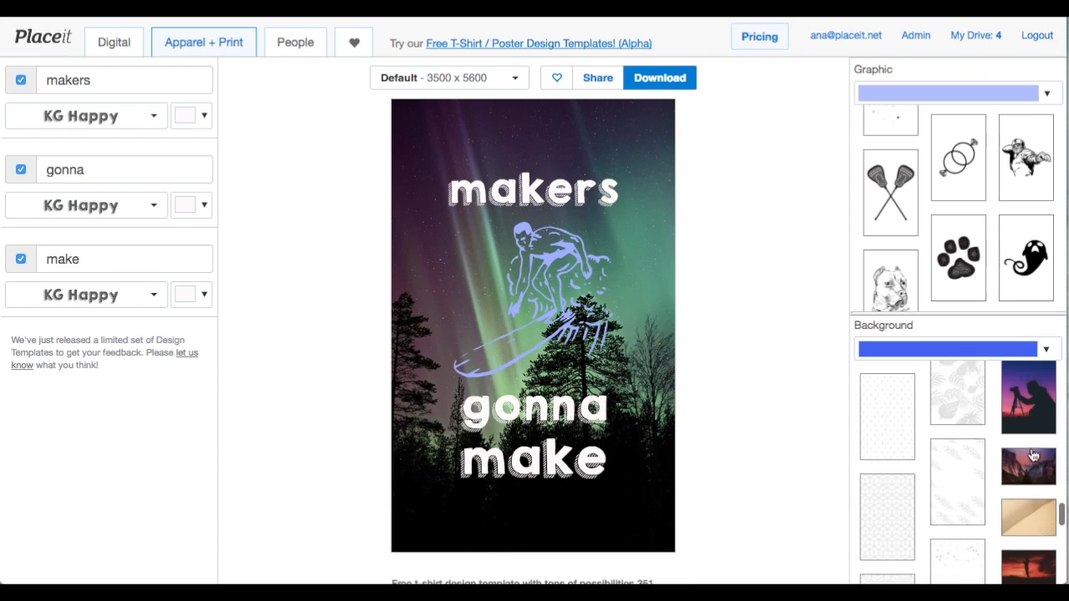
left_click(1029, 467)
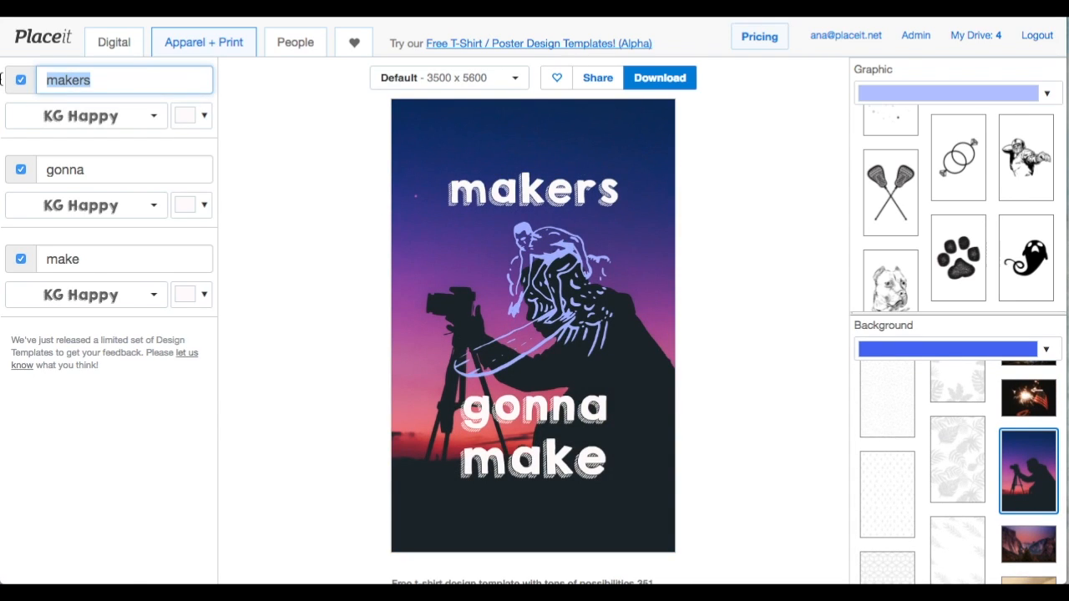
Retype the slogan lines as 'Take time', 'to do' and 'what you love'
type("tAKE TI")
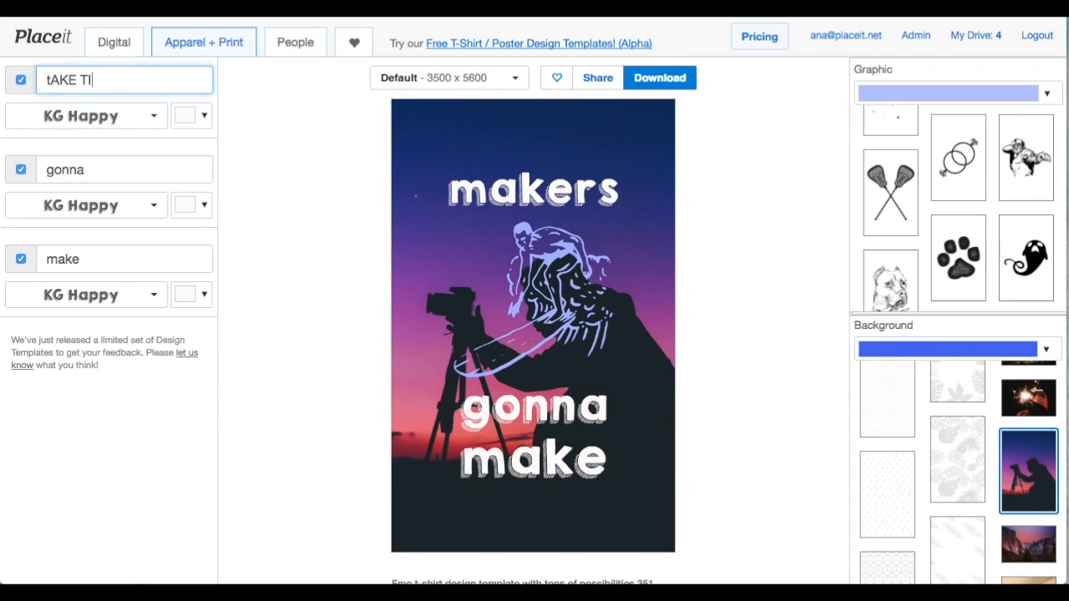
key("Backspace")
type("T")
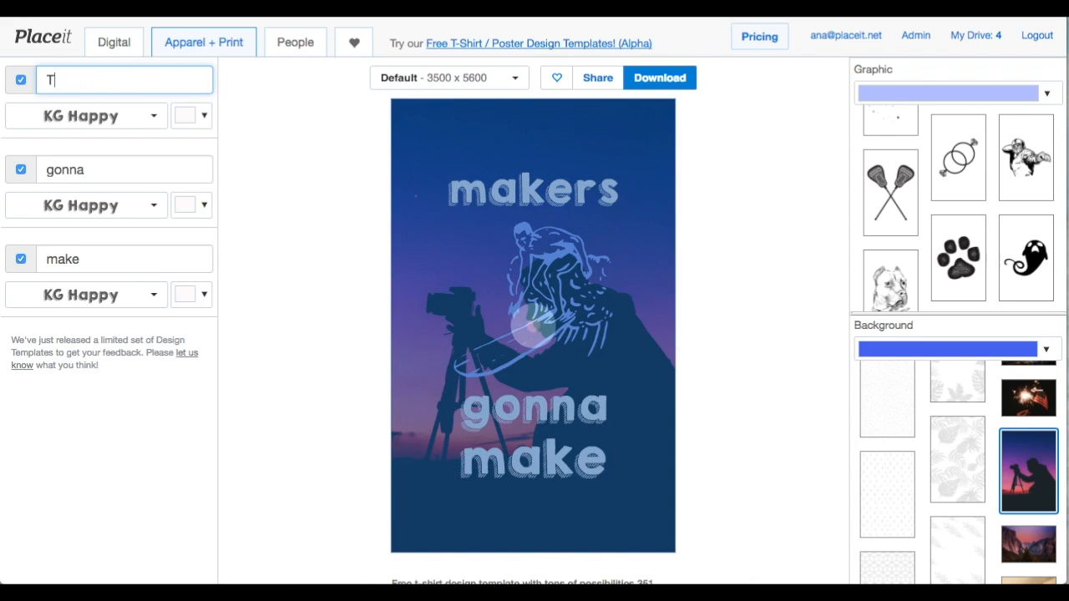
type("ake time")
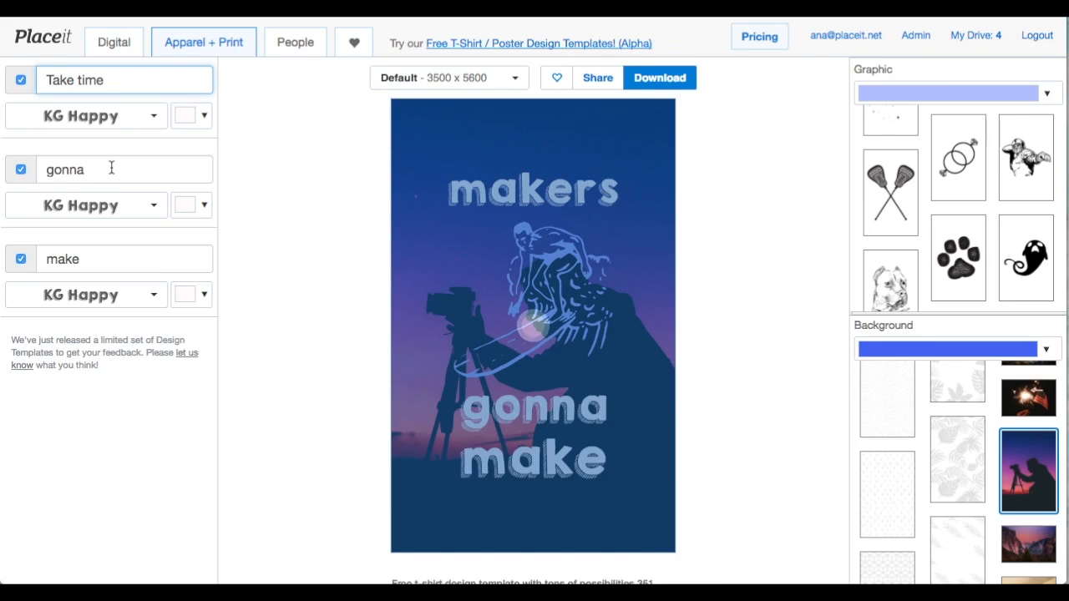
type("to do")
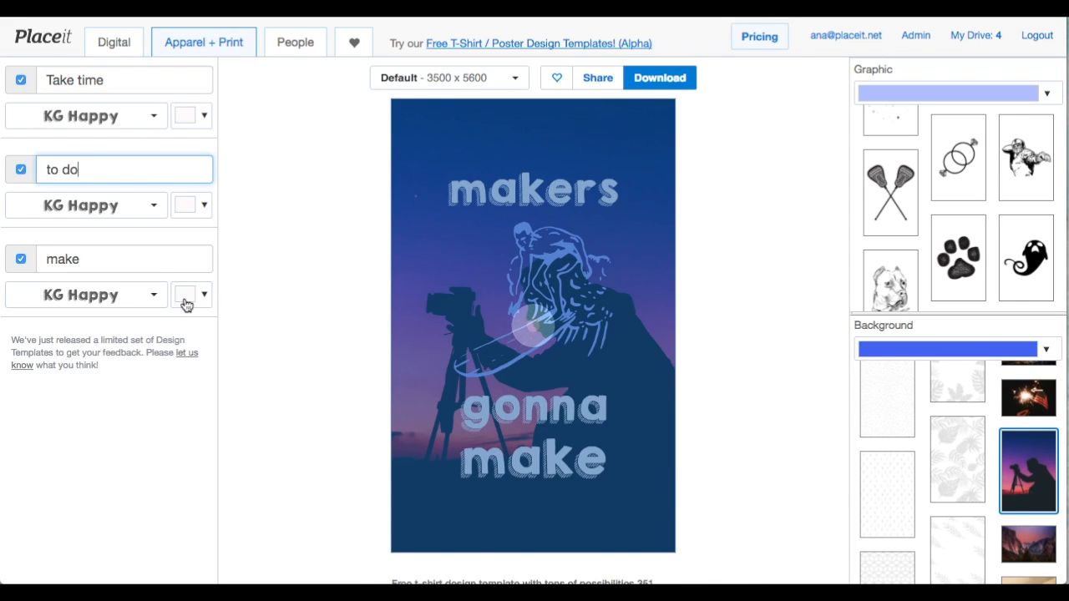
type("what")
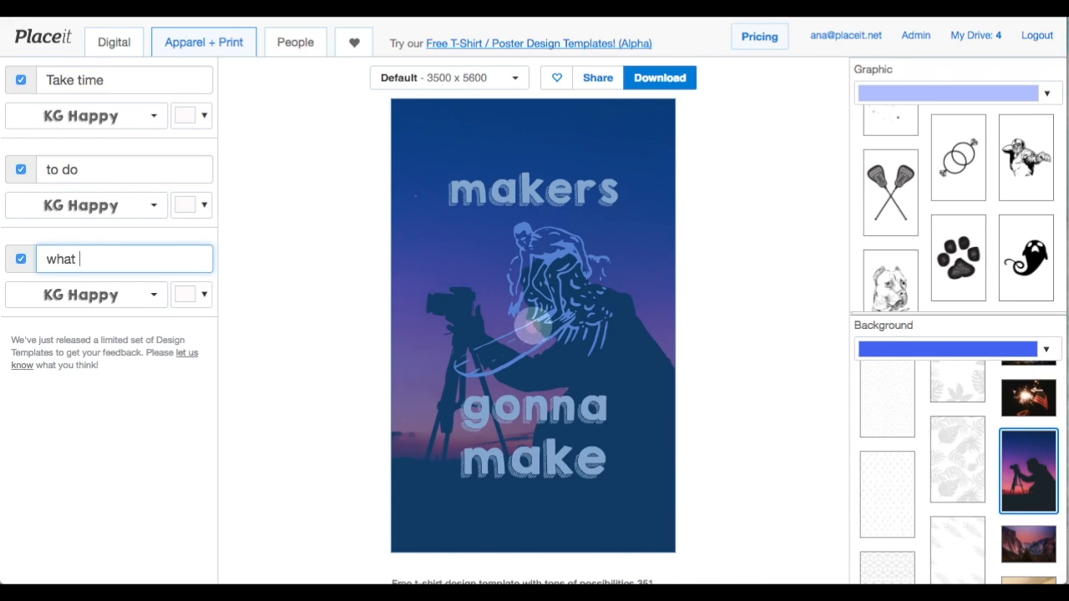
type("you love")
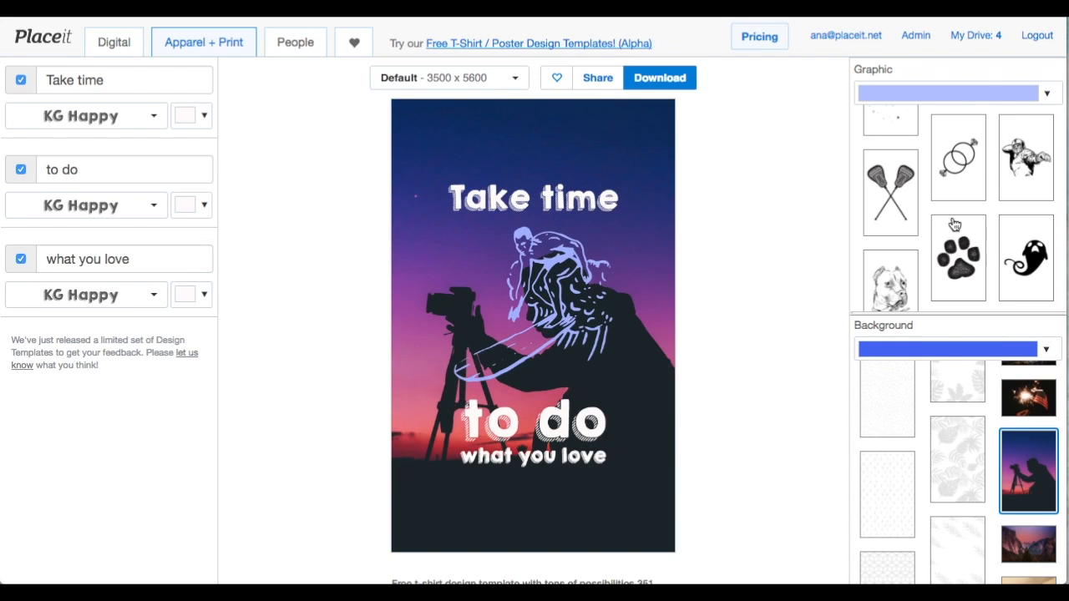
scroll("down", 3)
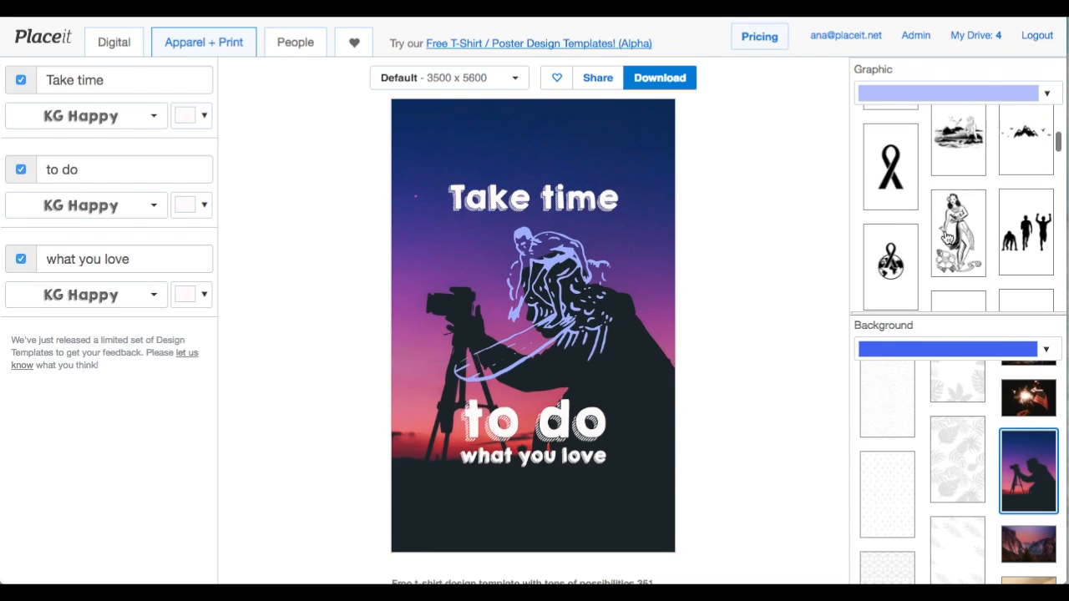
scroll("down", 3)
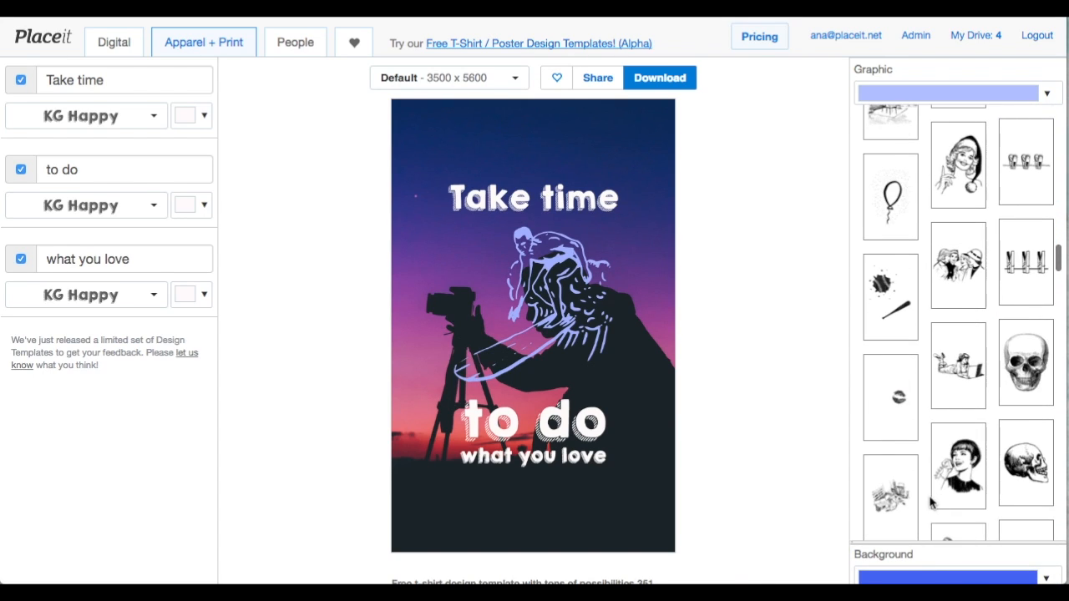
scroll("down", 3)
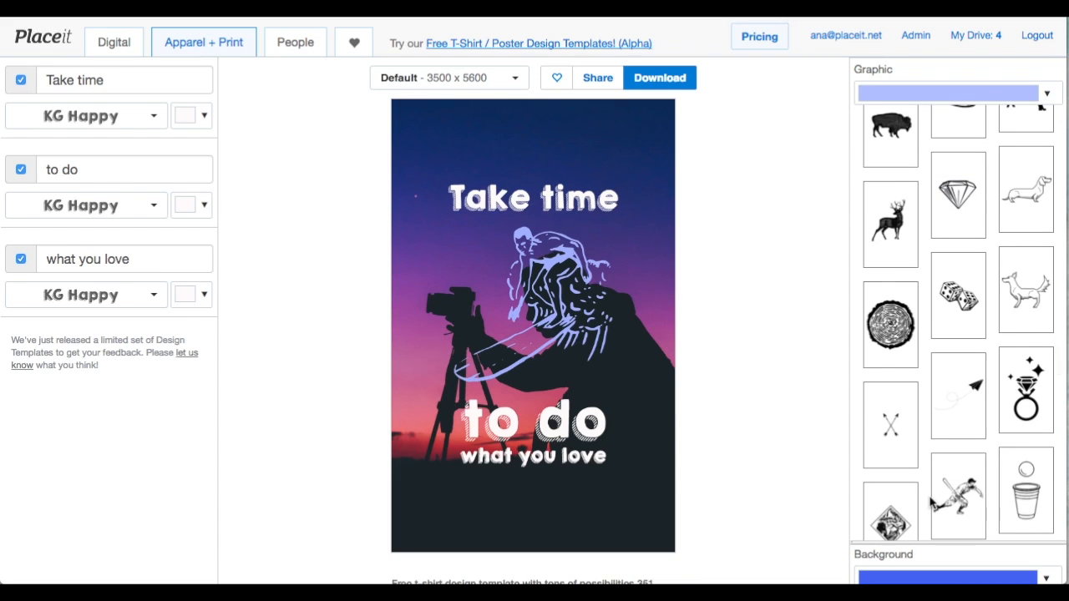
left_click(890, 424)
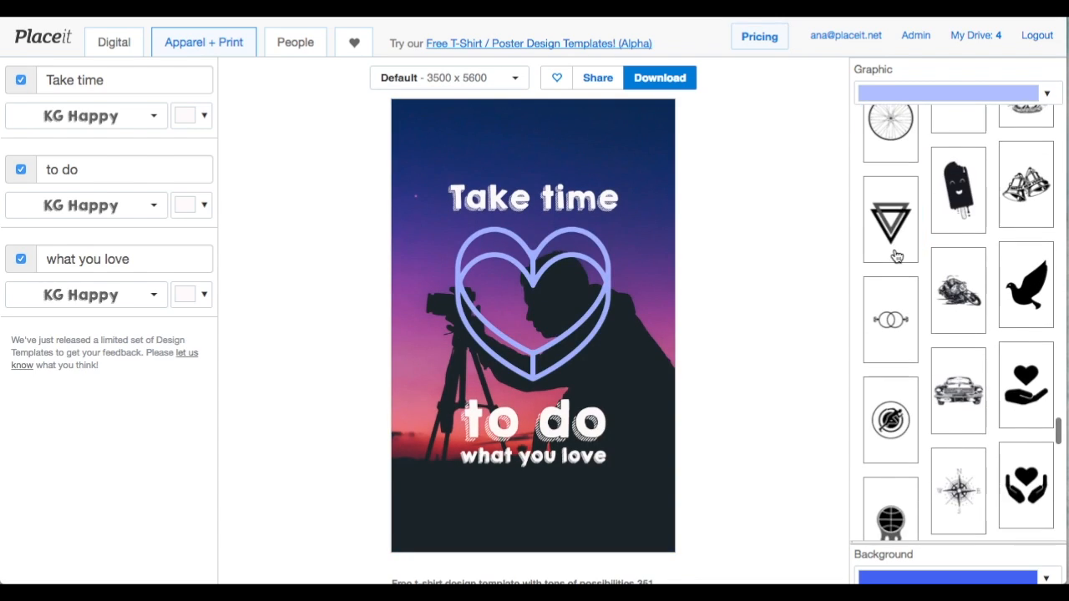
scroll("down", 3)
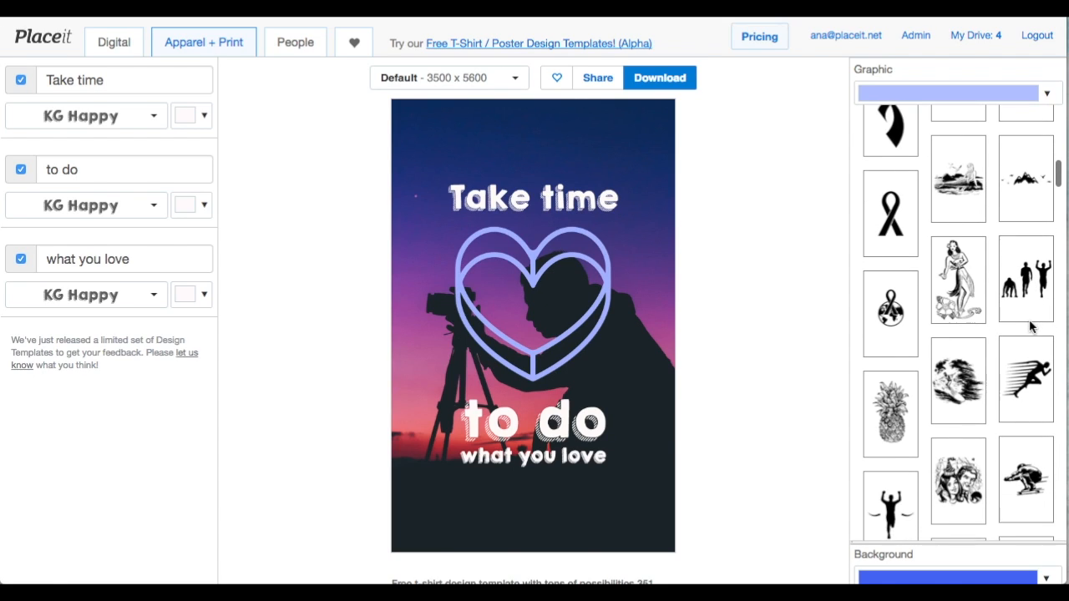
scroll("down", 3)
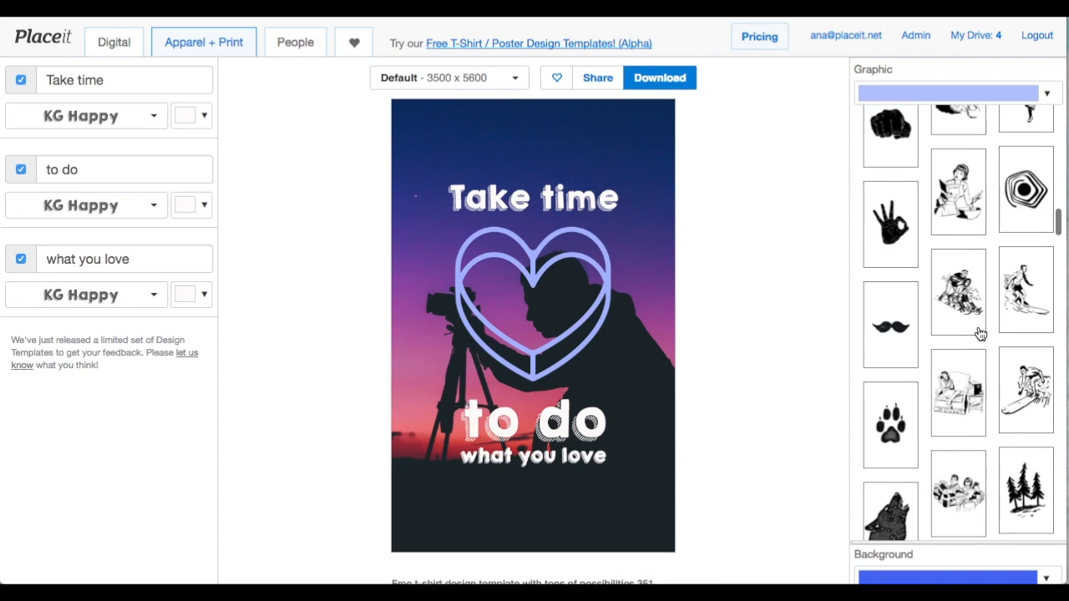
scroll("down", 3)
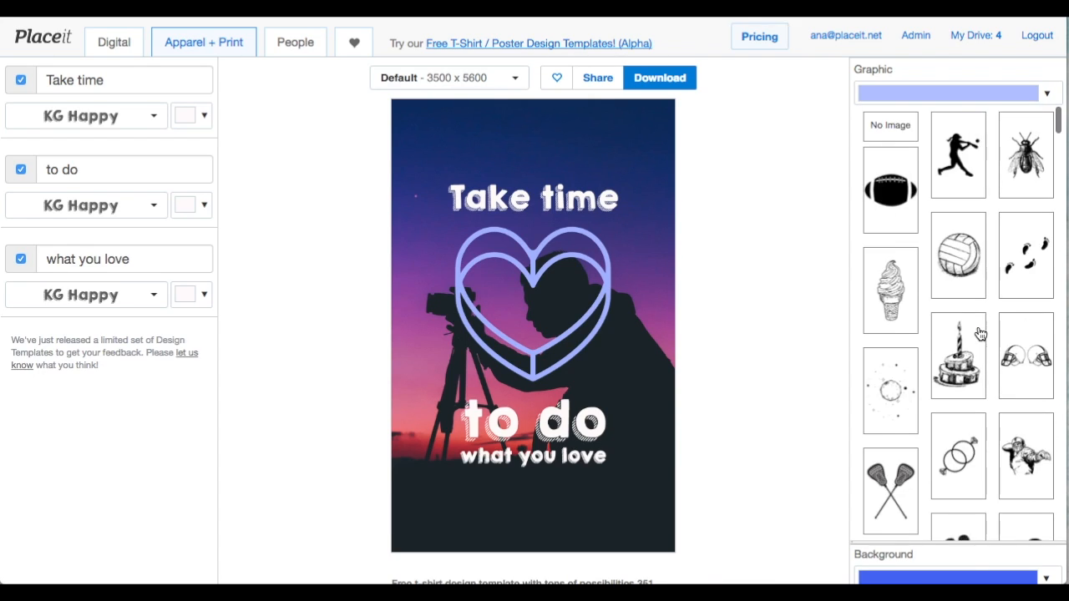
scroll("down", 3)
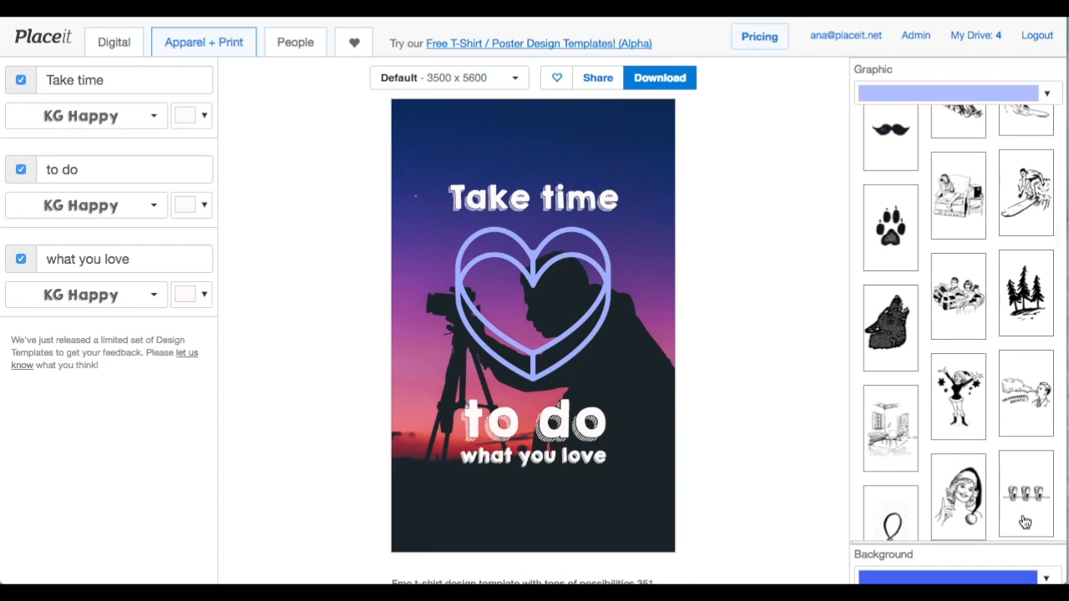
scroll("down", 3)
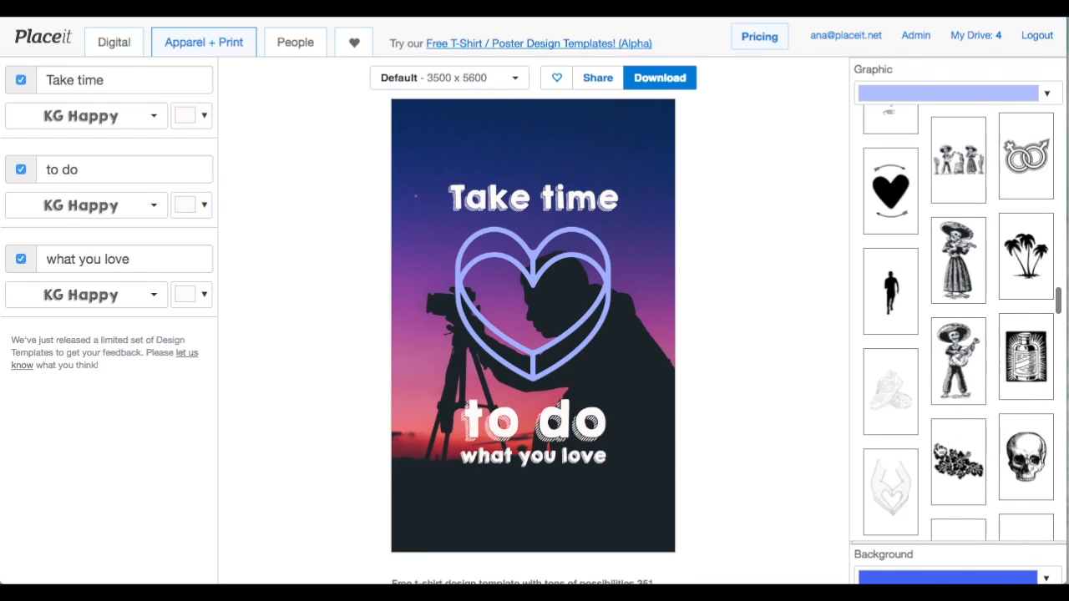
scroll("down", 3)
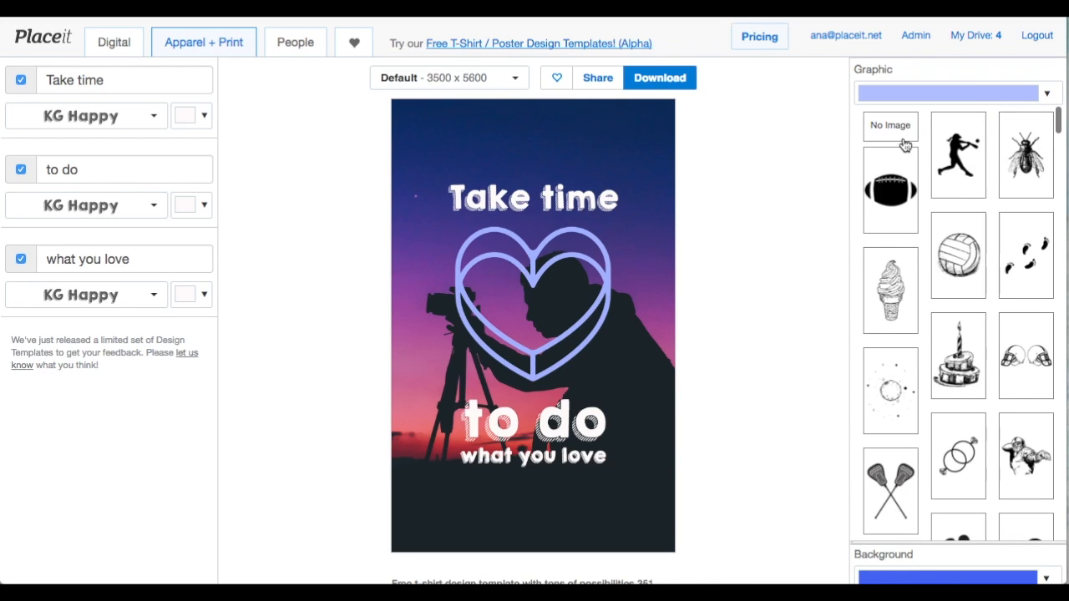
Set the graphic to No Image and retype the third line as 'WHAT YOU LOVE'
left_click(889, 126)
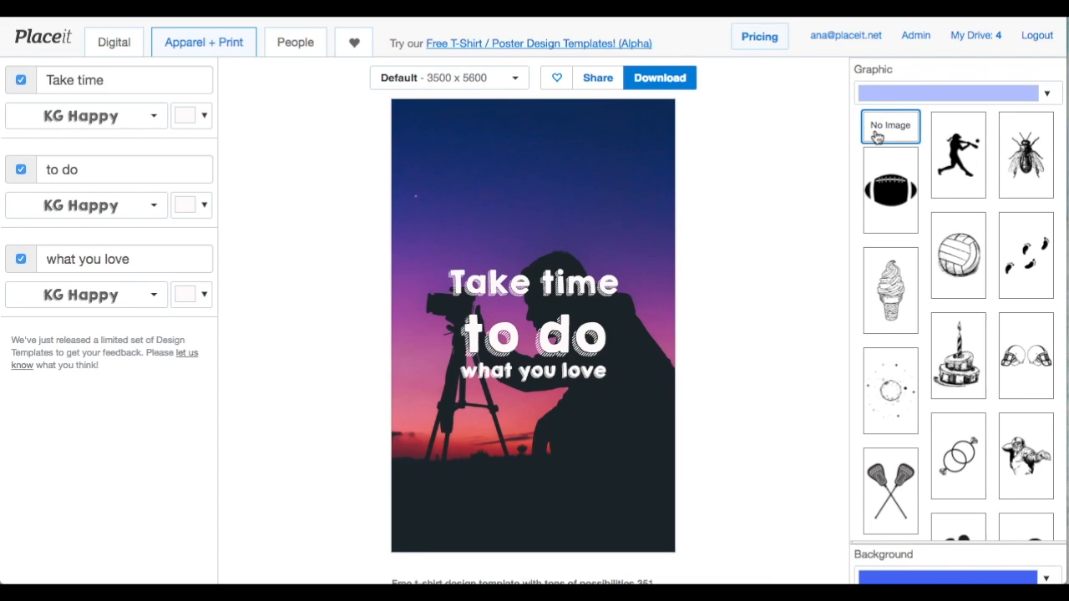
left_click(123, 259)
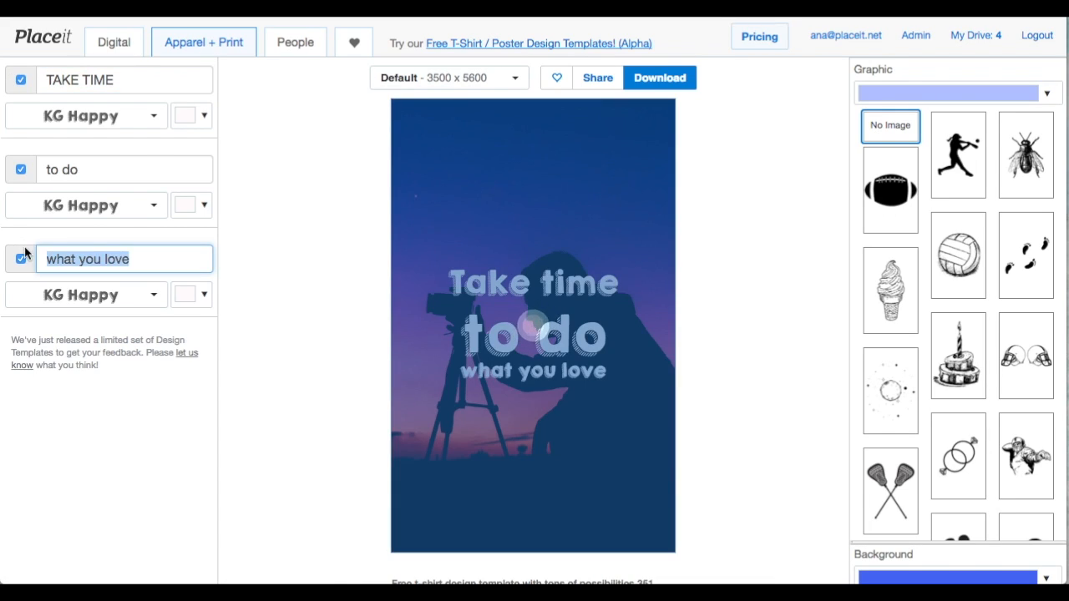
type("WHAT YOU LOVE")
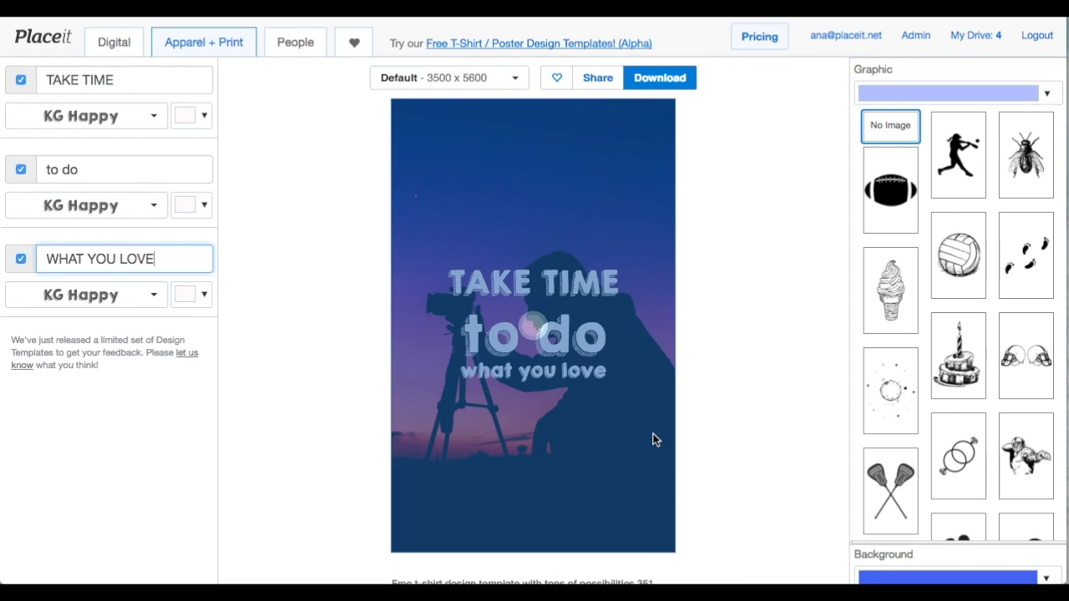
mouse_move(387, 211)
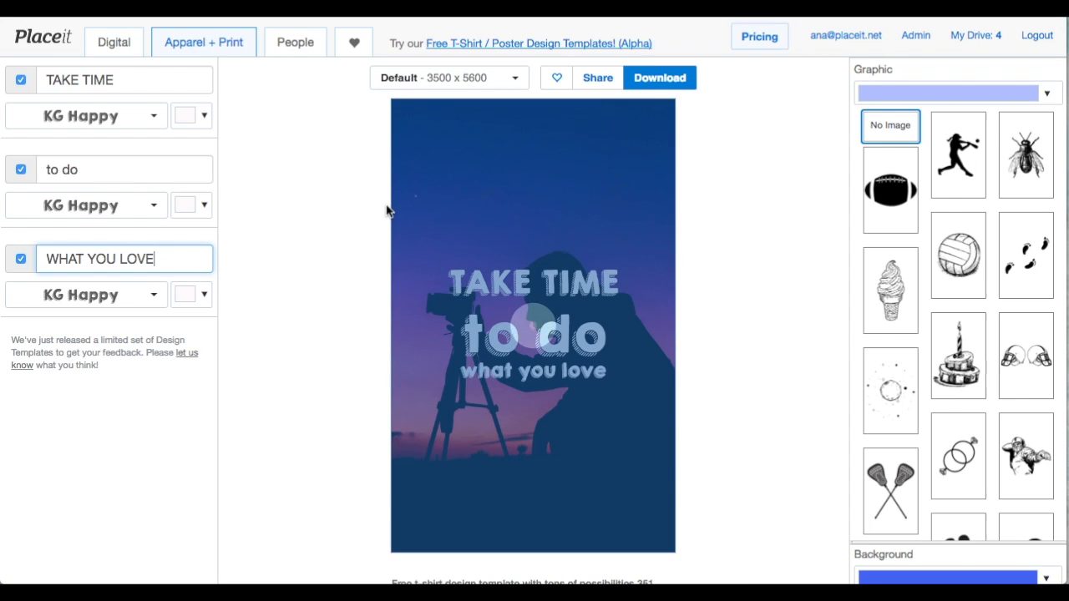
left_click(448, 78)
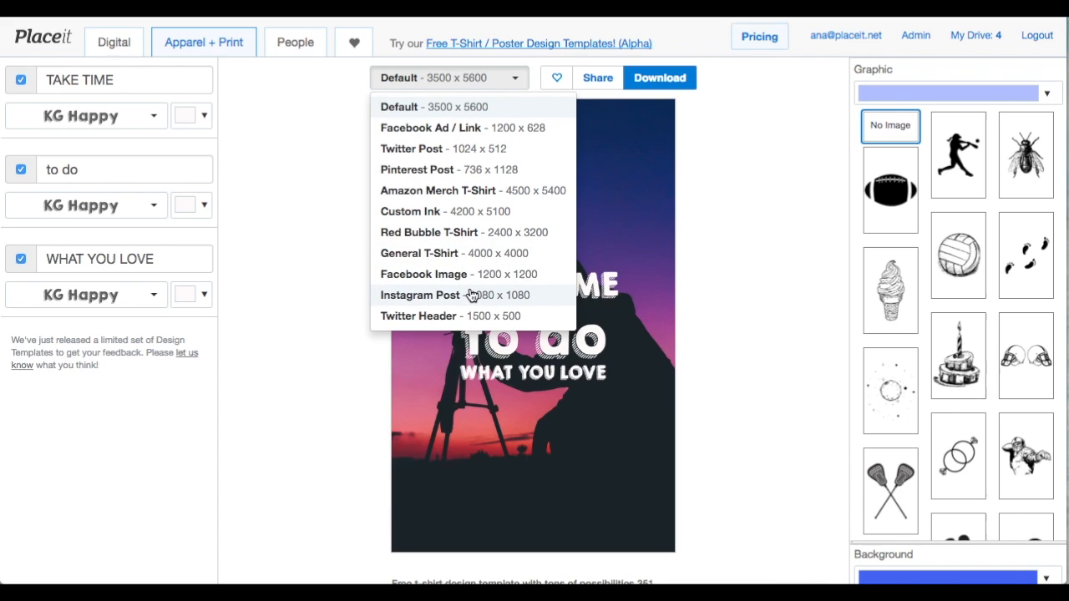
Resize to Instagram Post 1080 x 1080, setting TAKE TIME in Pechenka and WHAT YOU LOVE in Anemone
left_click(420, 294)
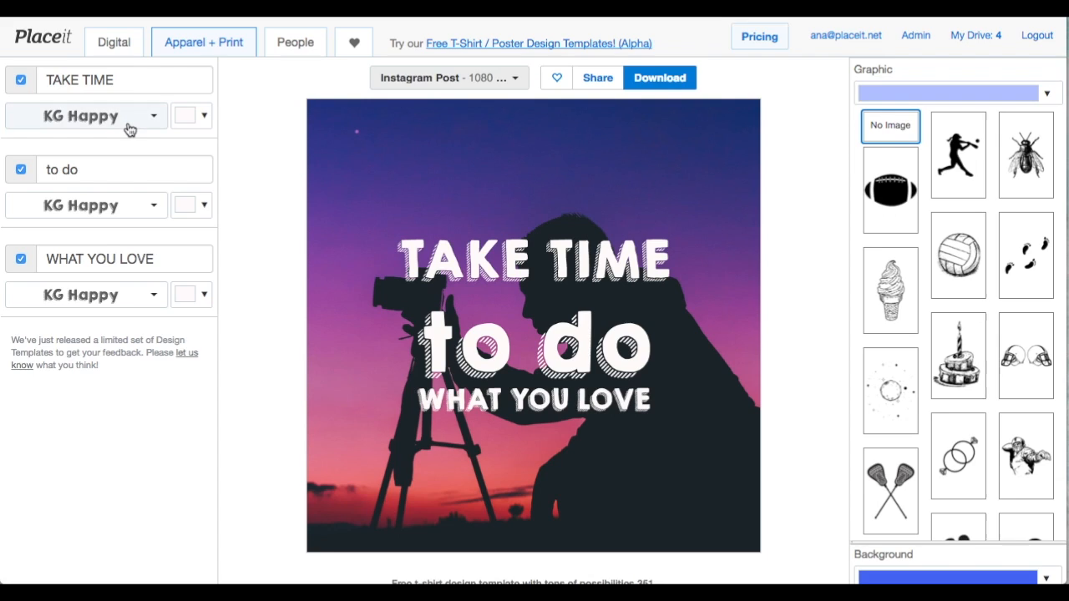
left_click(86, 115)
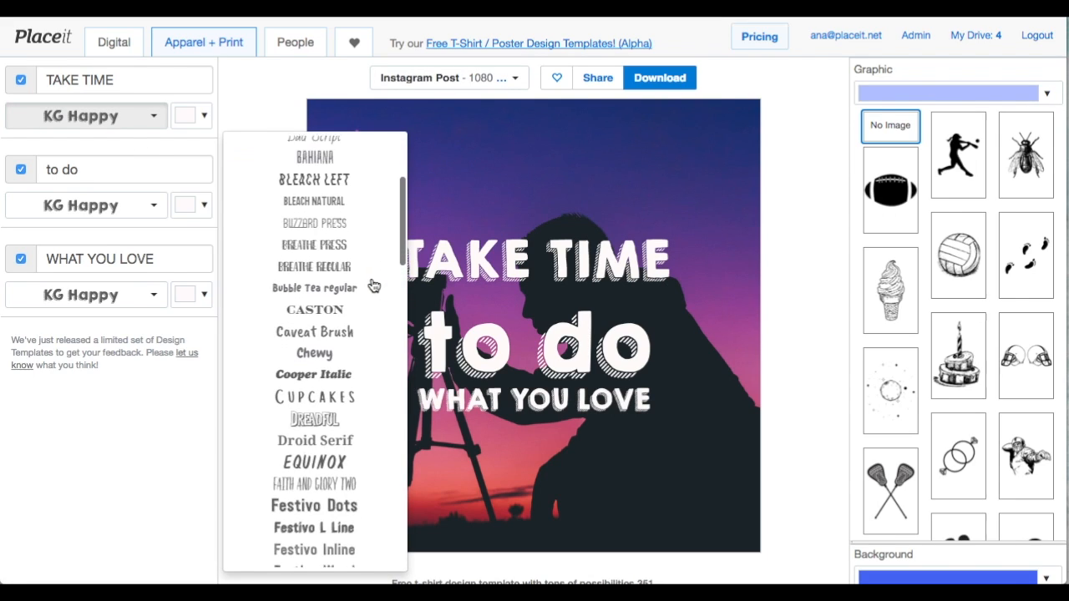
scroll("down", 3)
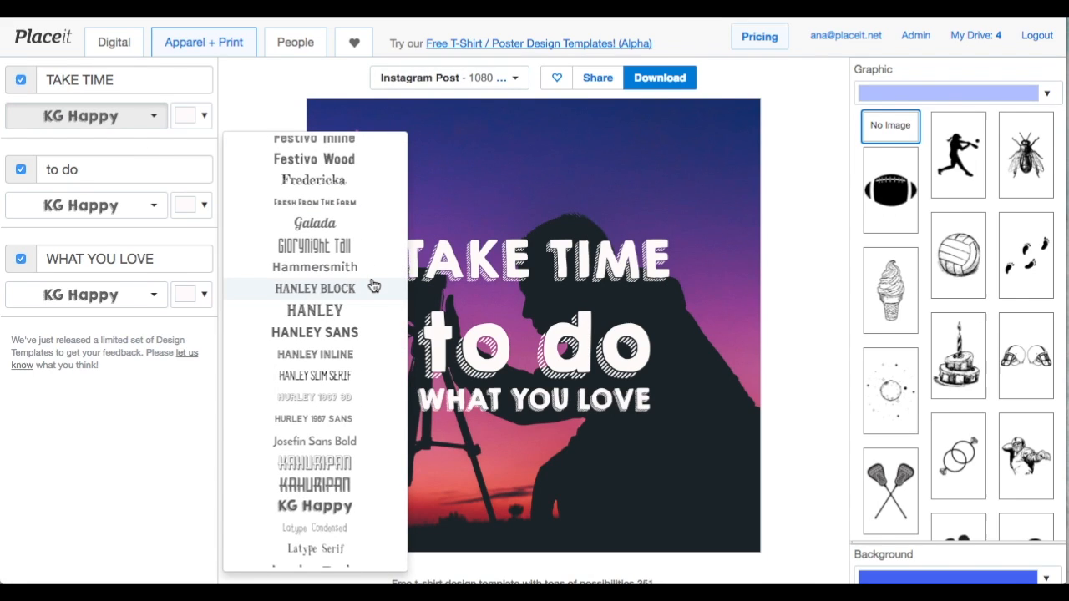
scroll("down", 3)
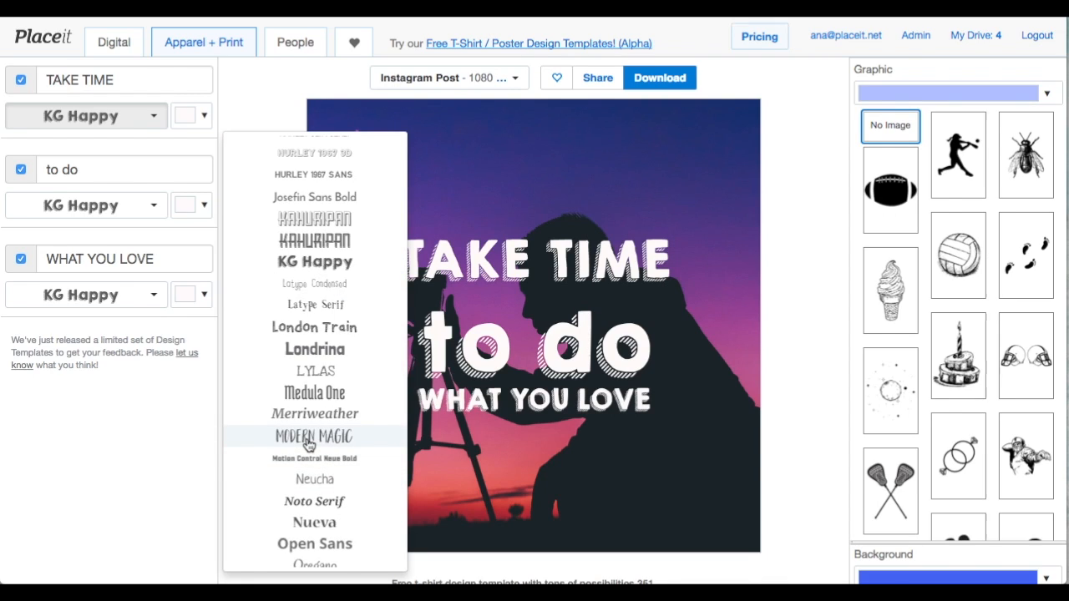
scroll("down", 3)
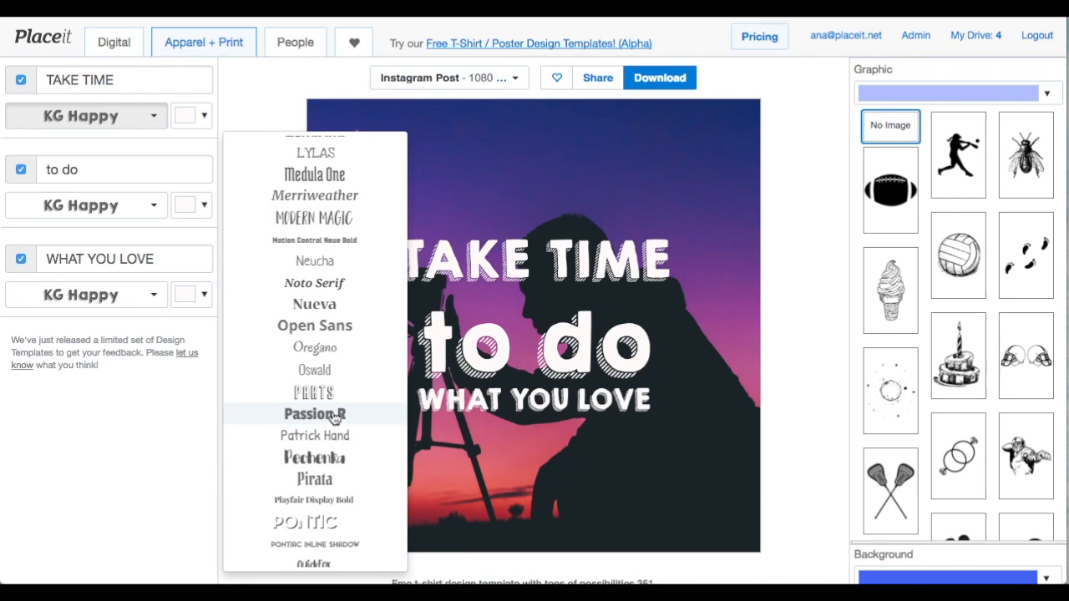
left_click(314, 457)
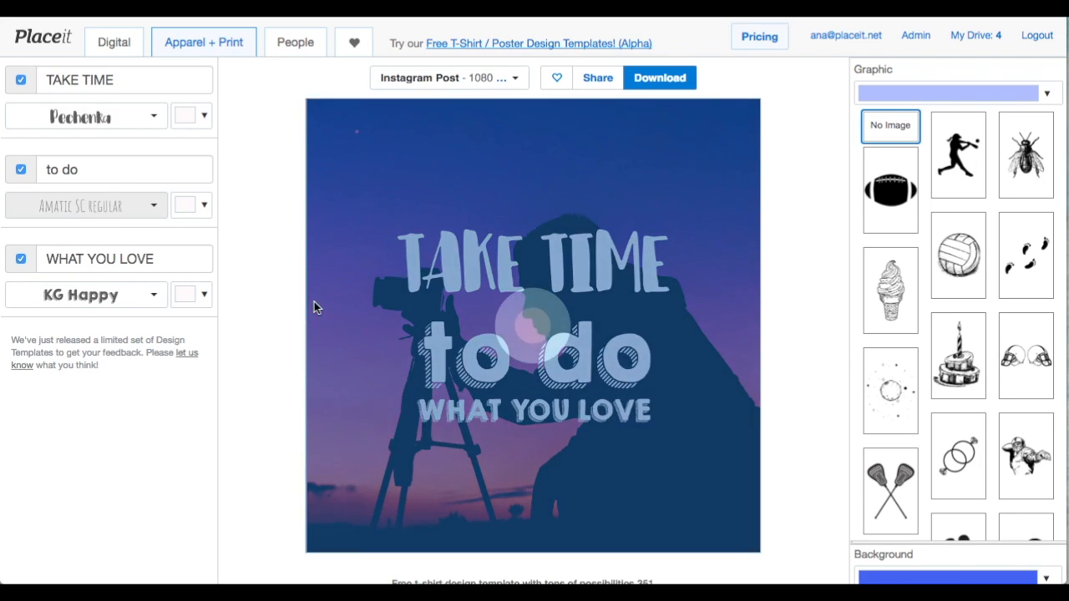
left_click(84, 295)
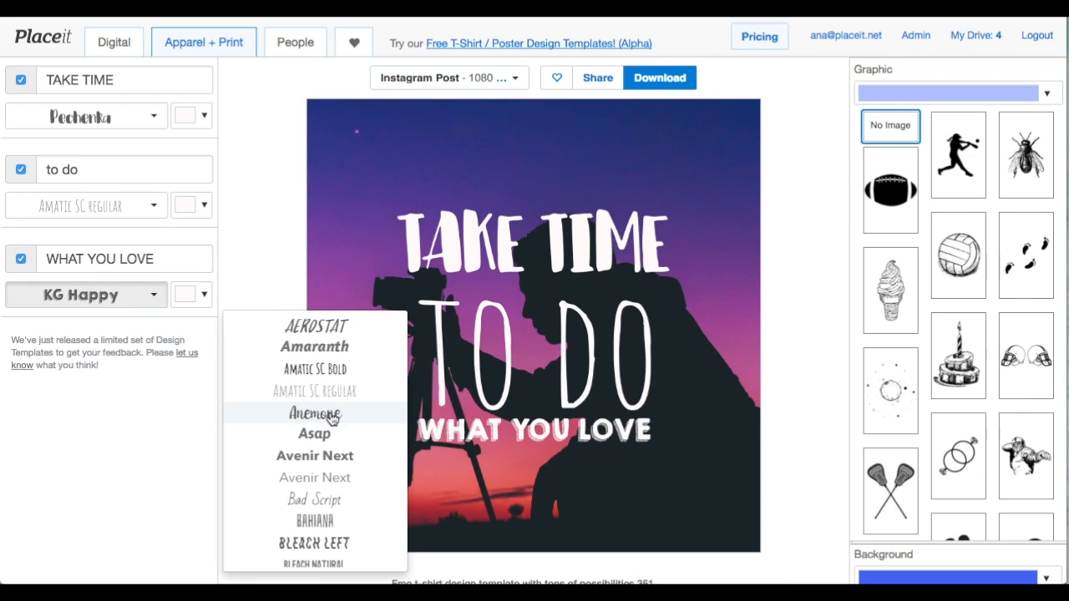
left_click(315, 413)
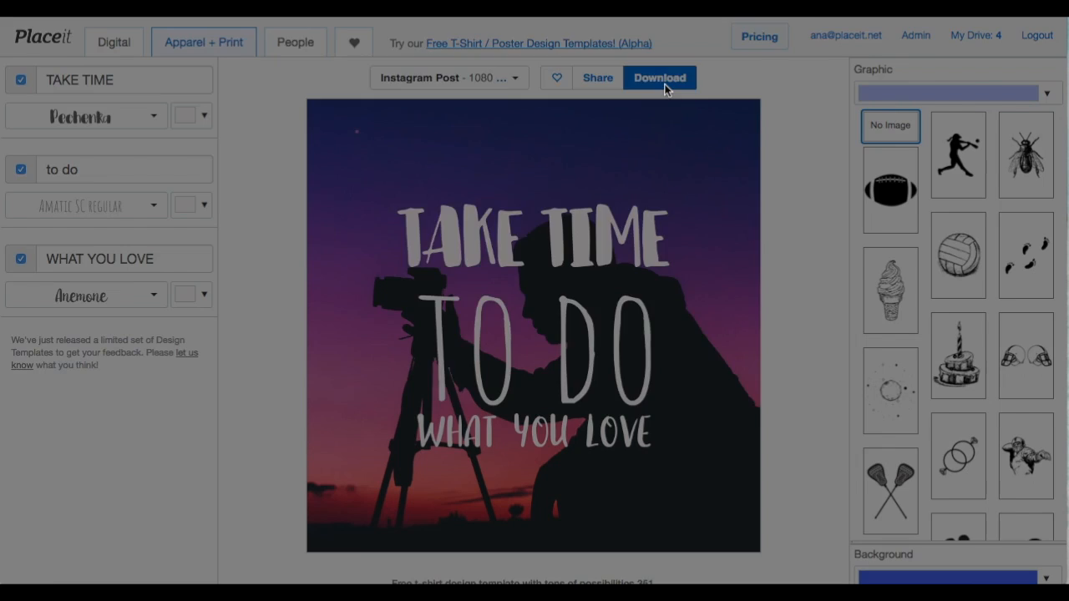
Request the free PNG download, then download the processed image from My Drive
left_click(659, 77)
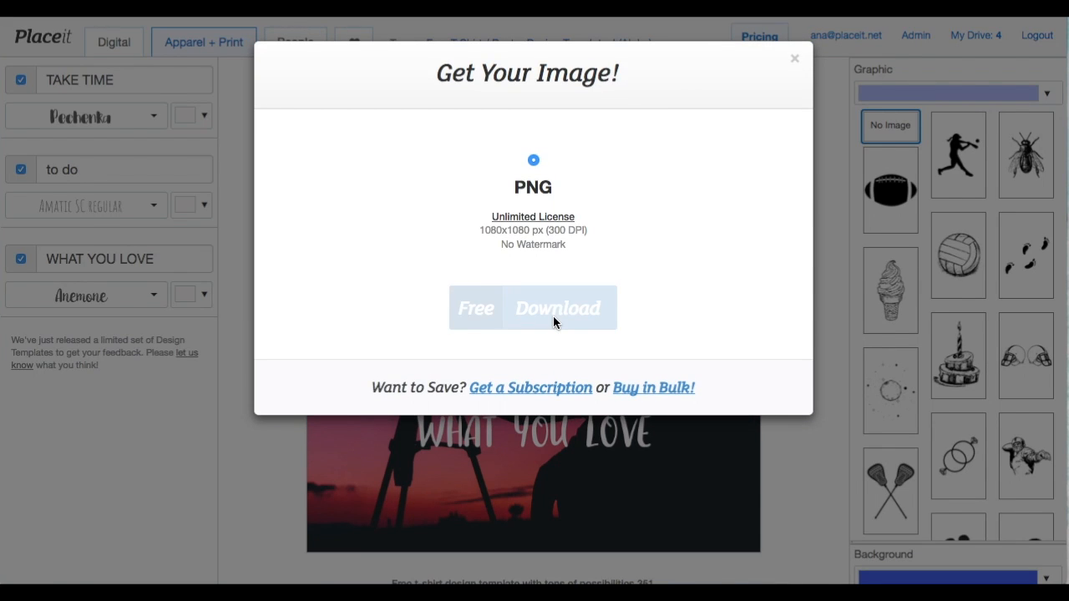
left_click(557, 307)
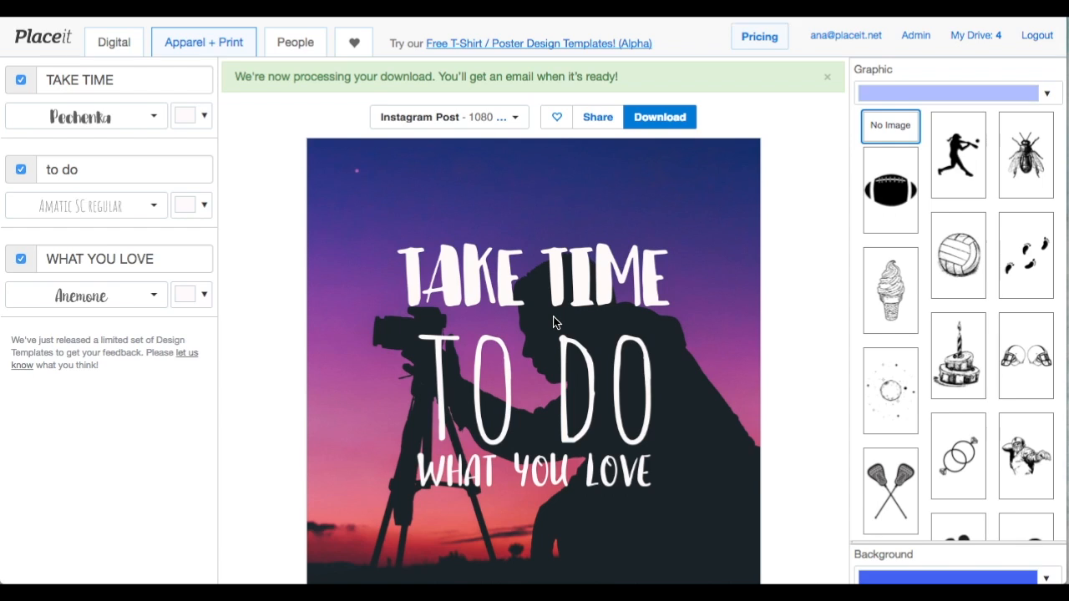
mouse_move(974, 35)
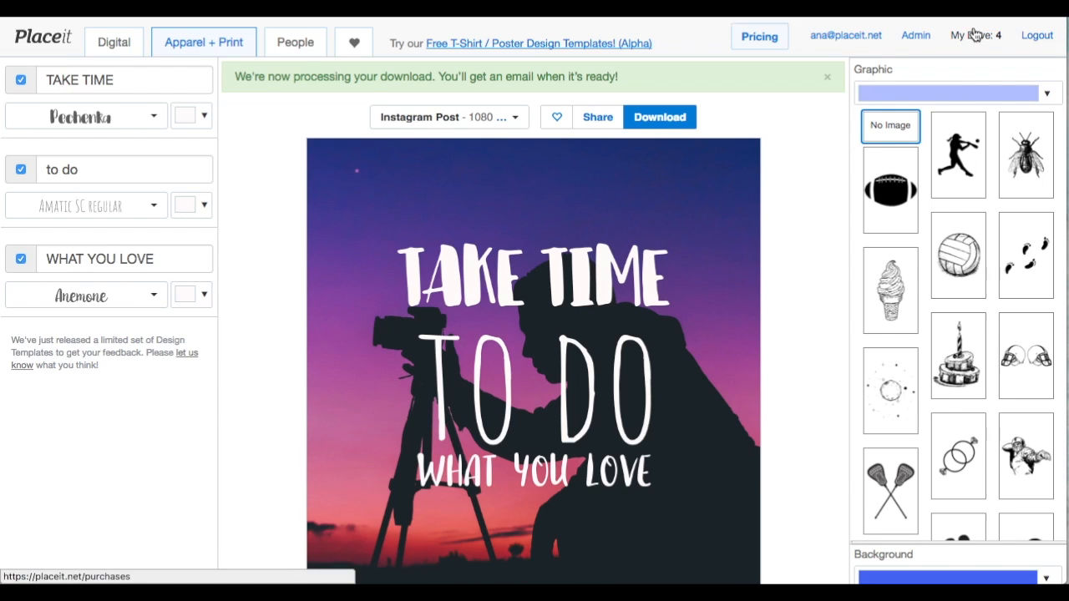
left_click(973, 35)
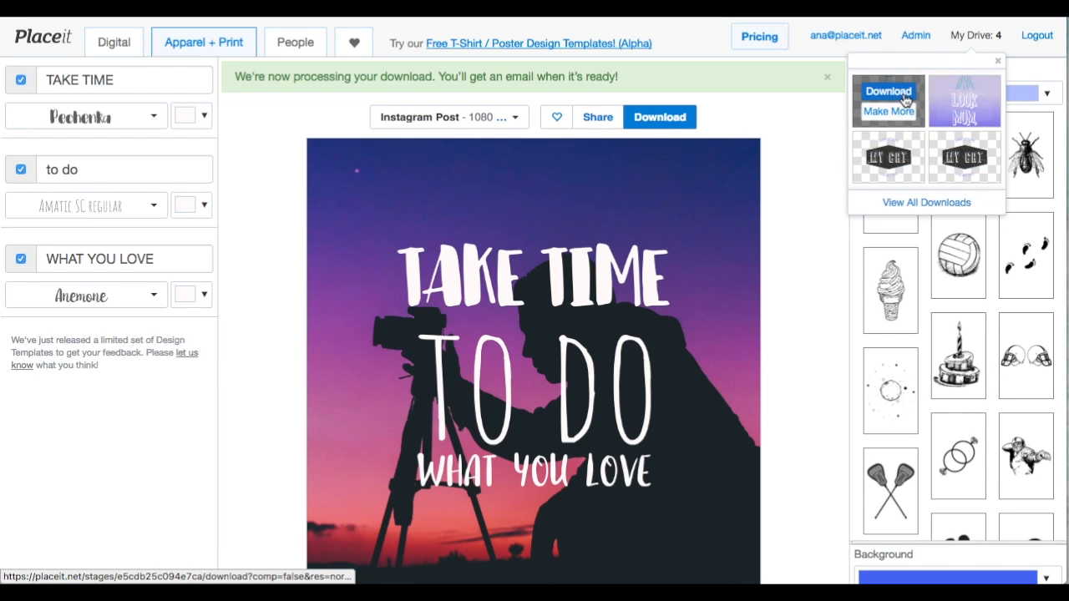
left_click(888, 100)
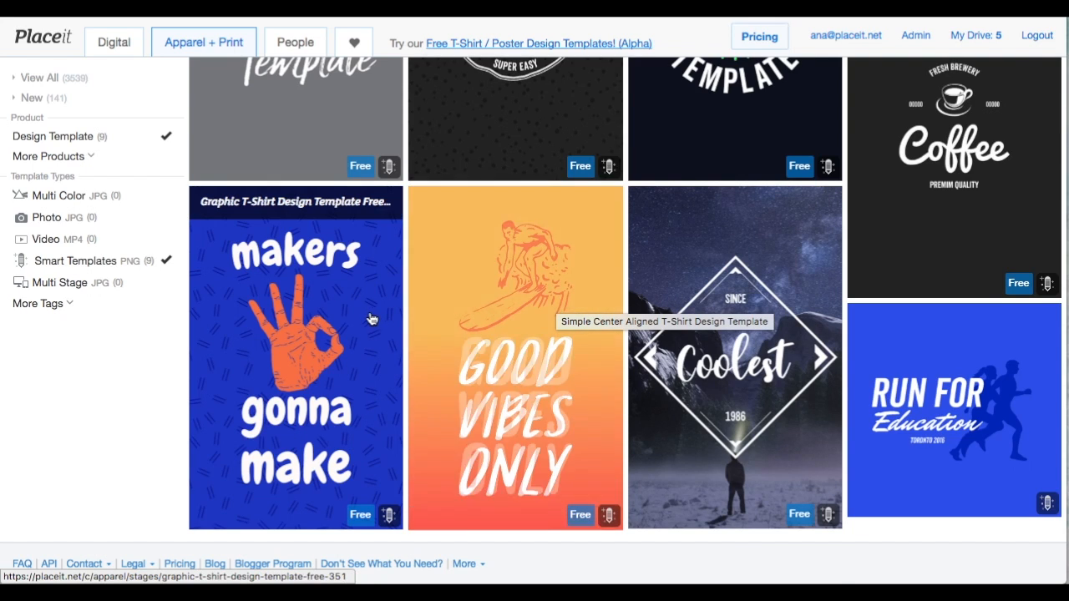
scroll("down", 3)
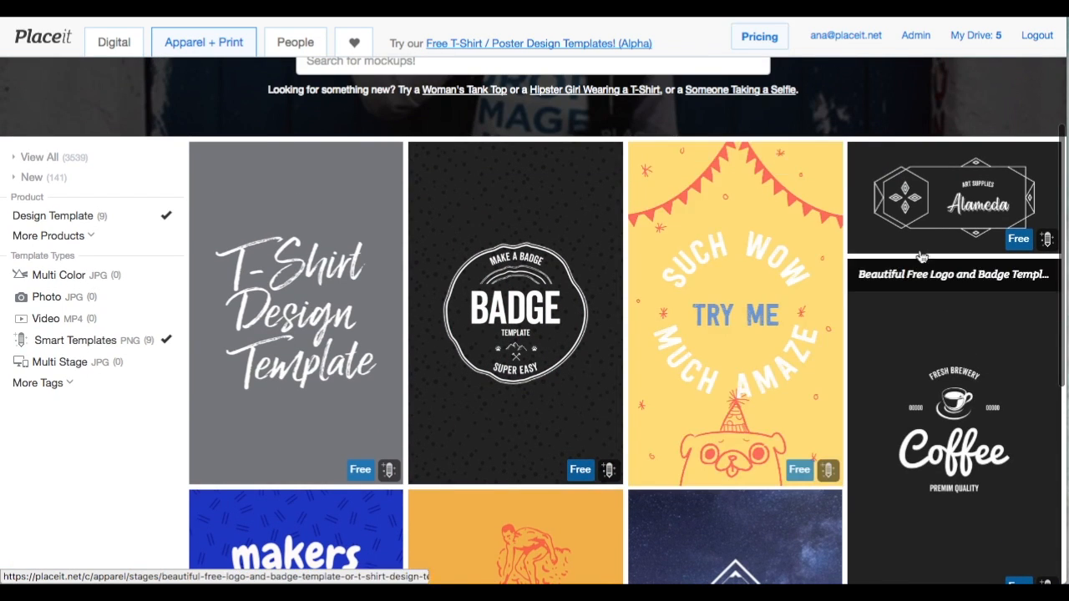
scroll("down", 3)
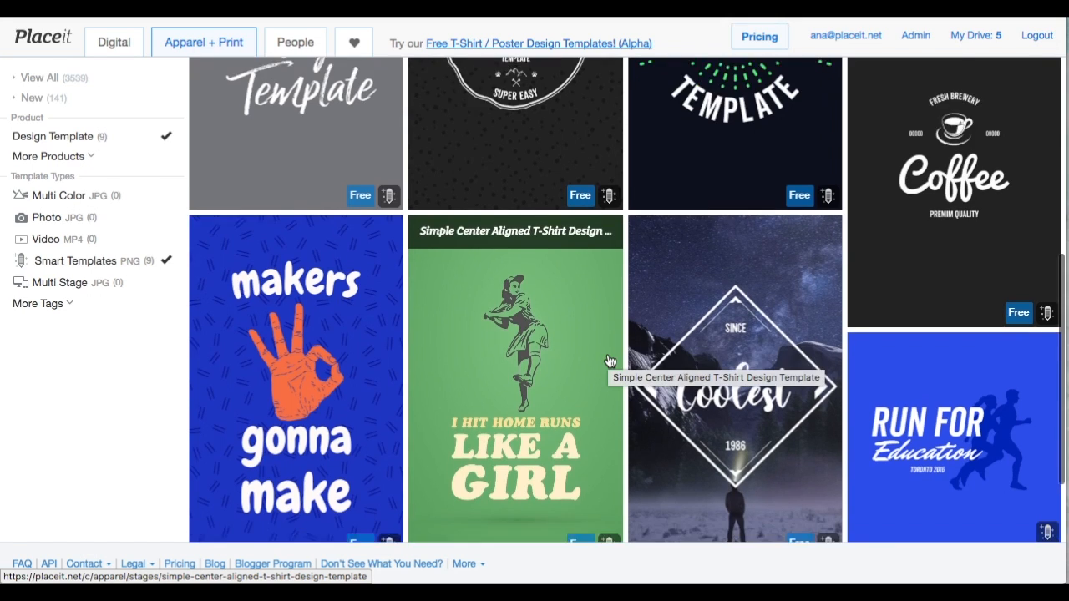
scroll("down", 3)
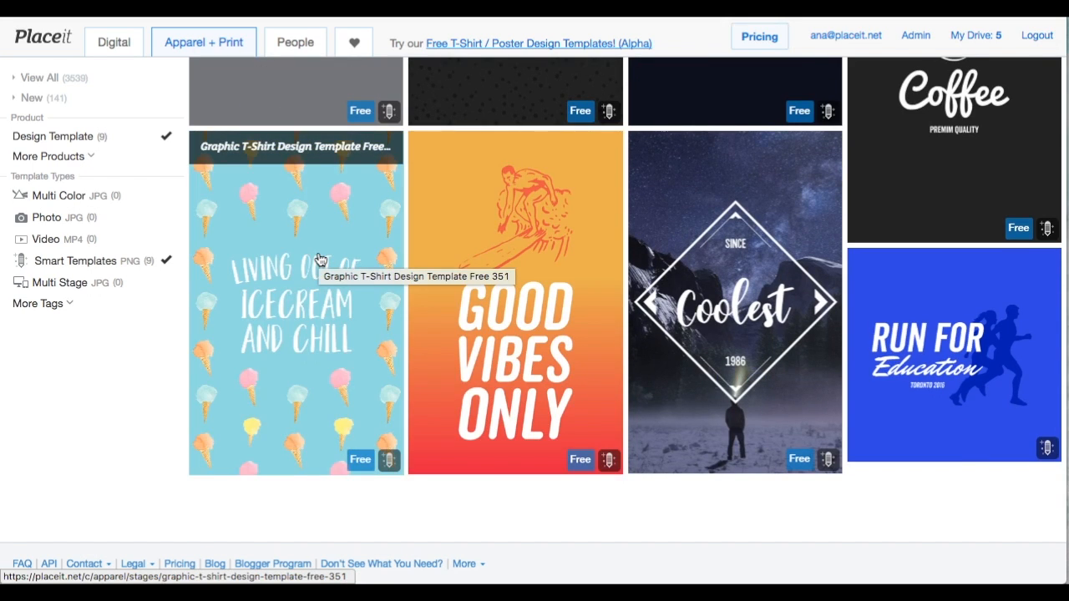